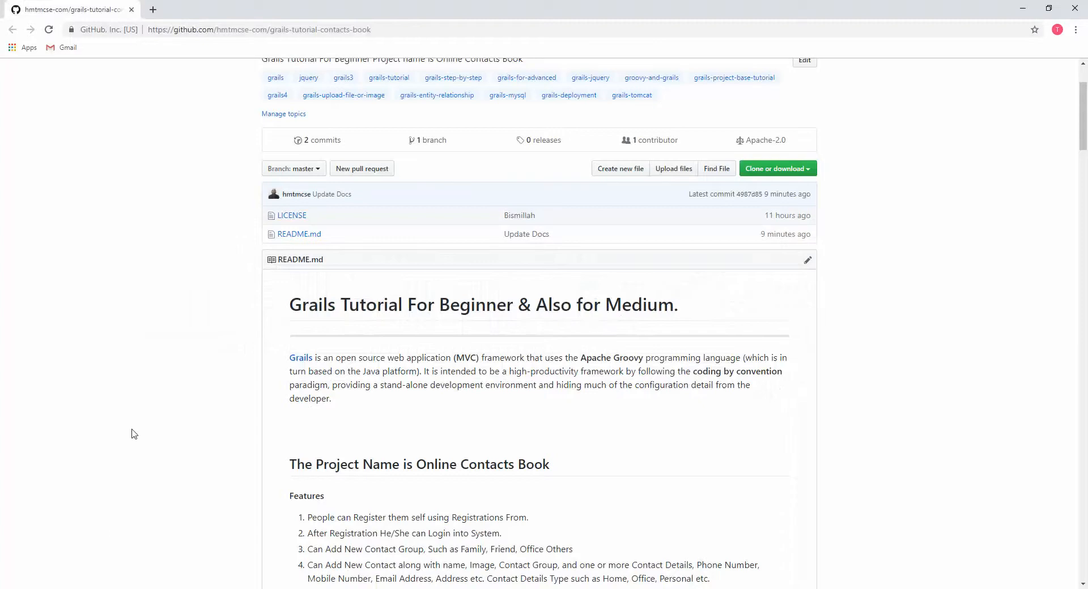
pyautogui.moveTo(138, 416)
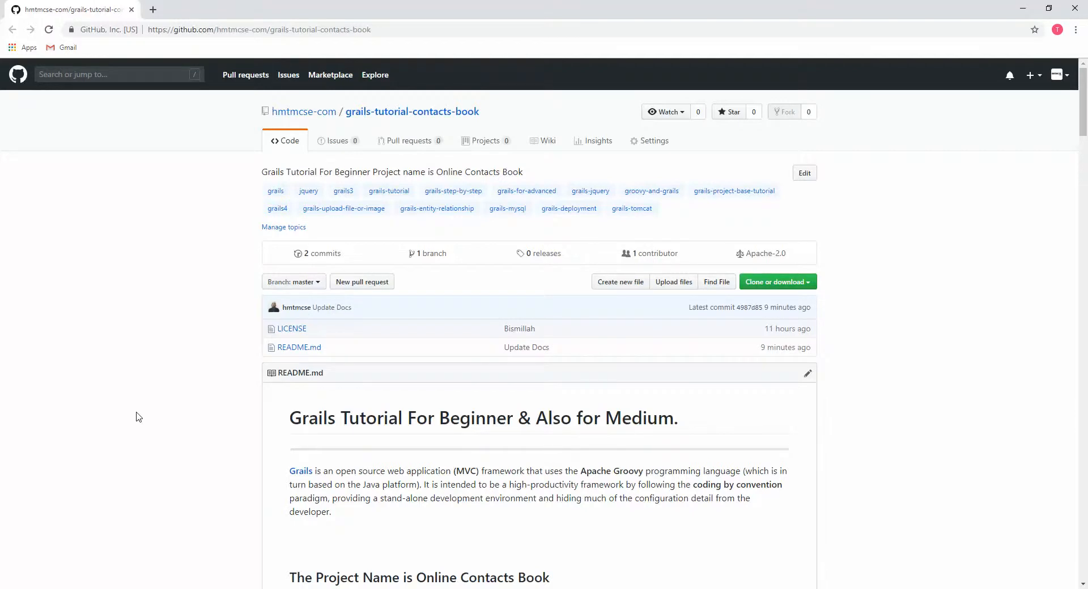
# - Read through the GitHub README, view the SSH clone URL, then minimize the browser
pyautogui.scroll(-3)
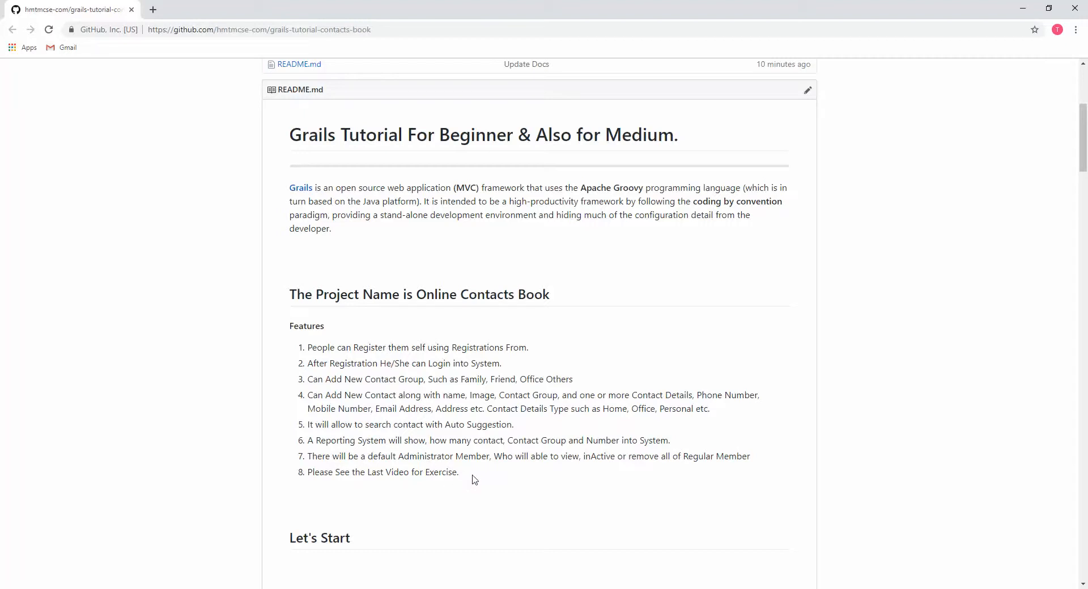
pyautogui.moveTo(308, 347); pyautogui.dragTo(458, 472)
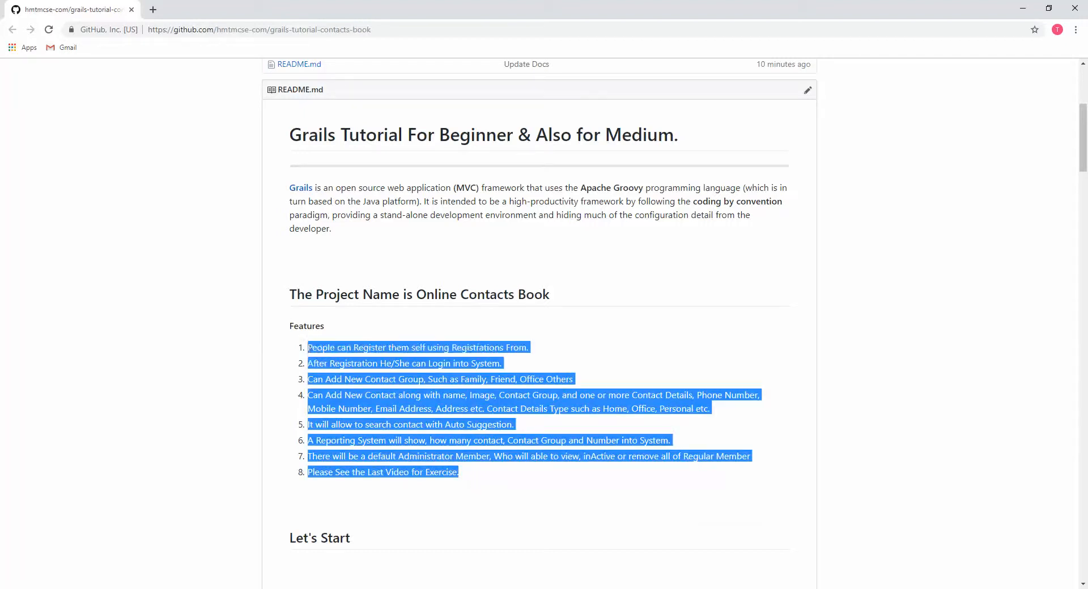
pyautogui.click(316, 470)
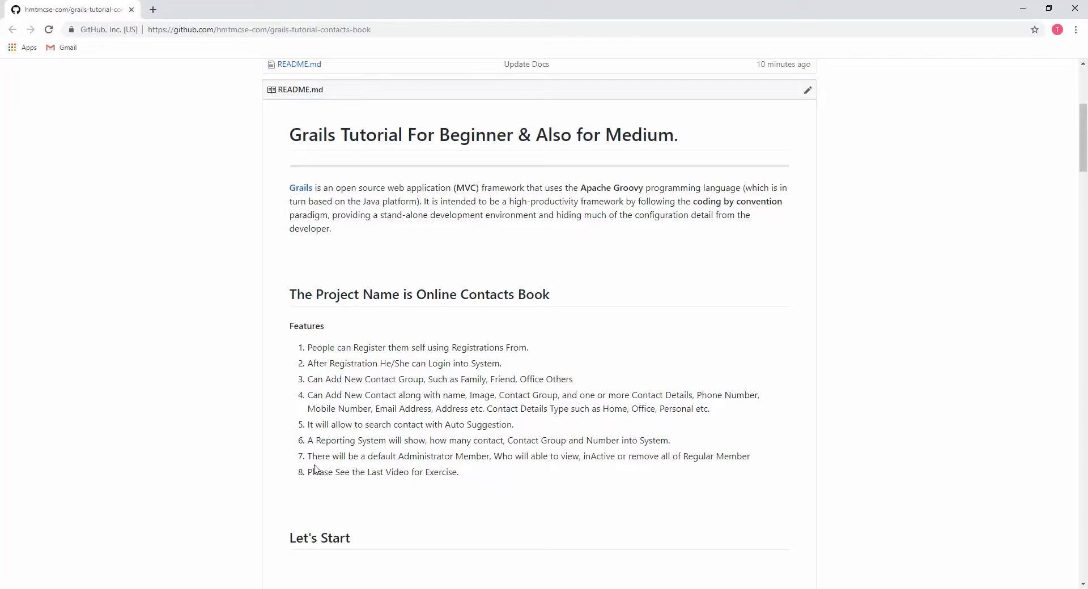
pyautogui.moveTo(278, 387)
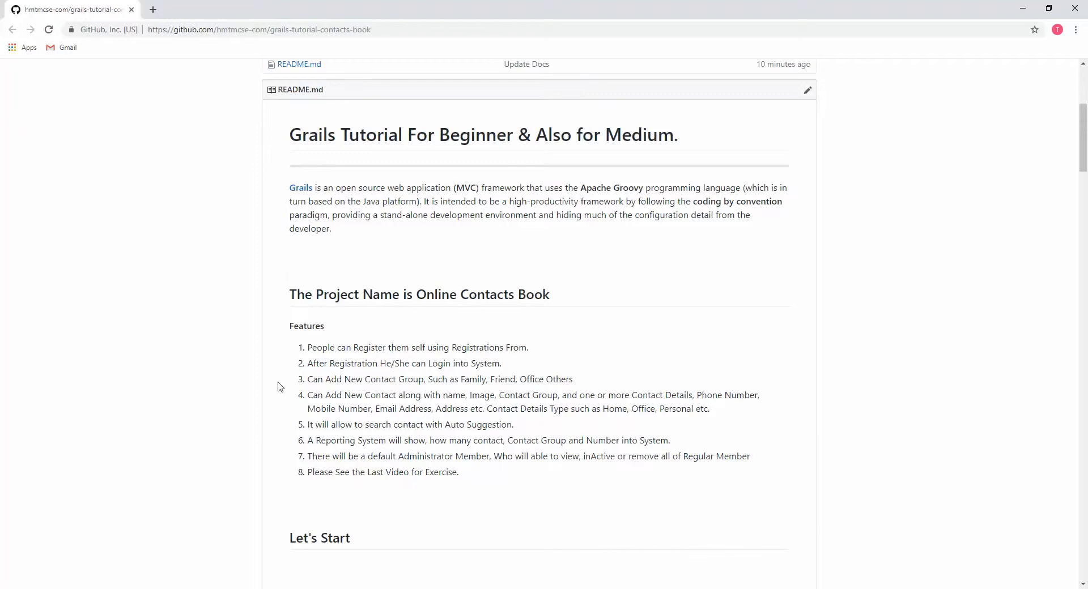
pyautogui.scroll(-3)
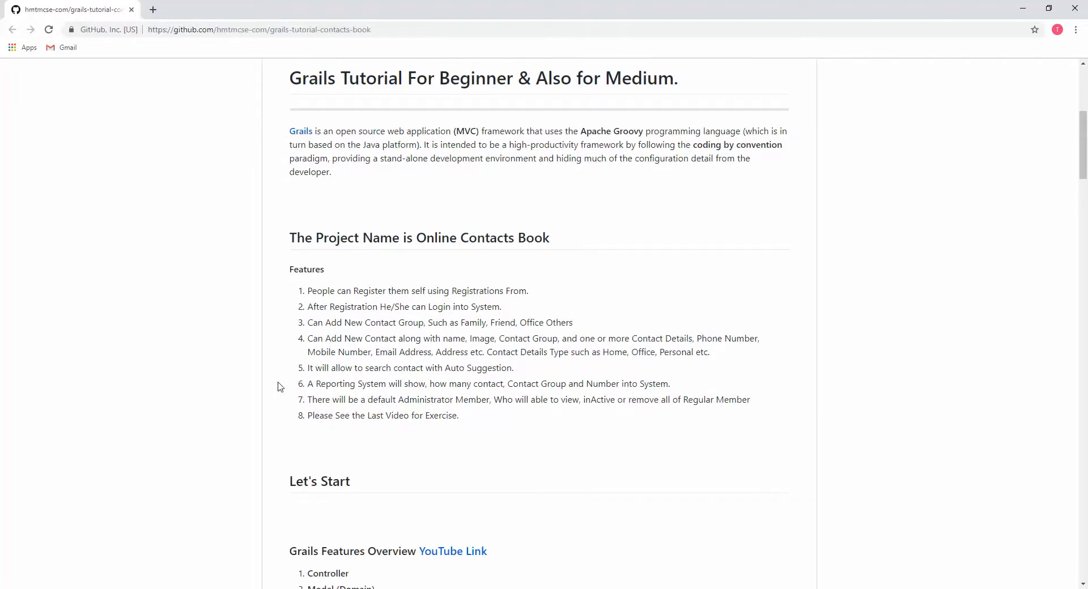
pyautogui.scroll(-3)
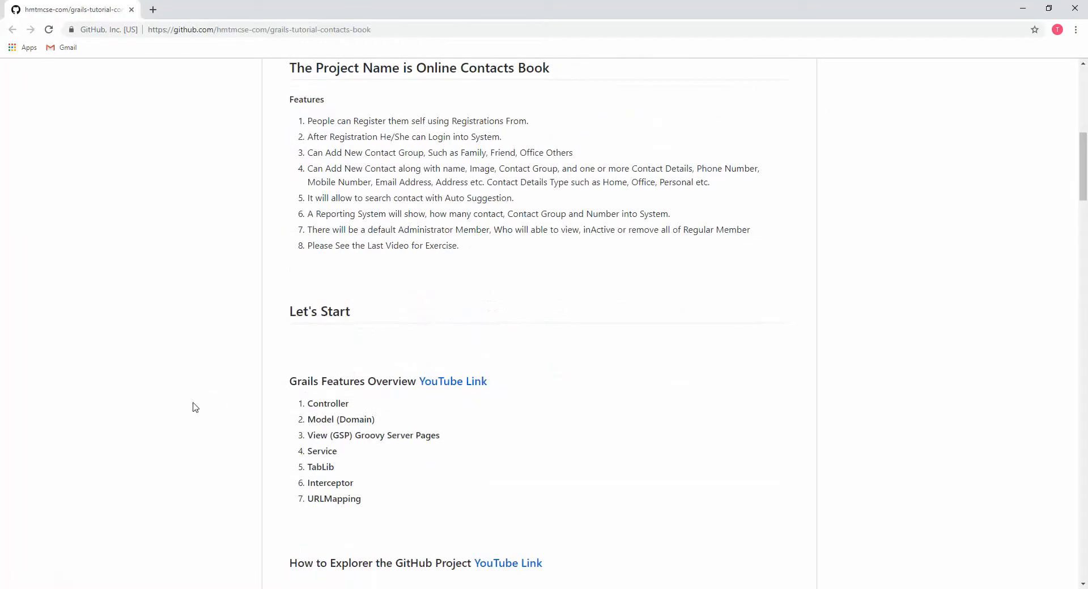
pyautogui.moveTo(223, 412)
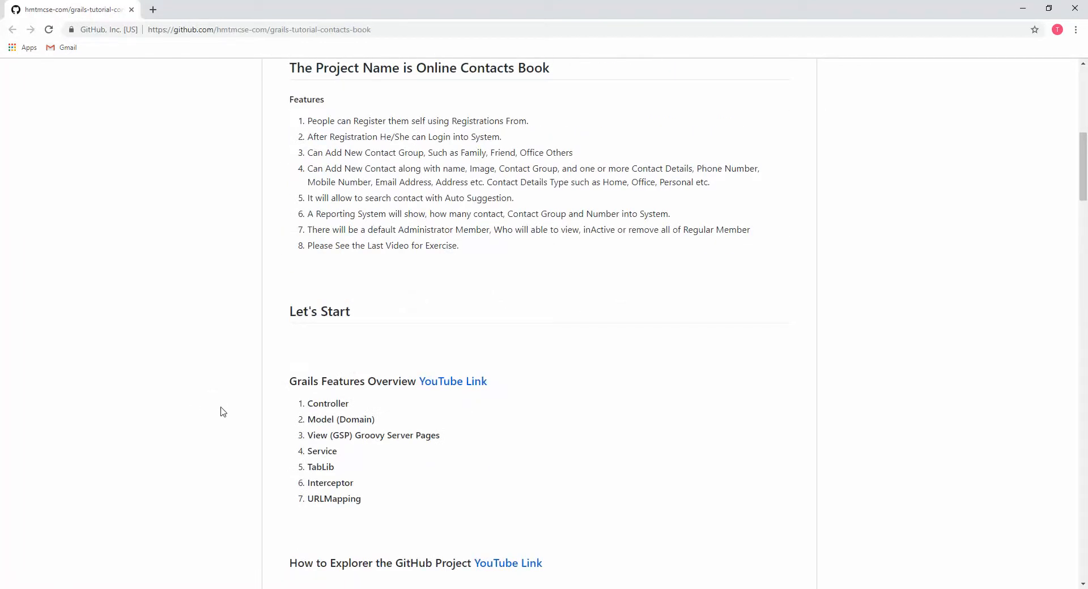
pyautogui.moveTo(226, 414)
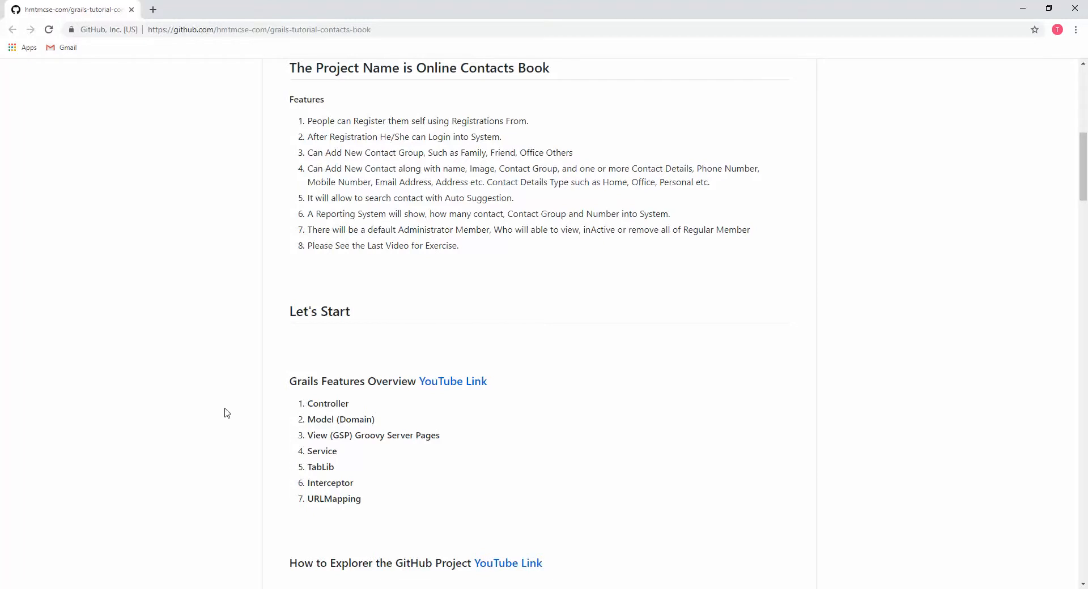
pyautogui.scroll(-3)
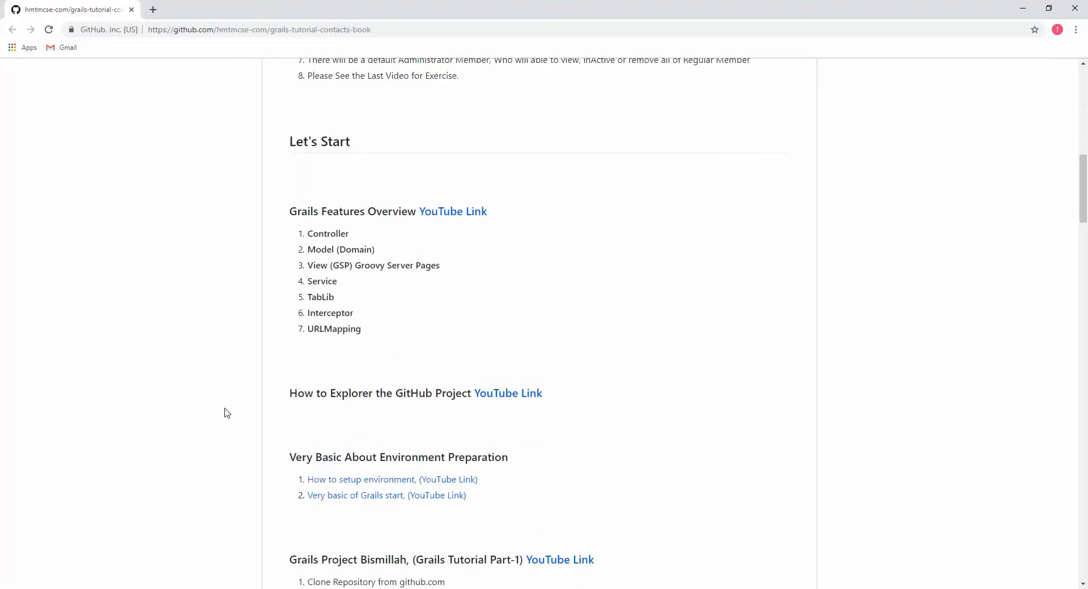
pyautogui.moveTo(374, 420)
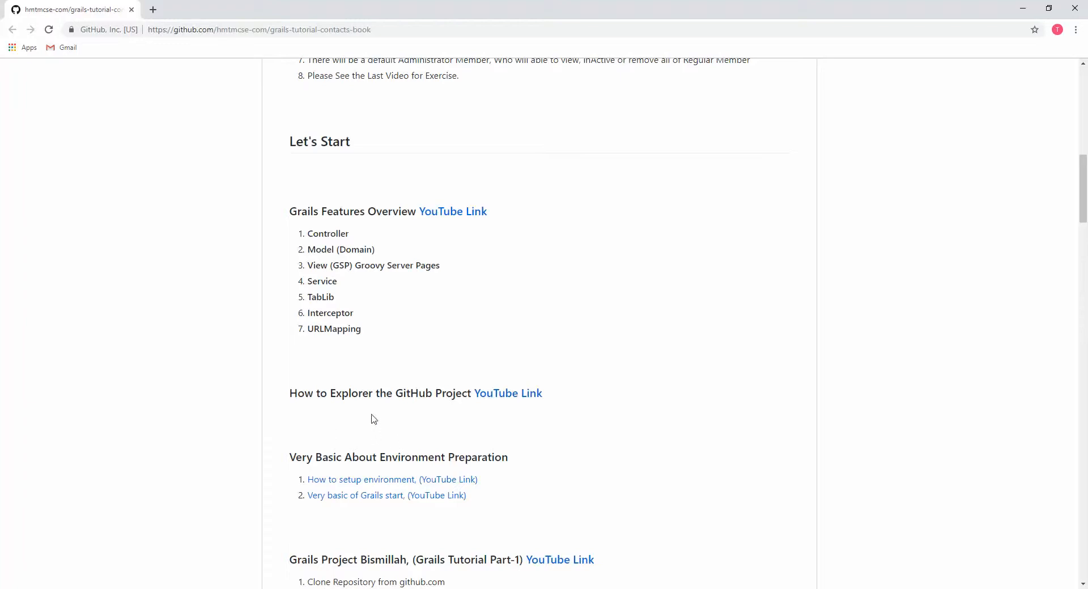
pyautogui.moveTo(452, 408)
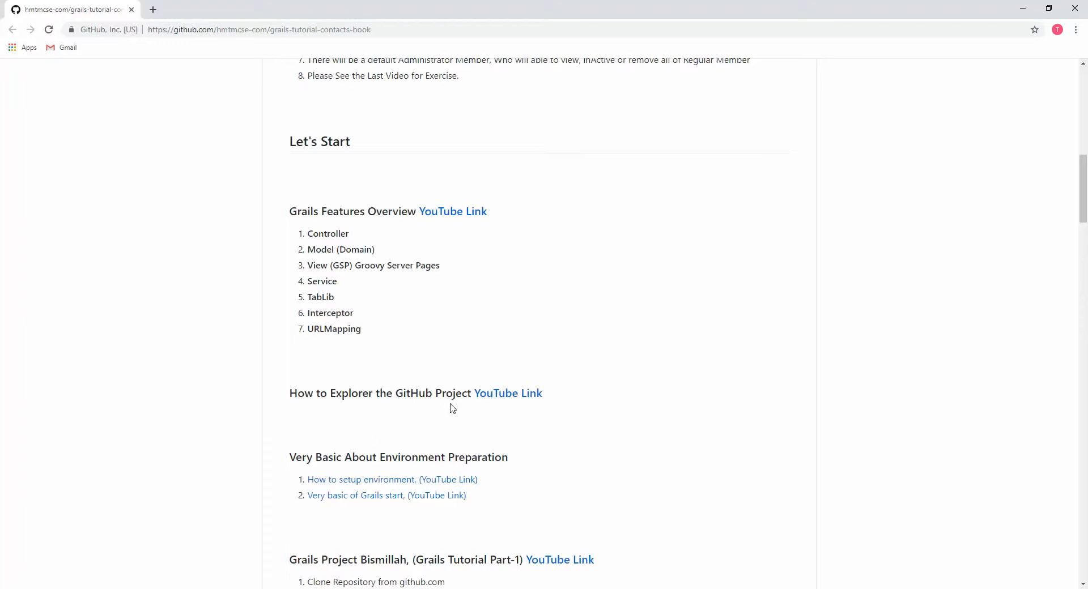
pyautogui.moveTo(290, 469)
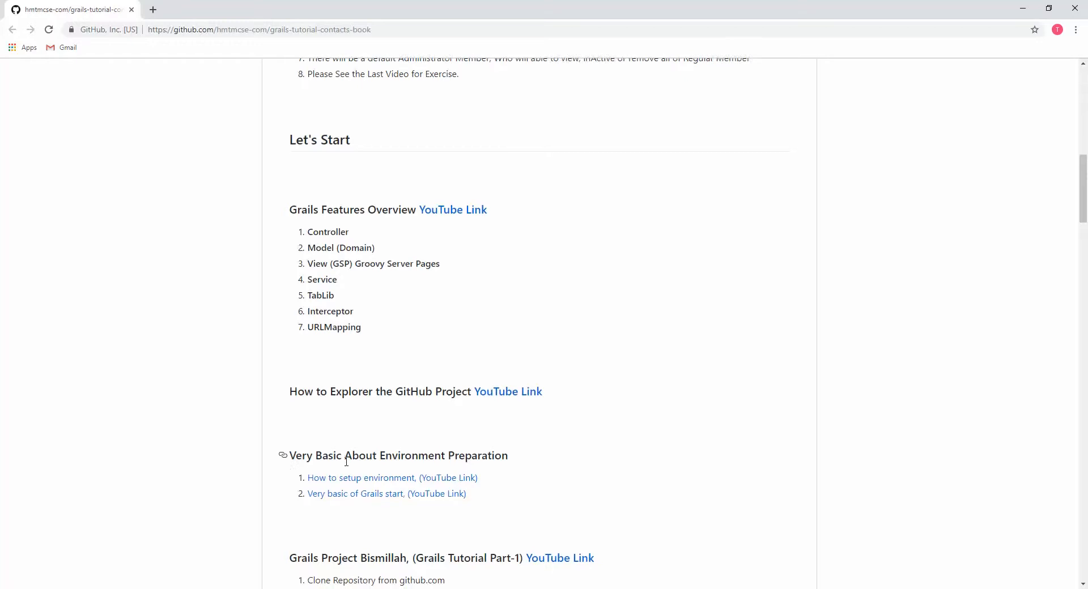
pyautogui.scroll(-3)
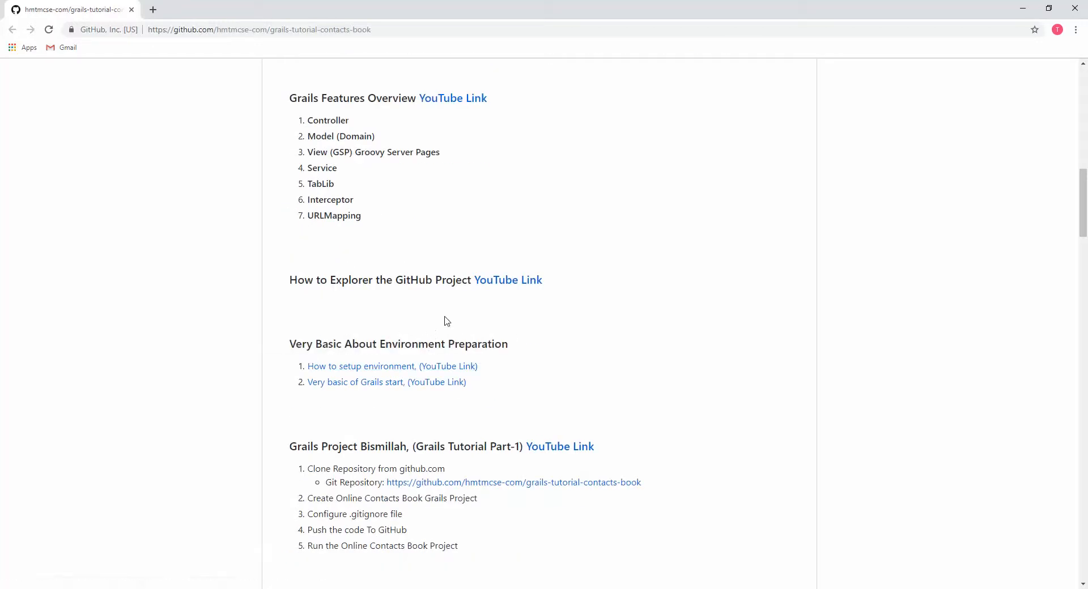
pyautogui.moveTo(465, 327)
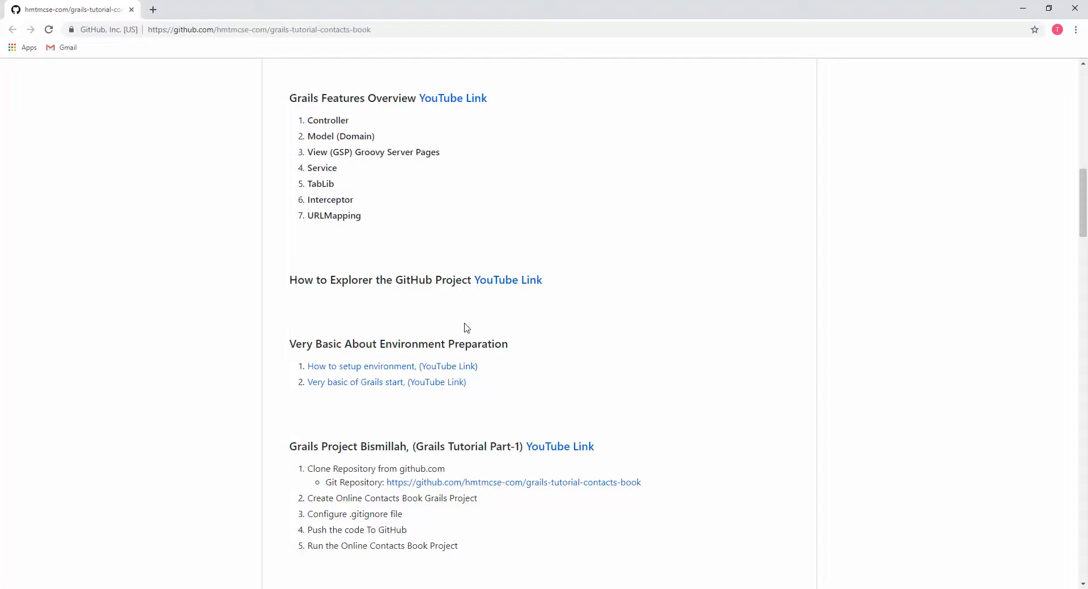
pyautogui.moveTo(387, 382)
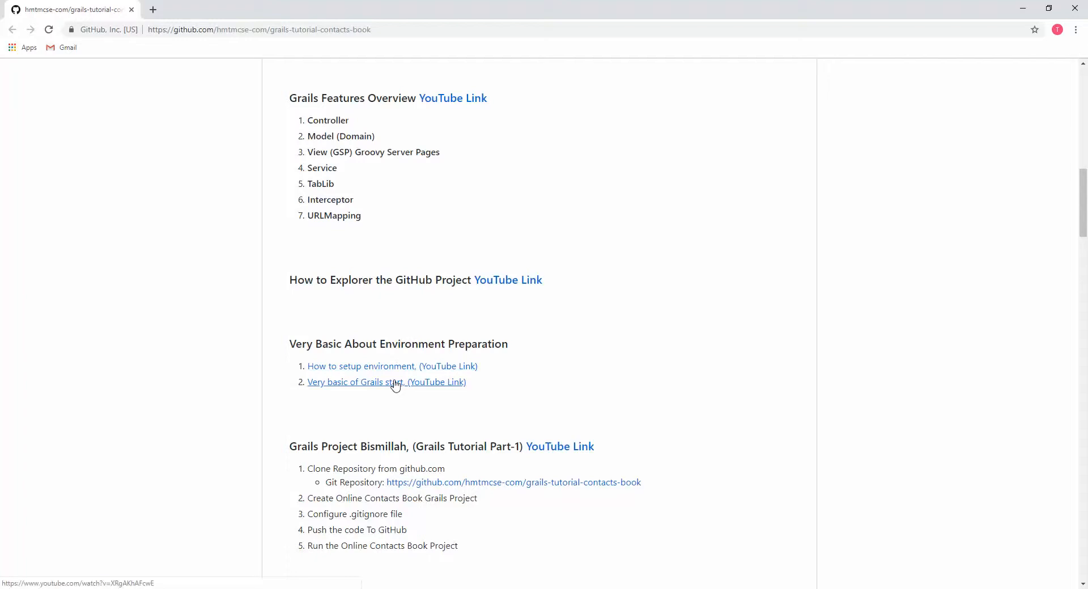
pyautogui.moveTo(405, 357)
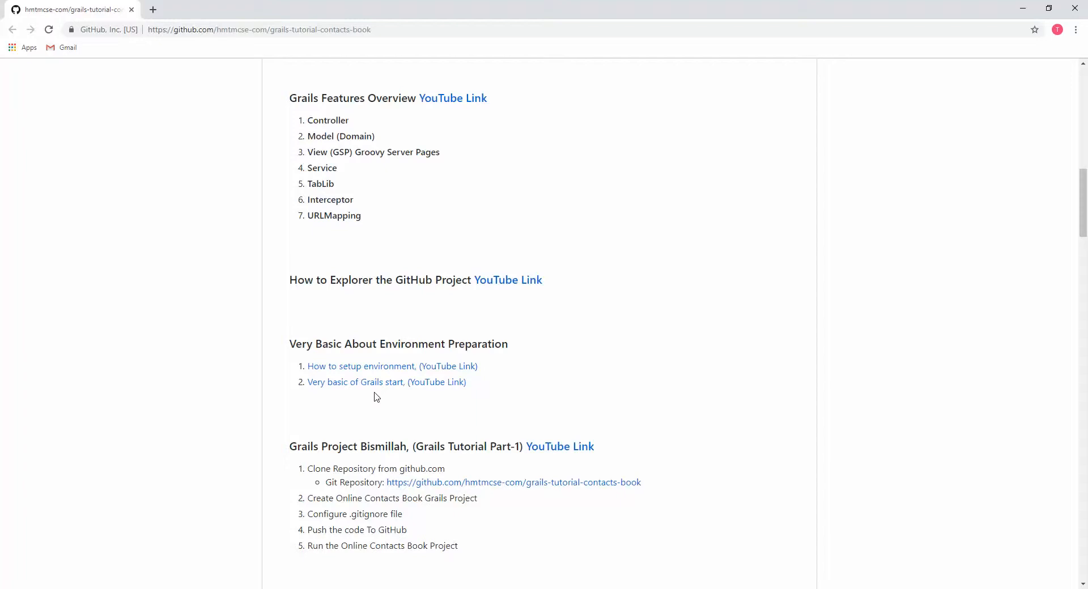
pyautogui.scroll(-3)
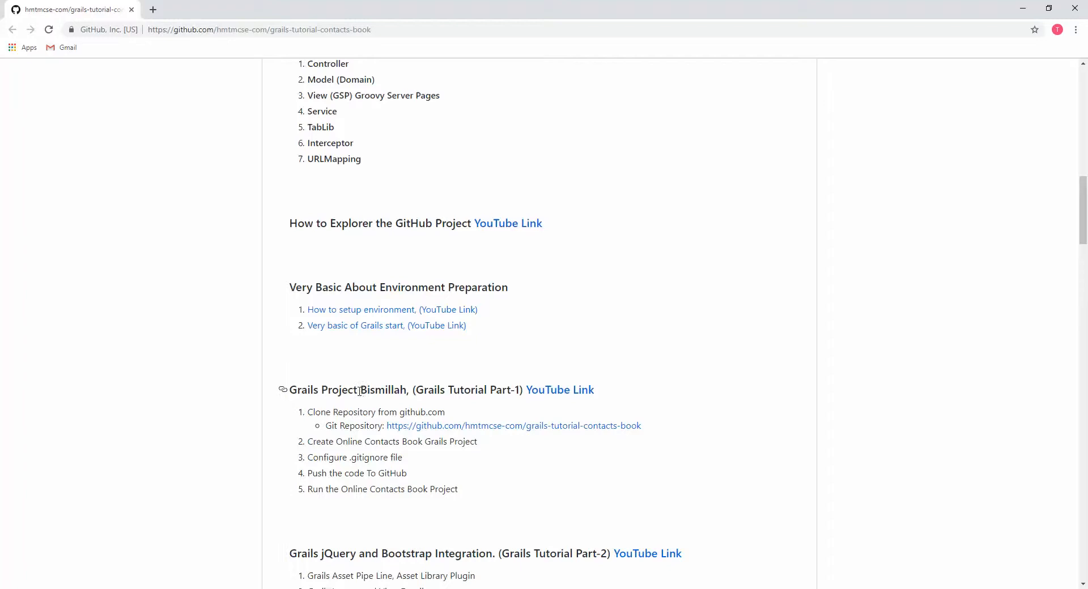
pyautogui.scroll(-3)
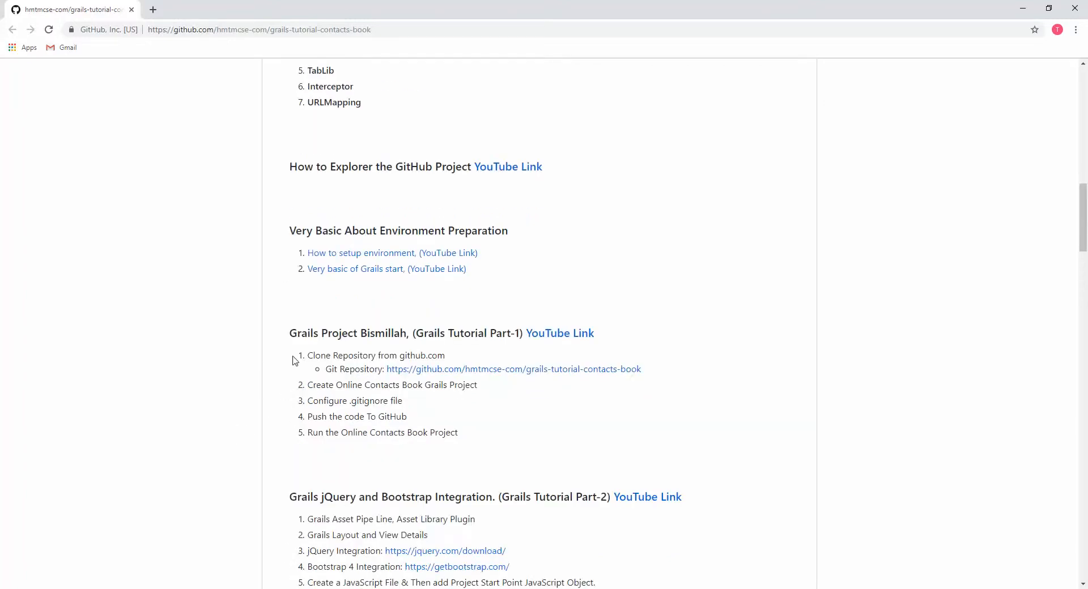
pyautogui.moveTo(367, 350)
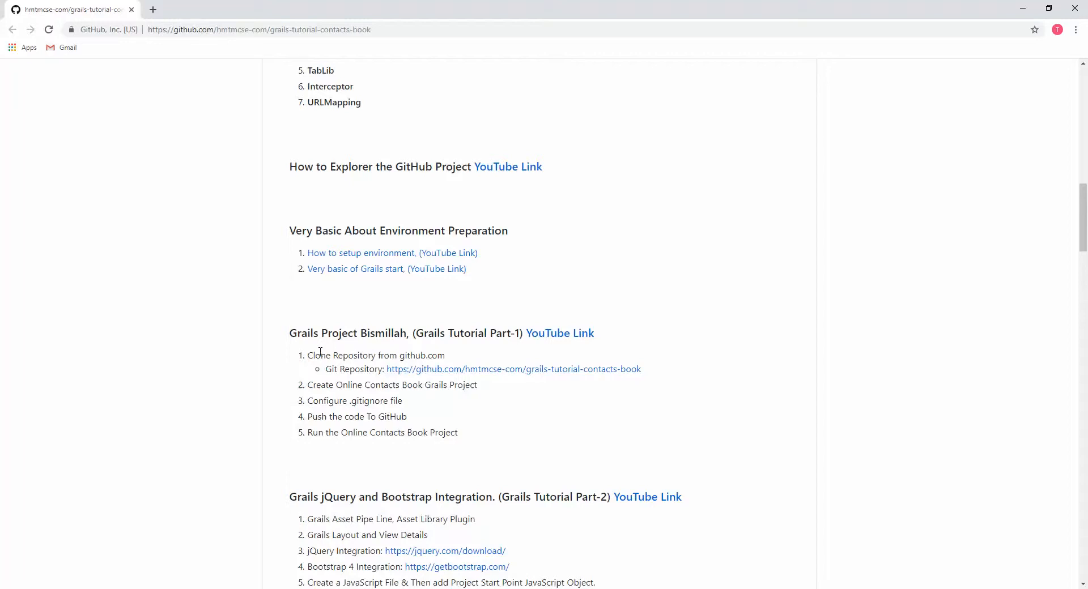
pyautogui.moveTo(418, 354)
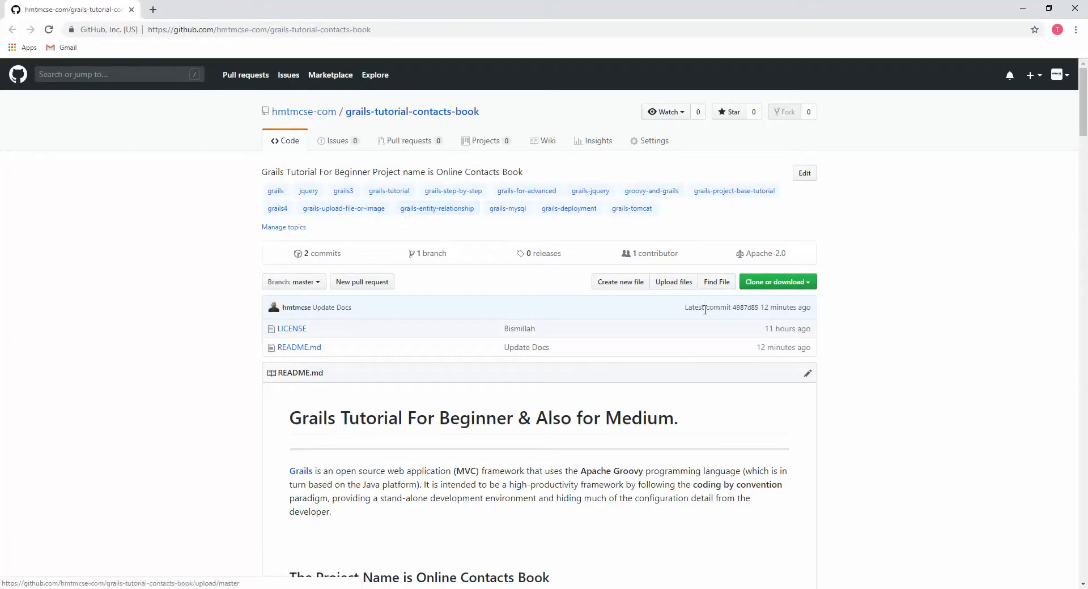
pyautogui.click(774, 281)
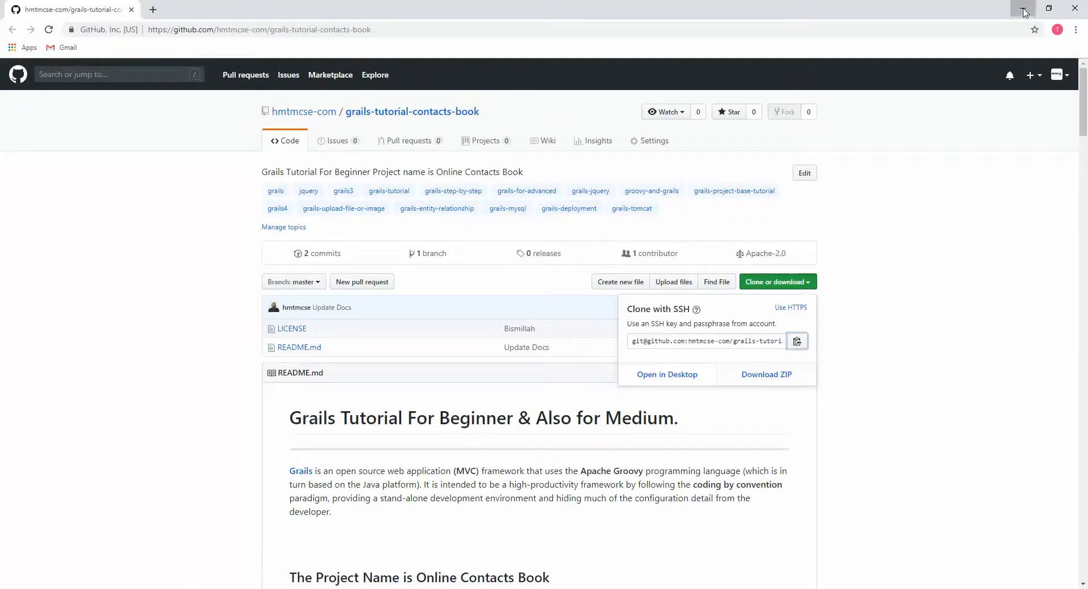
pyautogui.click(1023, 8)
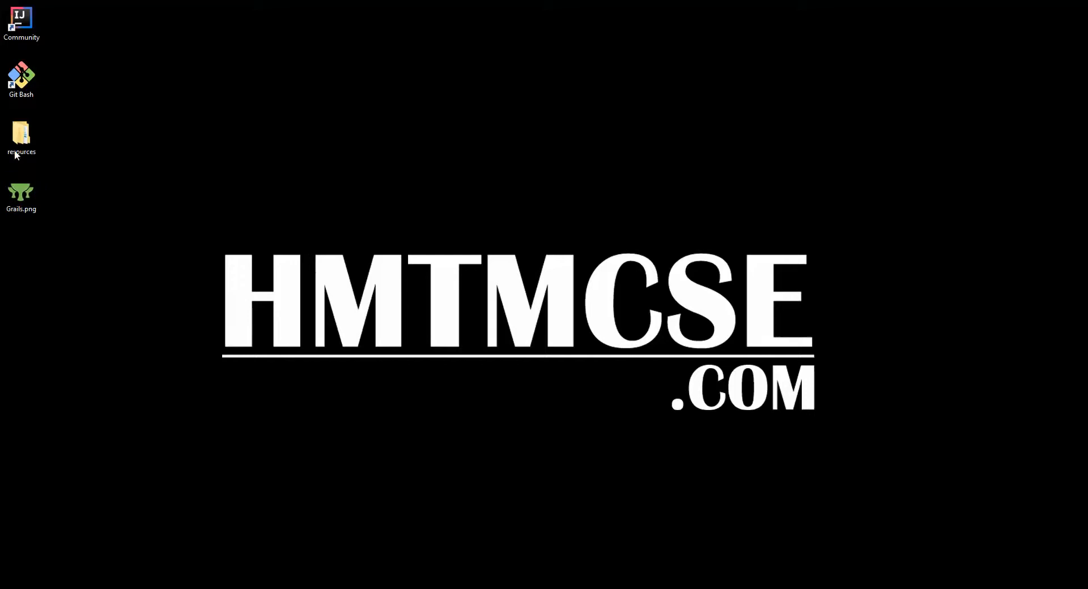
# - Open the resources folder from the desktop
pyautogui.doubleClick(21, 136)
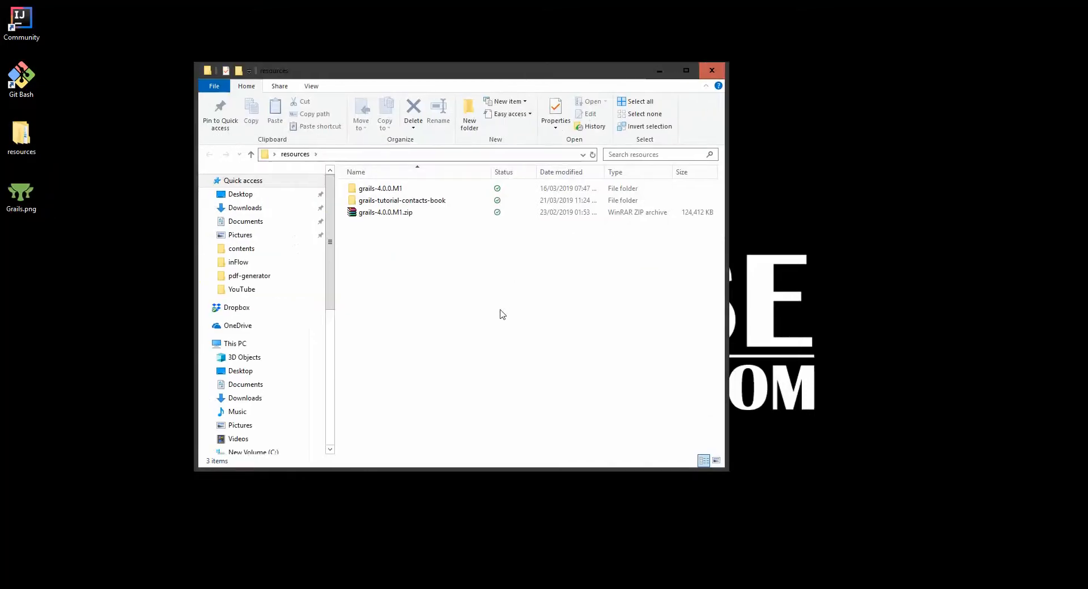
pyautogui.moveTo(390, 275)
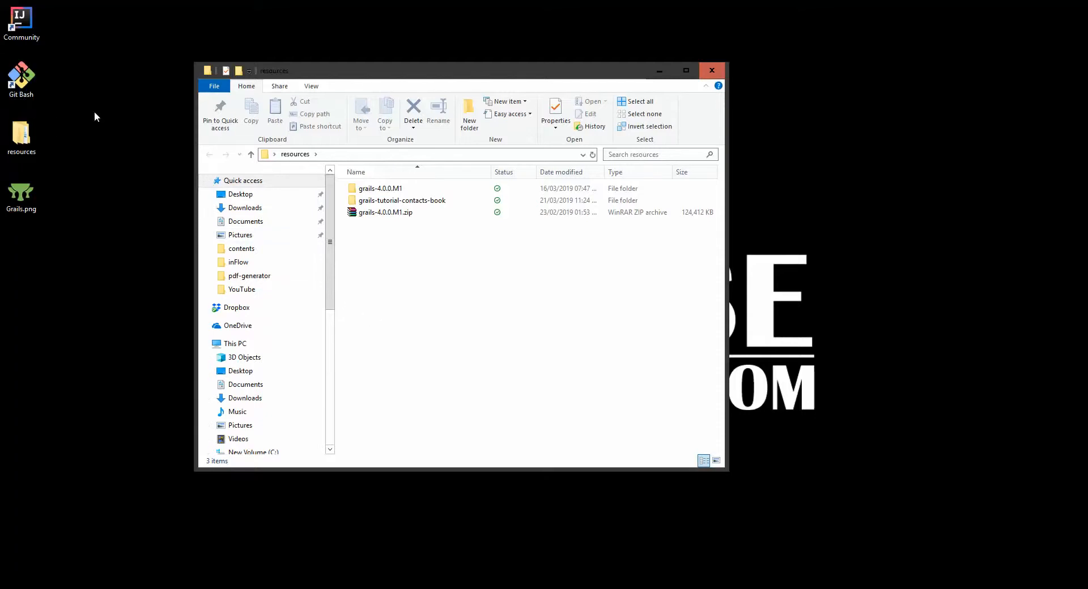
pyautogui.moveTo(276, 207)
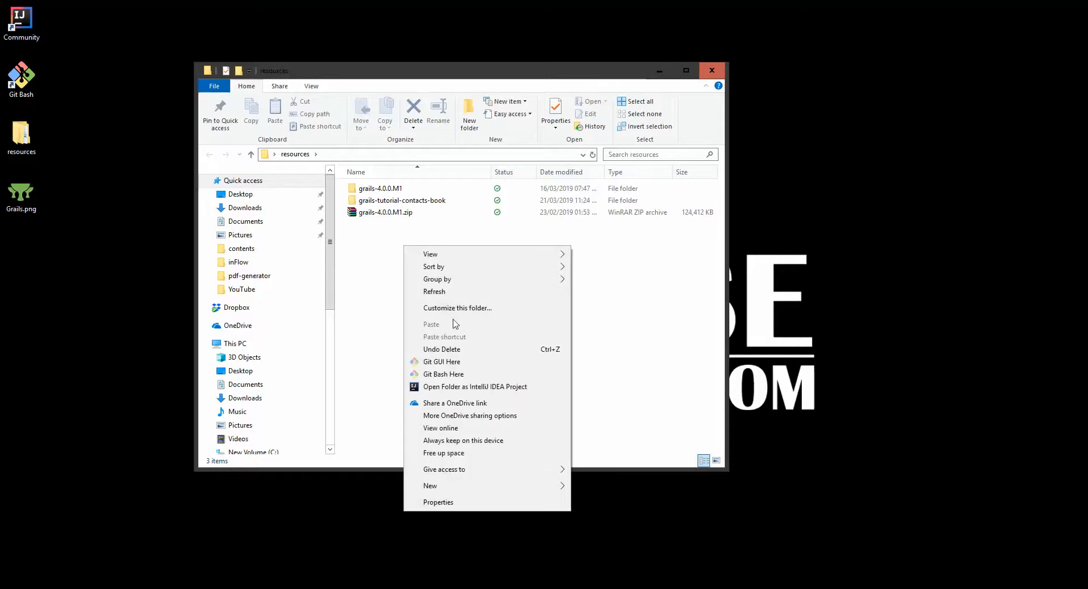
pyautogui.moveTo(448, 374)
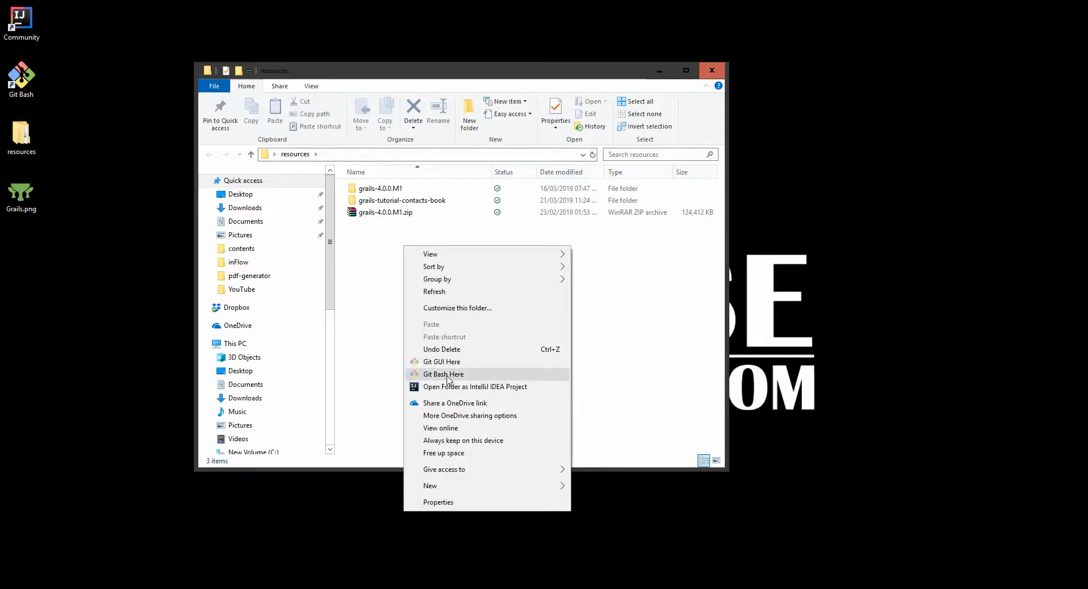
pyautogui.moveTo(540, 375)
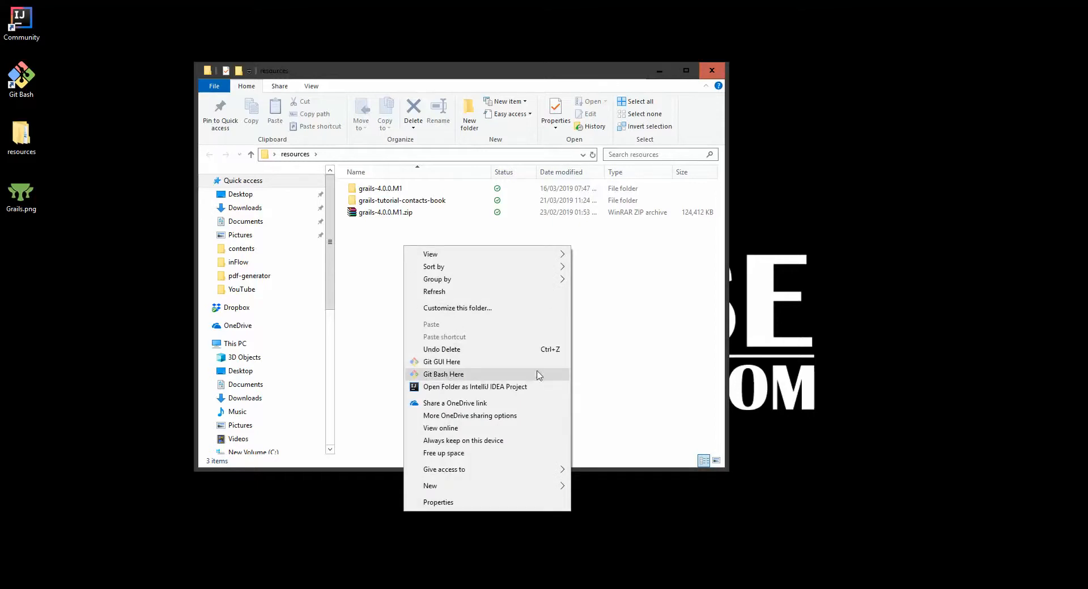
pyautogui.moveTo(462, 378)
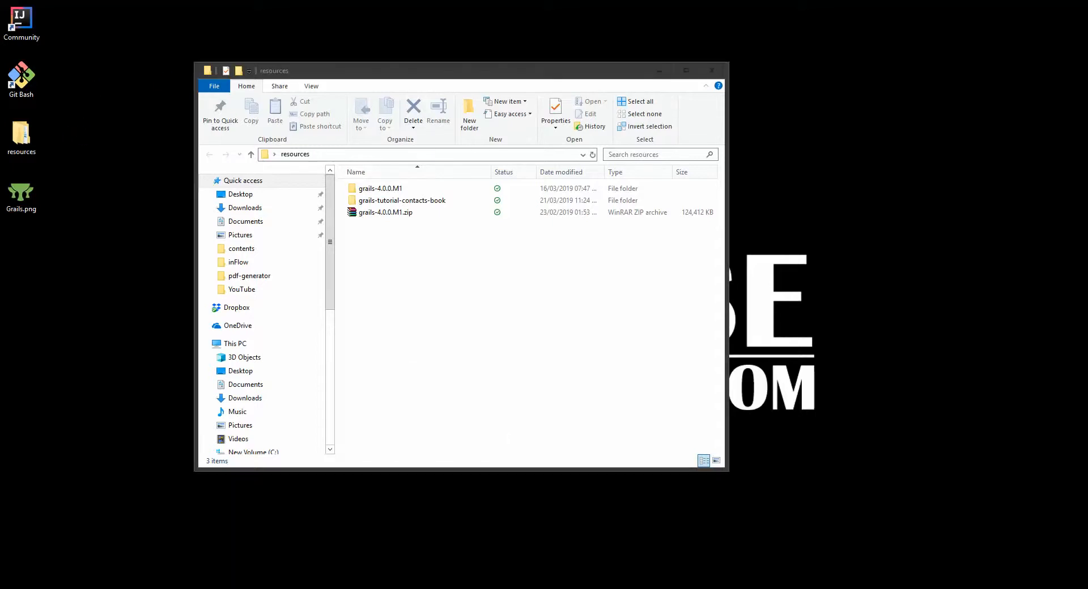
# - Run git clone of grails-tutorial-contacts-book into online-contacts-book, then open that folder
pyautogui.click(21, 77)
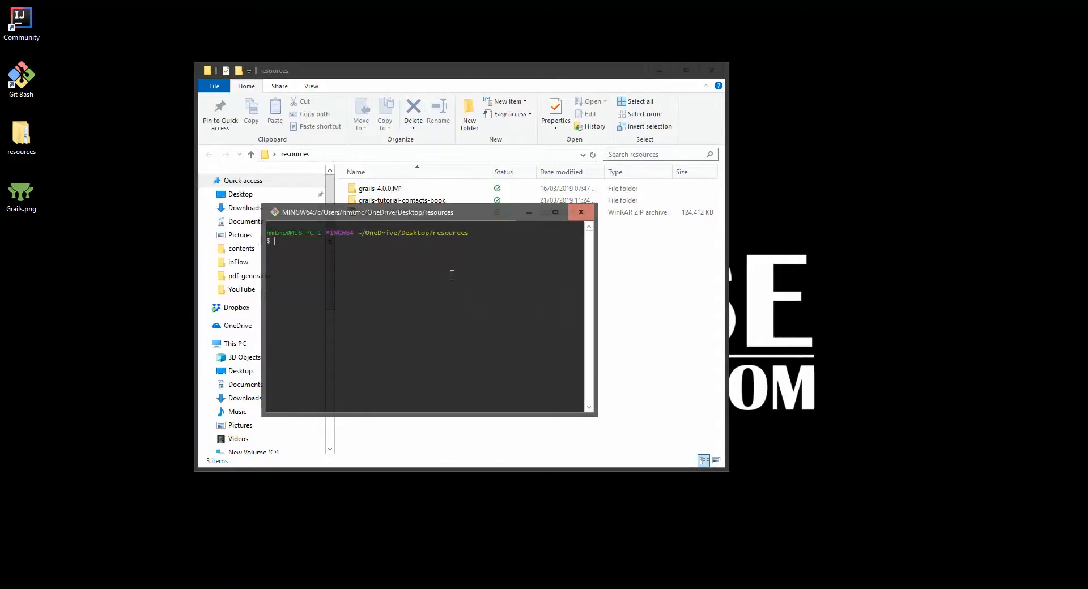
pyautogui.write('git')
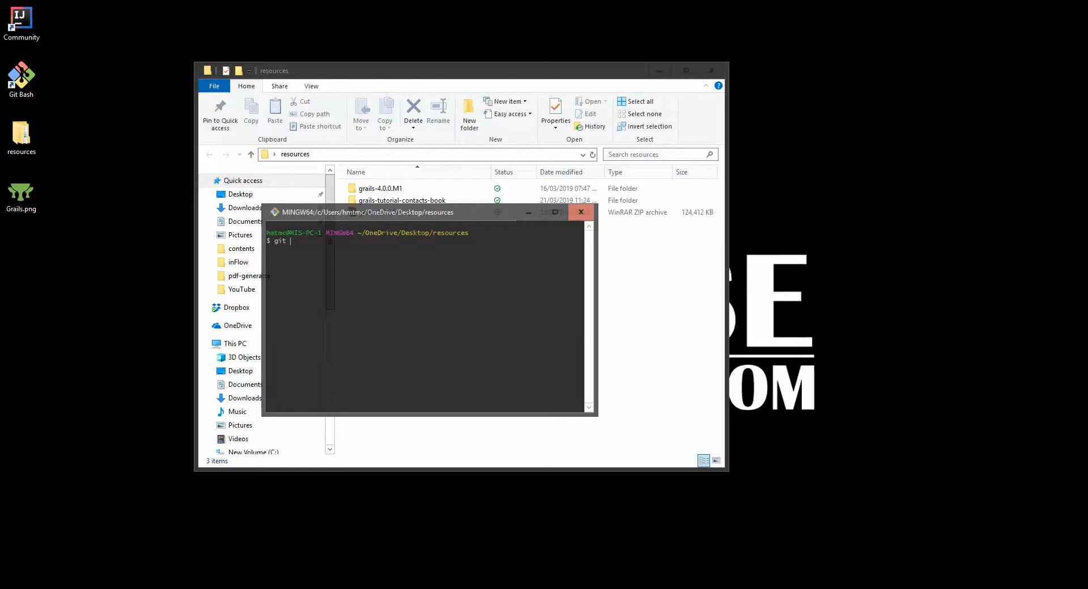
pyautogui.write('clone')
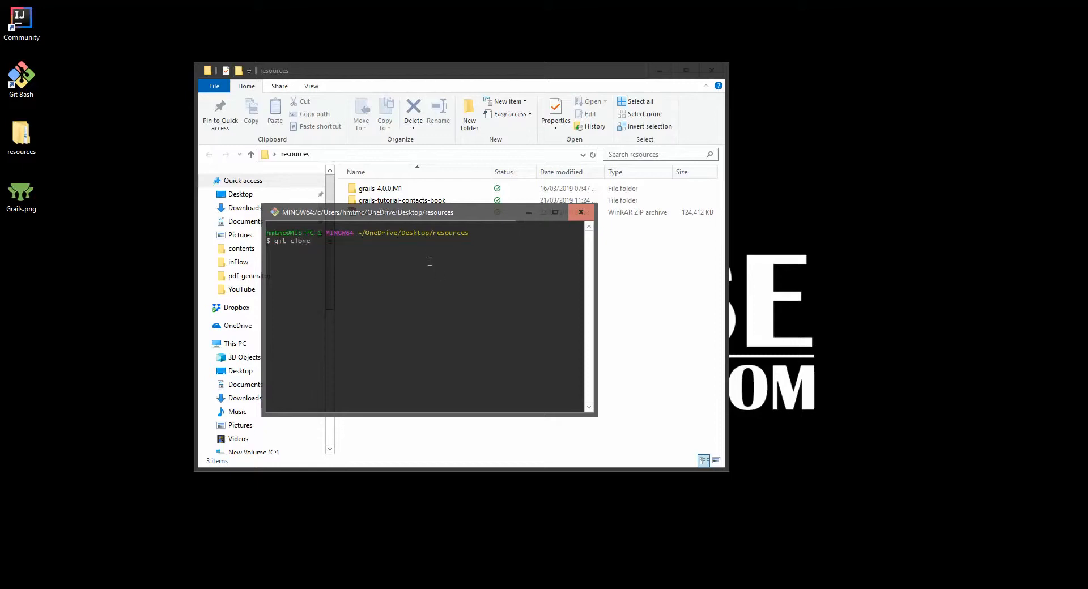
pyautogui.write('git@github.com:hmtmcse-com/grails-tutorial-contacts-book.git')
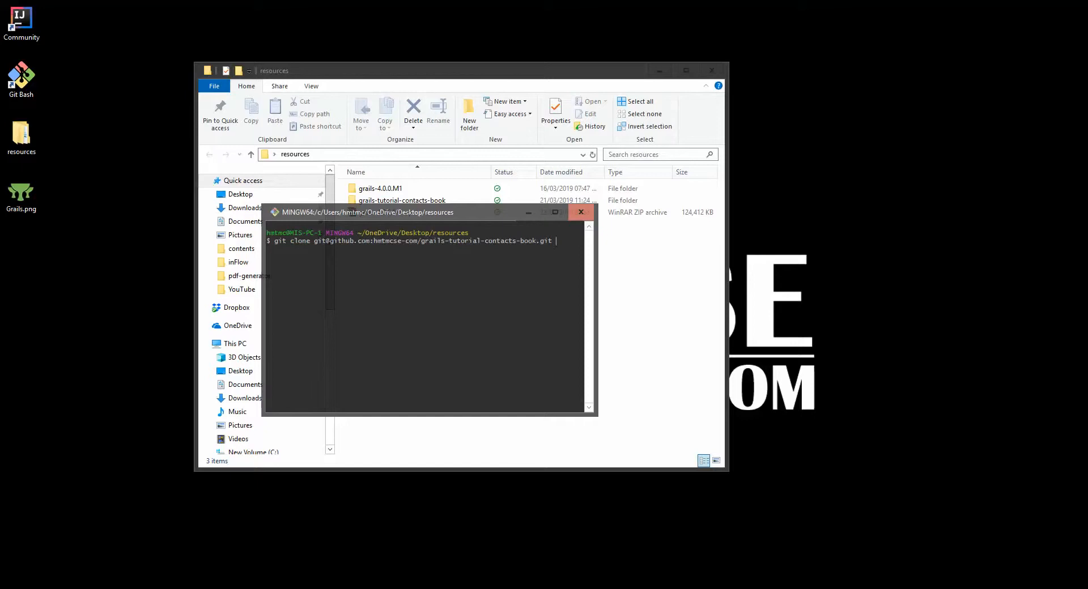
pyautogui.write('onli')
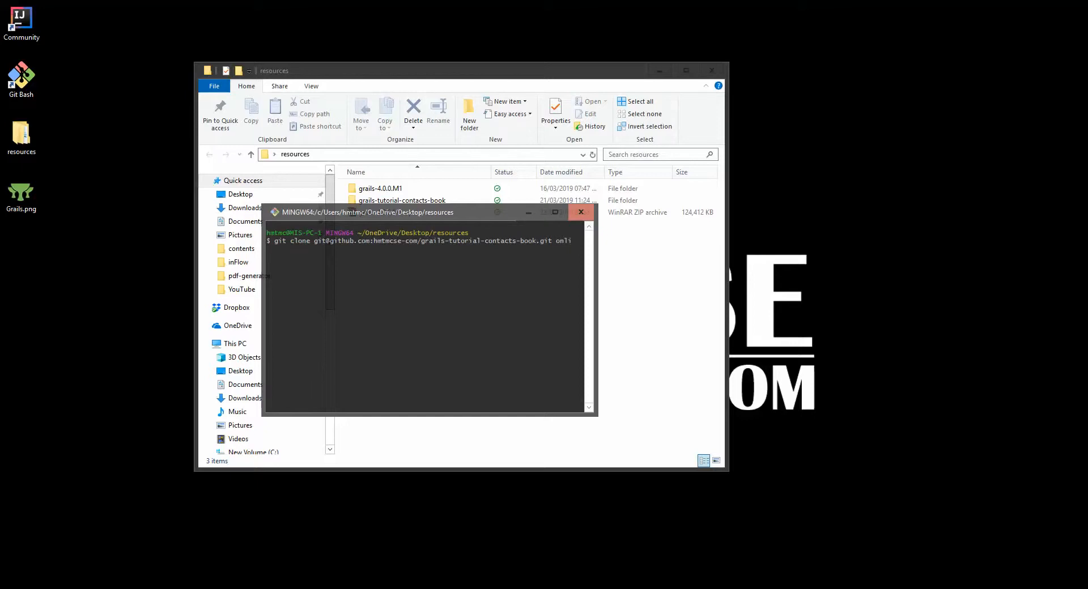
pyautogui.write('e')
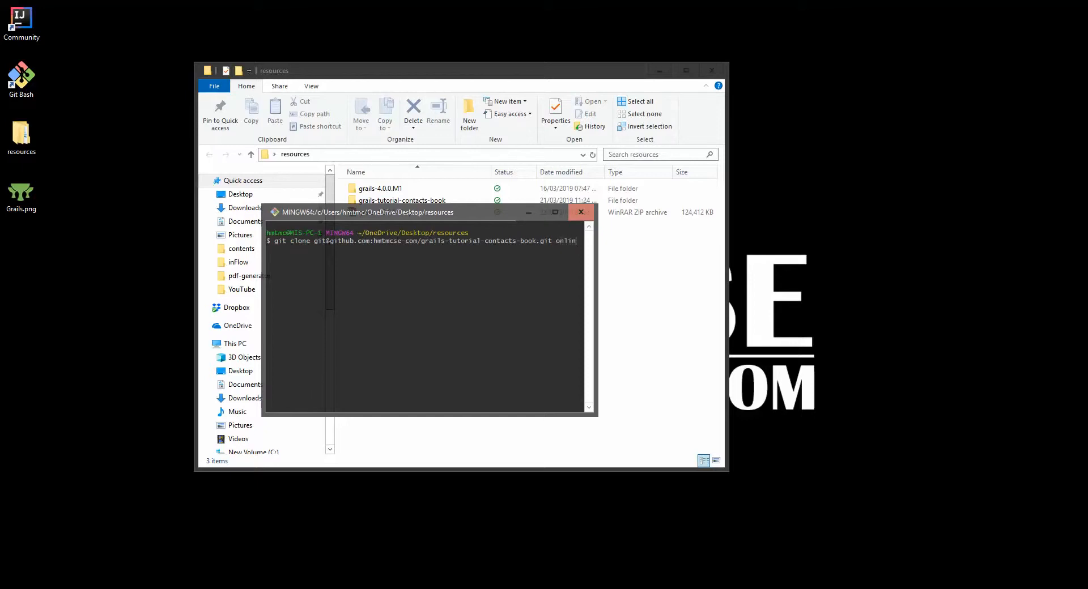
pyautogui.write('e-c')
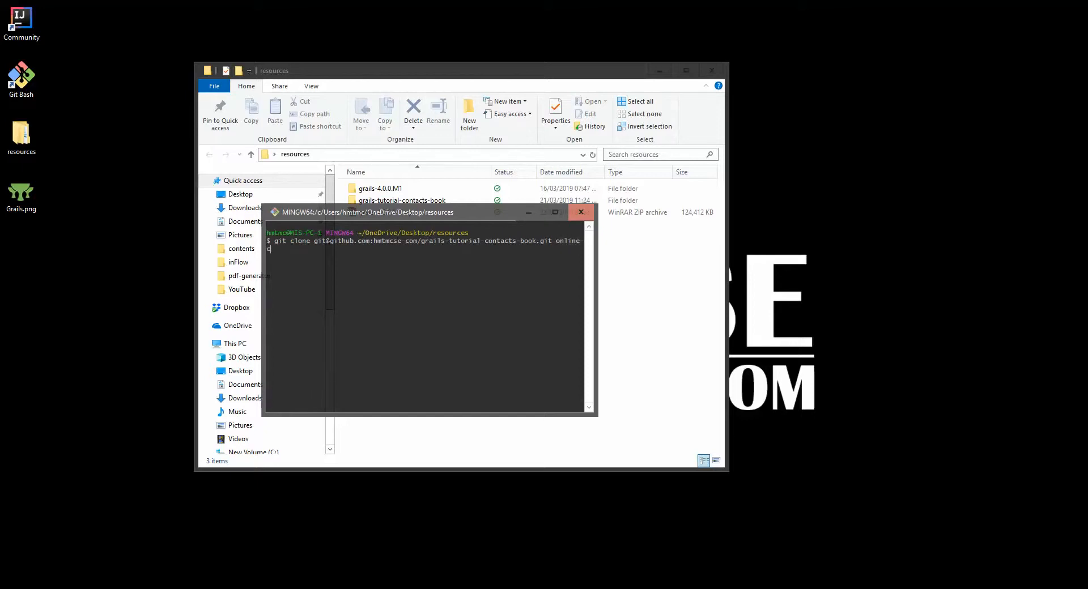
pyautogui.write('ontacts-book')
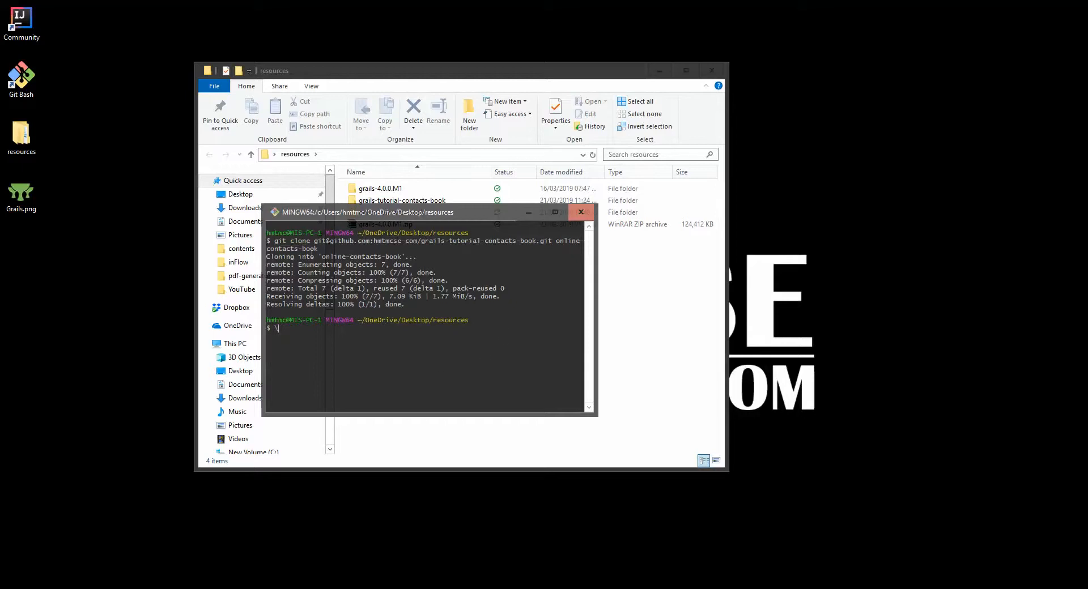
pyautogui.click(581, 212)
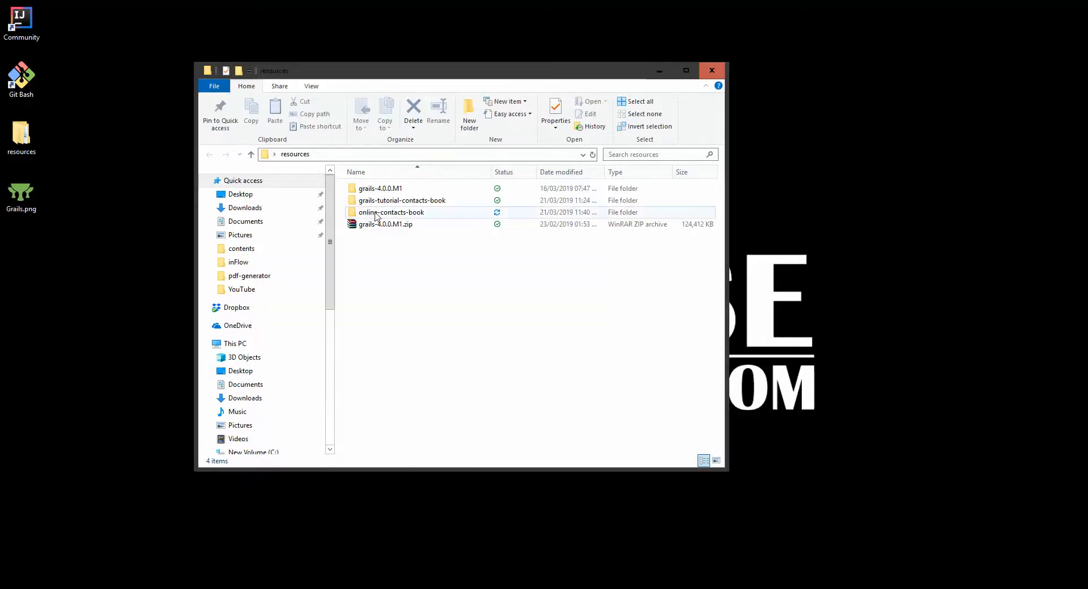
pyautogui.moveTo(393, 213)
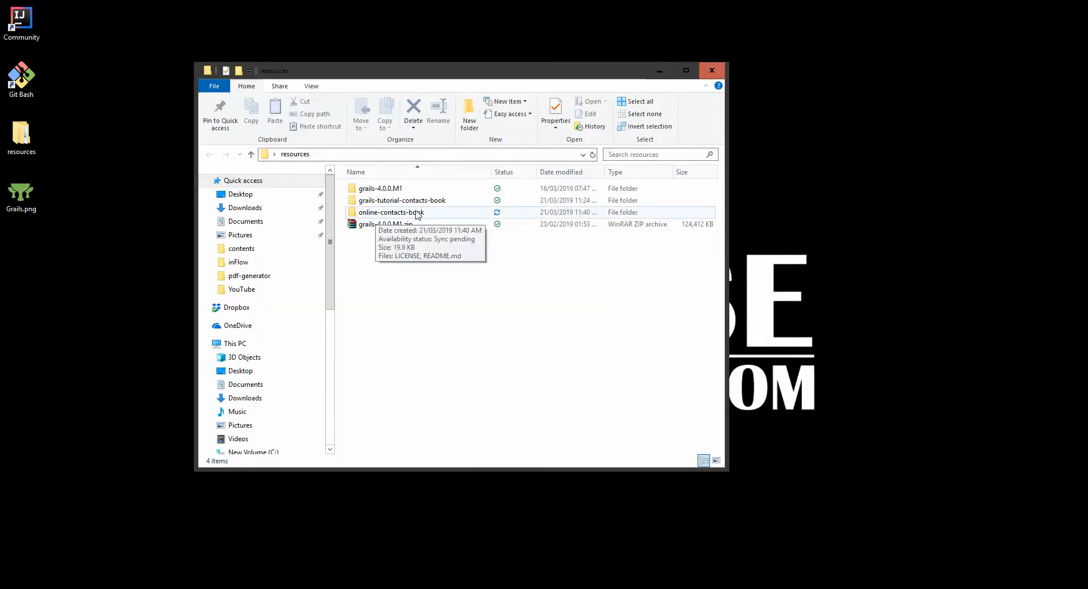
pyautogui.doubleClick(392, 212)
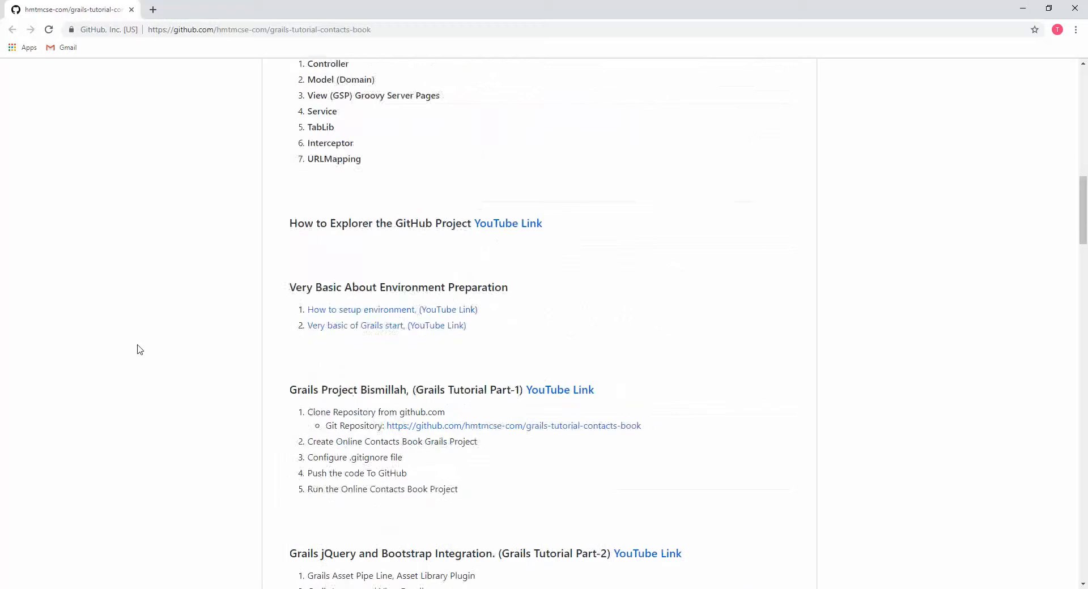
pyautogui.scroll(-3)
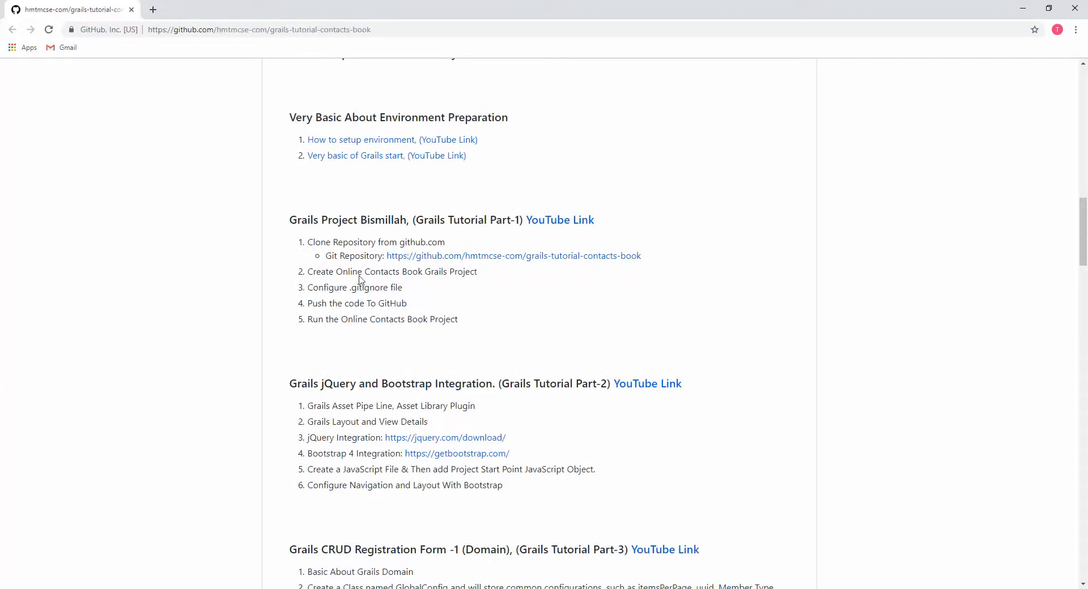
pyautogui.moveTo(515, 300)
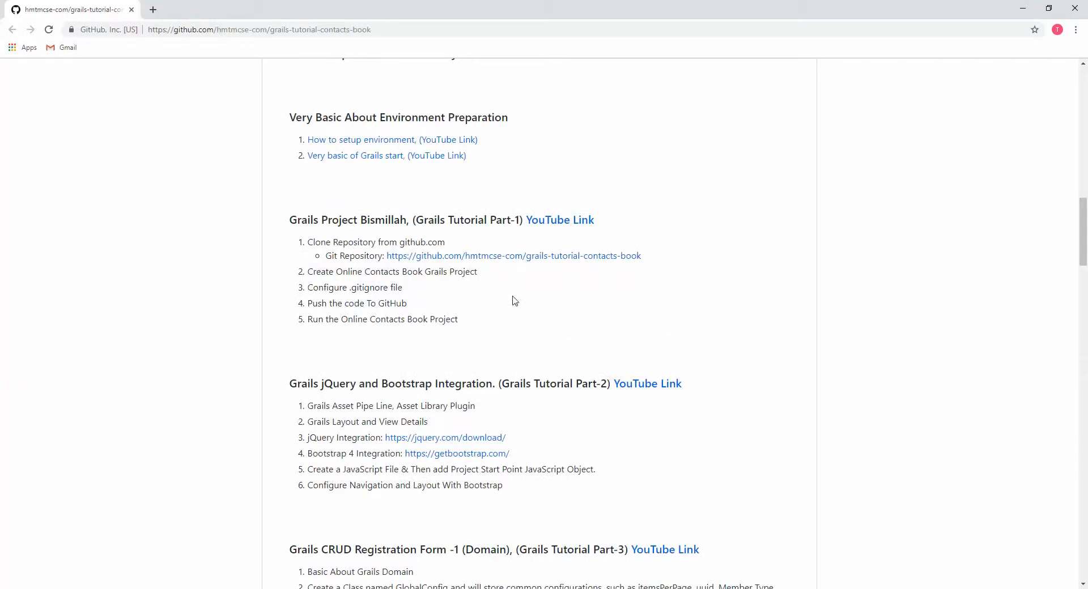
pyautogui.moveTo(1028, 7)
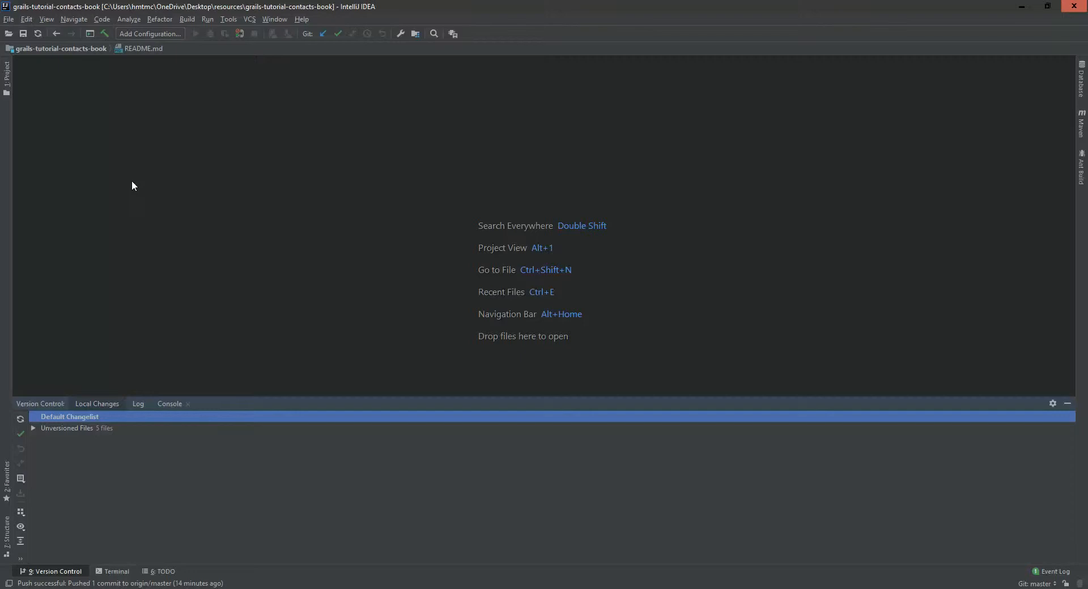
pyautogui.moveTo(10, 22)
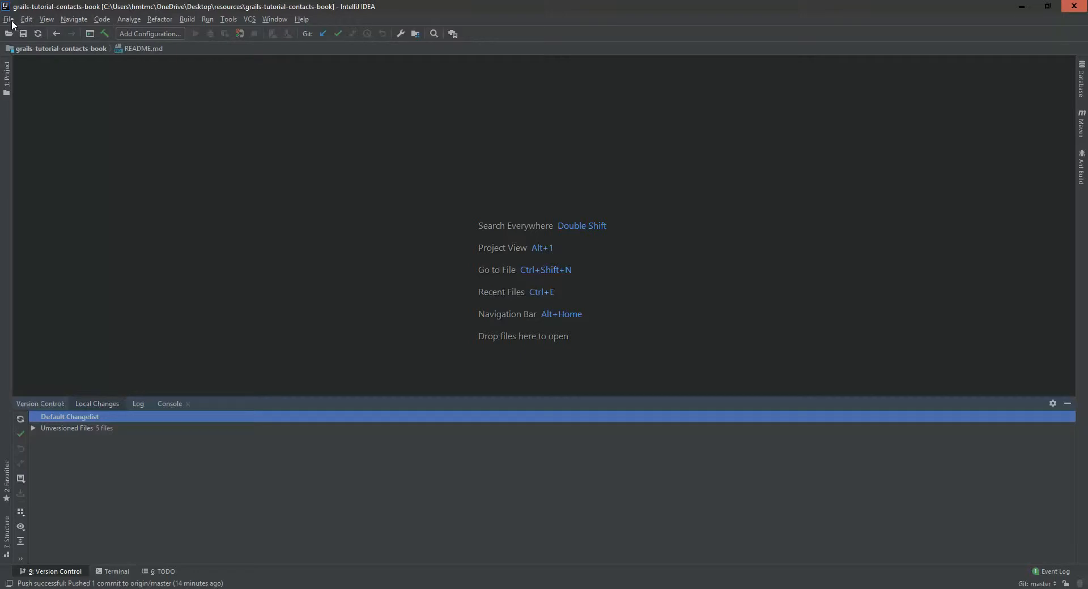
# - Start a new Grails project and switch its SDK home to grails-3.3.9
pyautogui.click(8, 19)
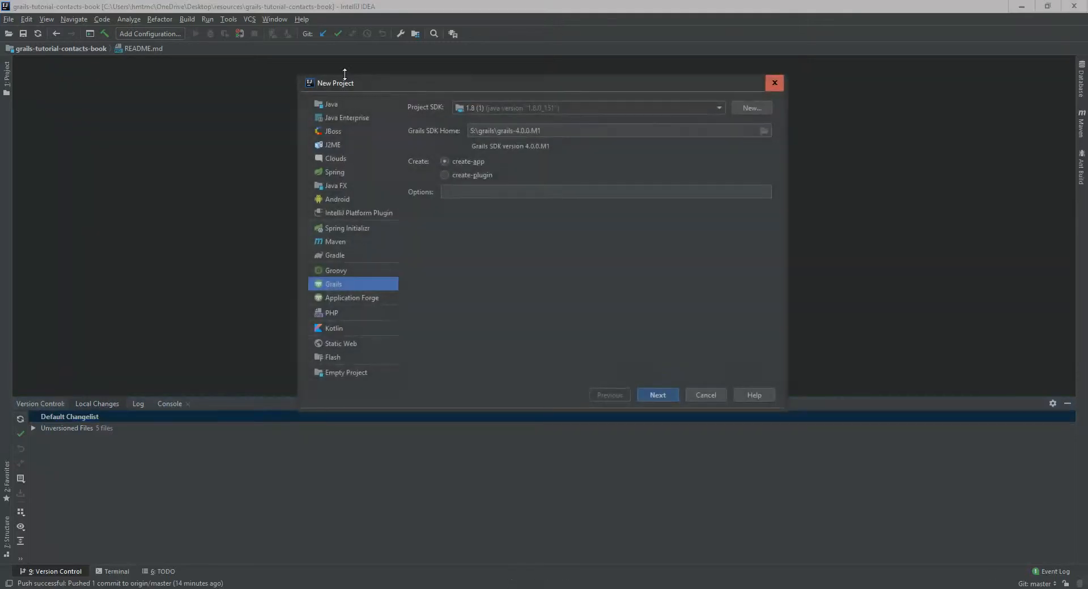
pyautogui.moveTo(340, 322)
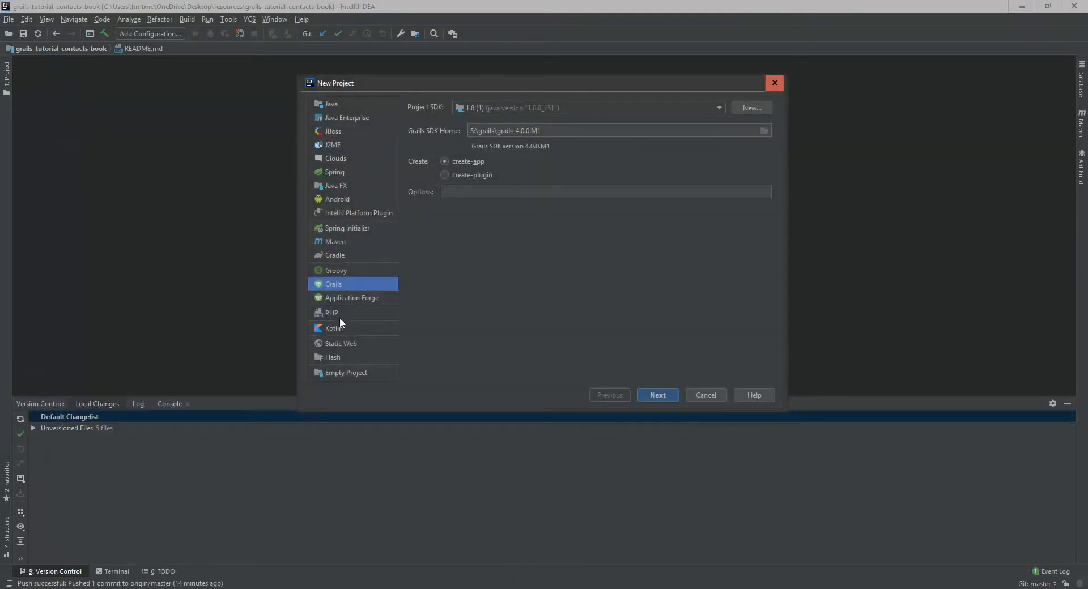
pyautogui.moveTo(322, 294)
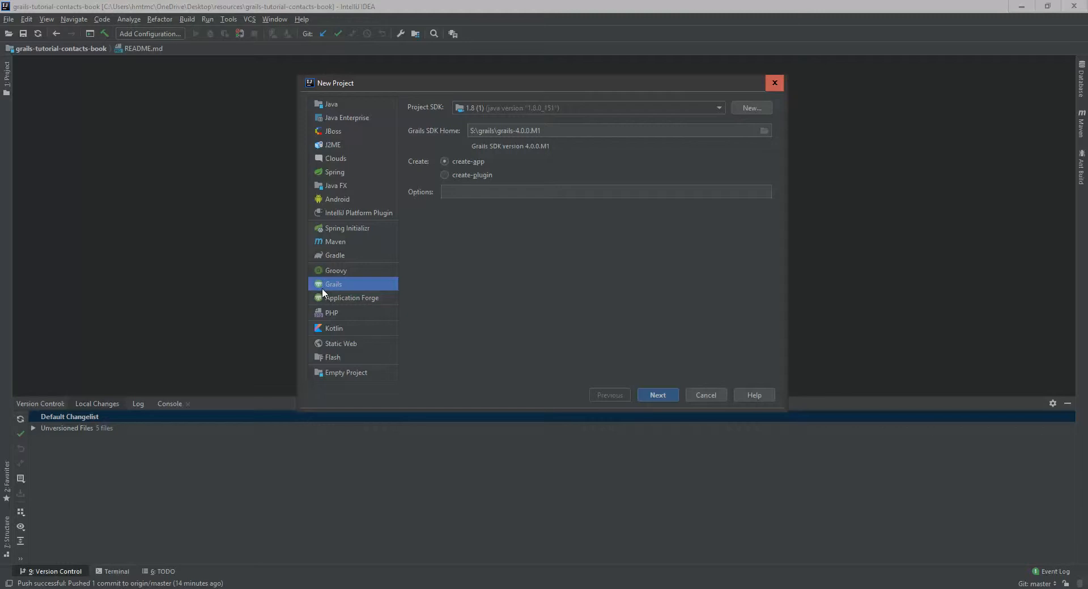
pyautogui.moveTo(339, 288)
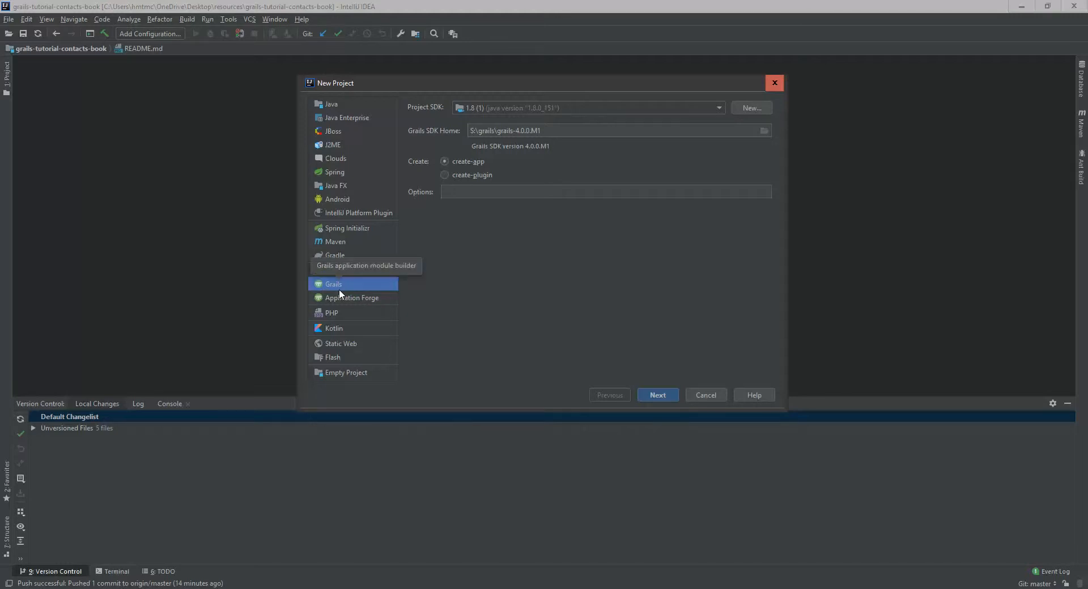
pyautogui.moveTo(472, 120)
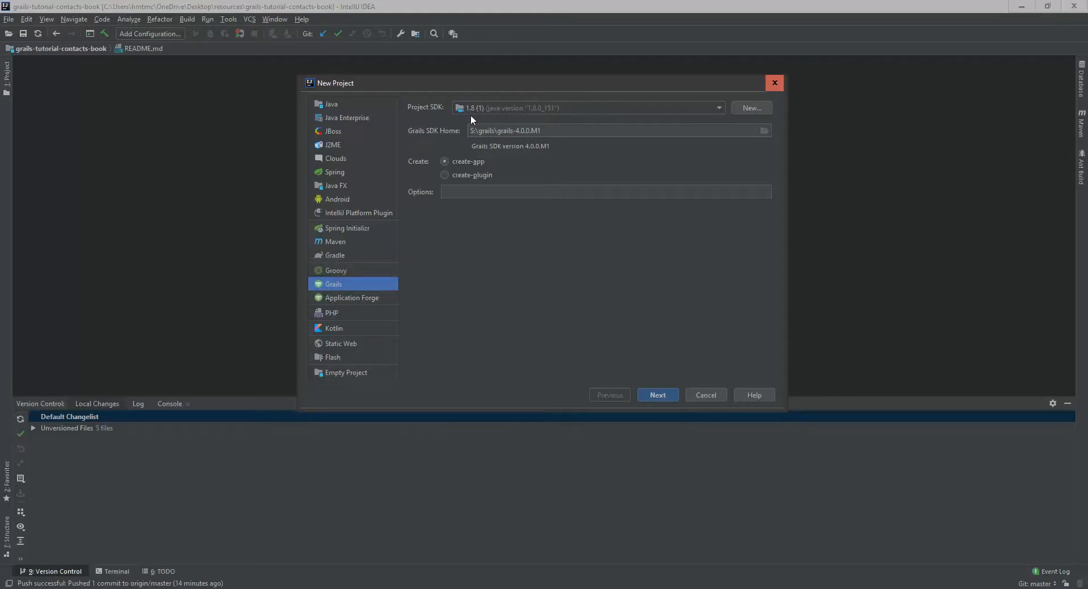
pyautogui.moveTo(428, 123)
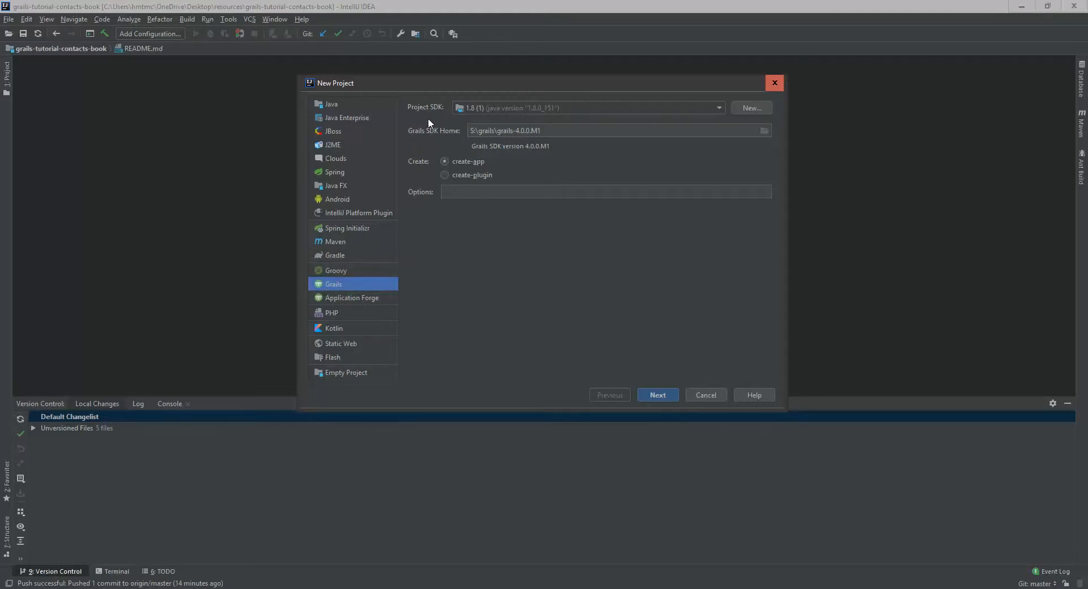
pyautogui.moveTo(425, 133)
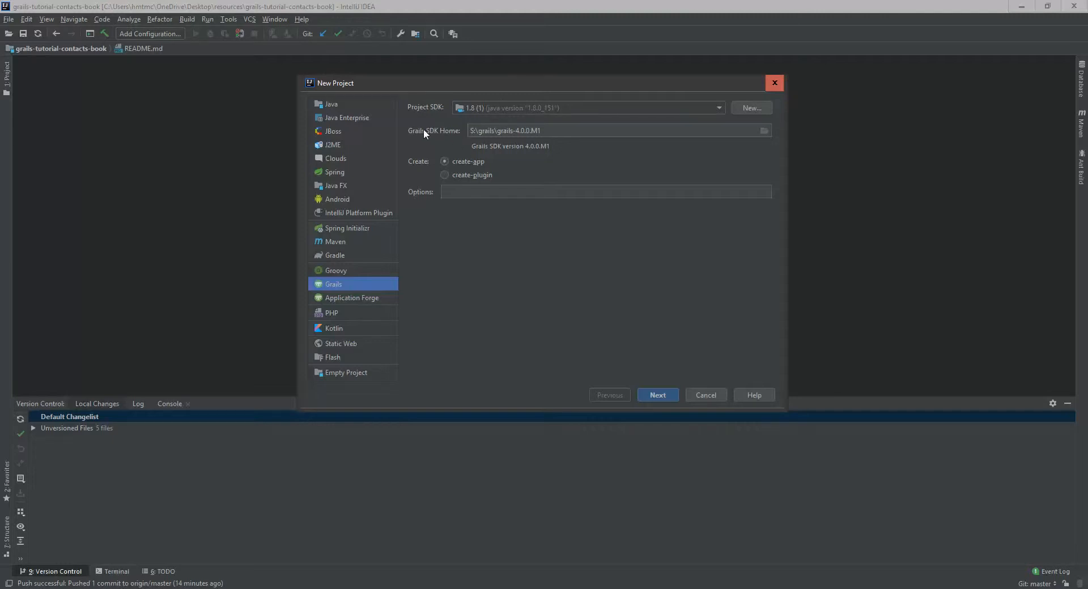
pyautogui.moveTo(679, 144)
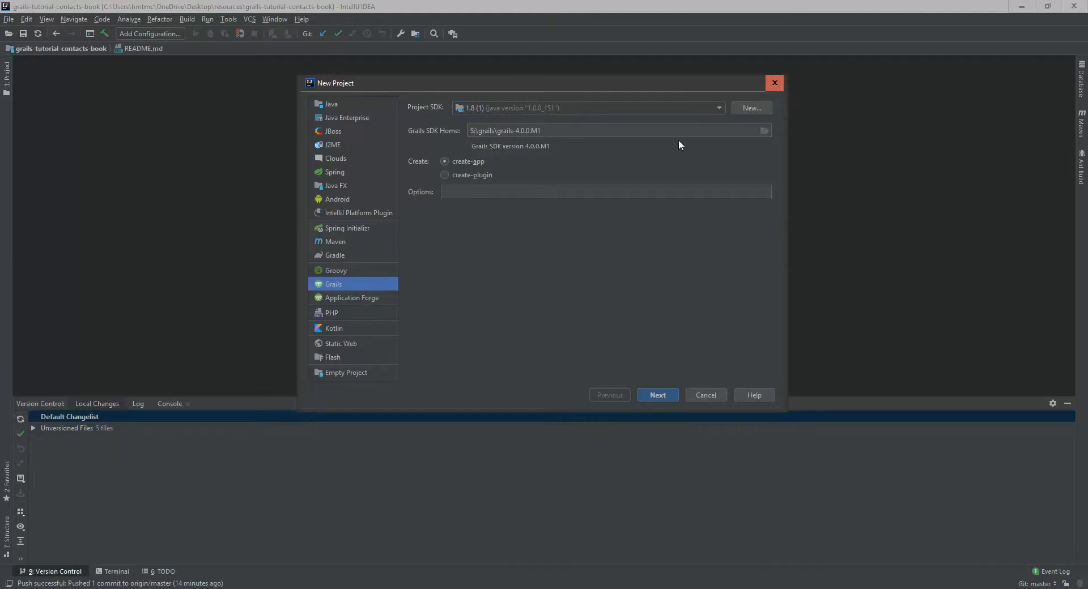
pyautogui.click(764, 130)
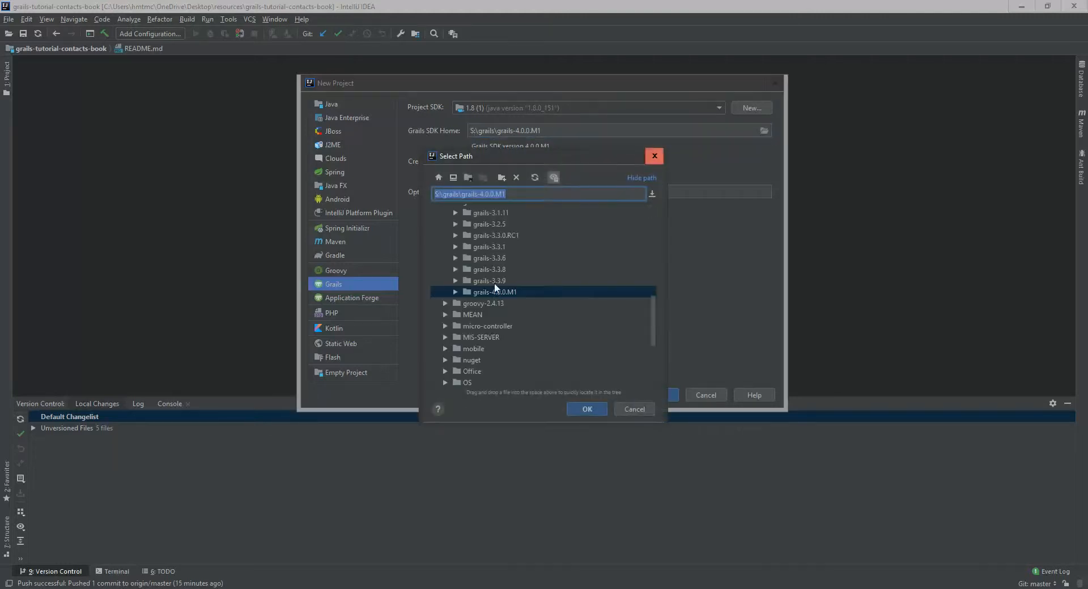
pyautogui.click(488, 281)
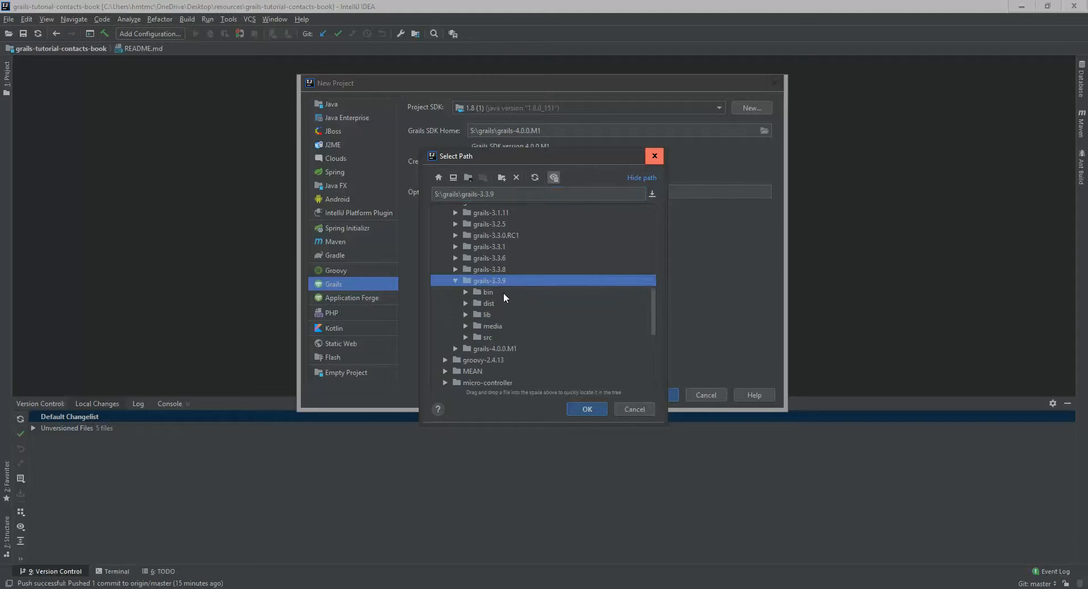
pyautogui.moveTo(563, 388)
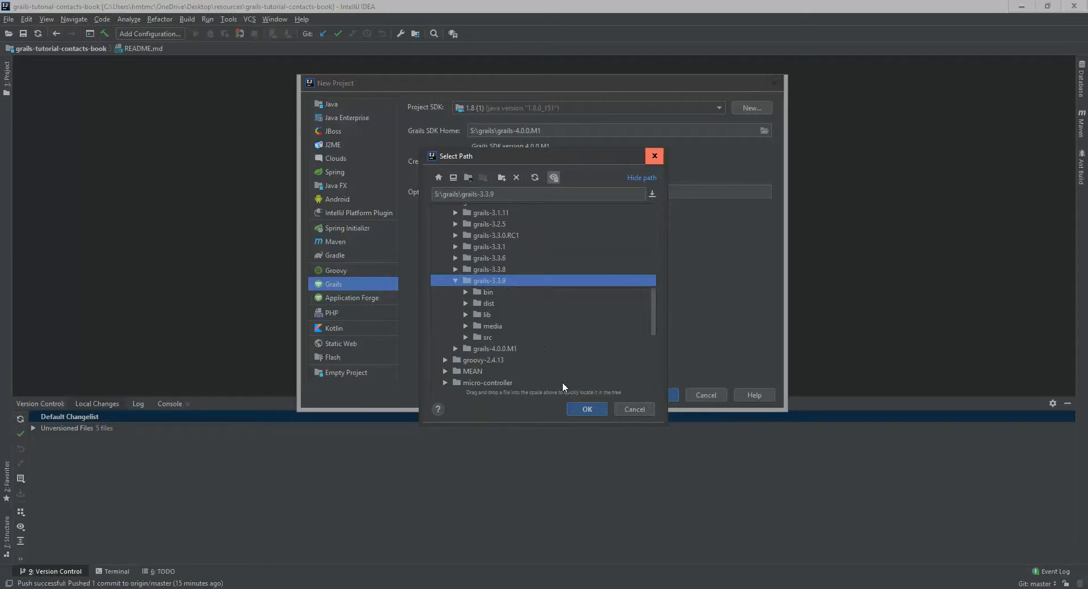
pyautogui.click(587, 410)
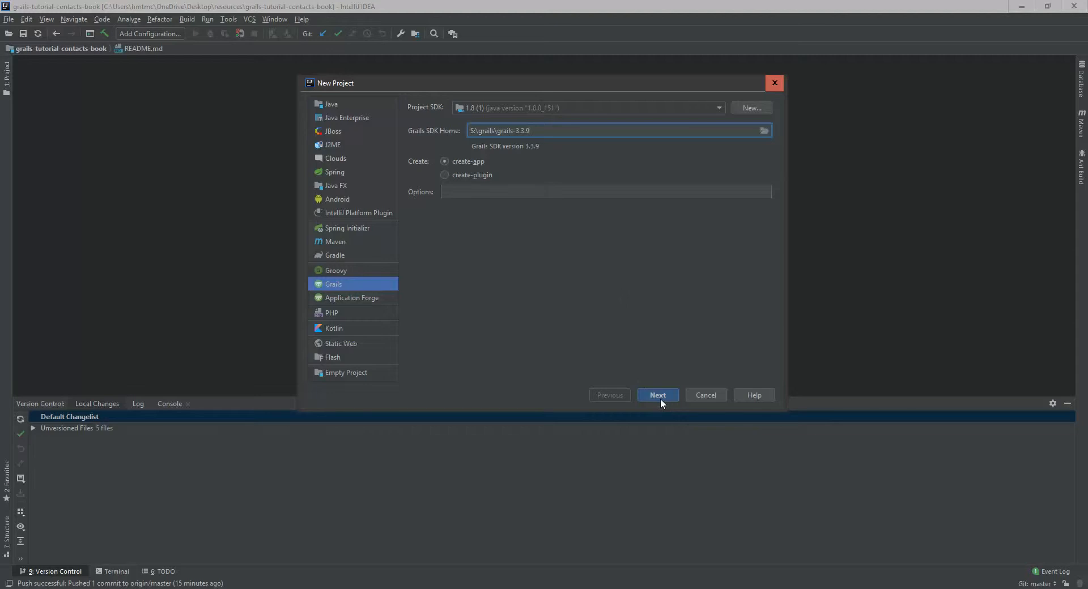
# - Name the project OnlineContactsBook, located in resources\online-contacts-book
pyautogui.click(657, 395)
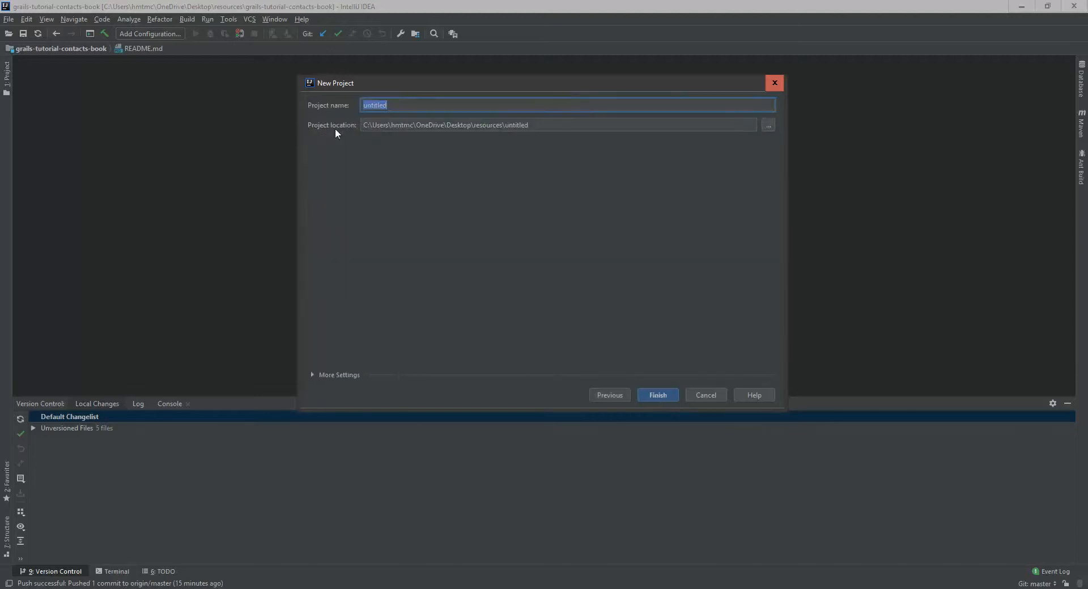
pyautogui.moveTo(745, 142)
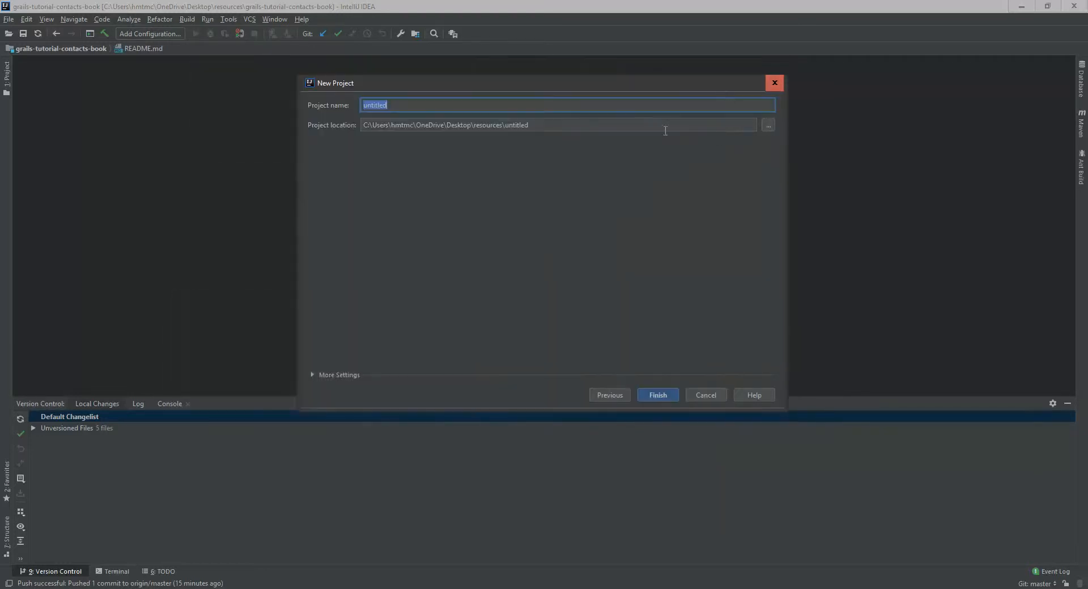
pyautogui.write('online-contacts-book')
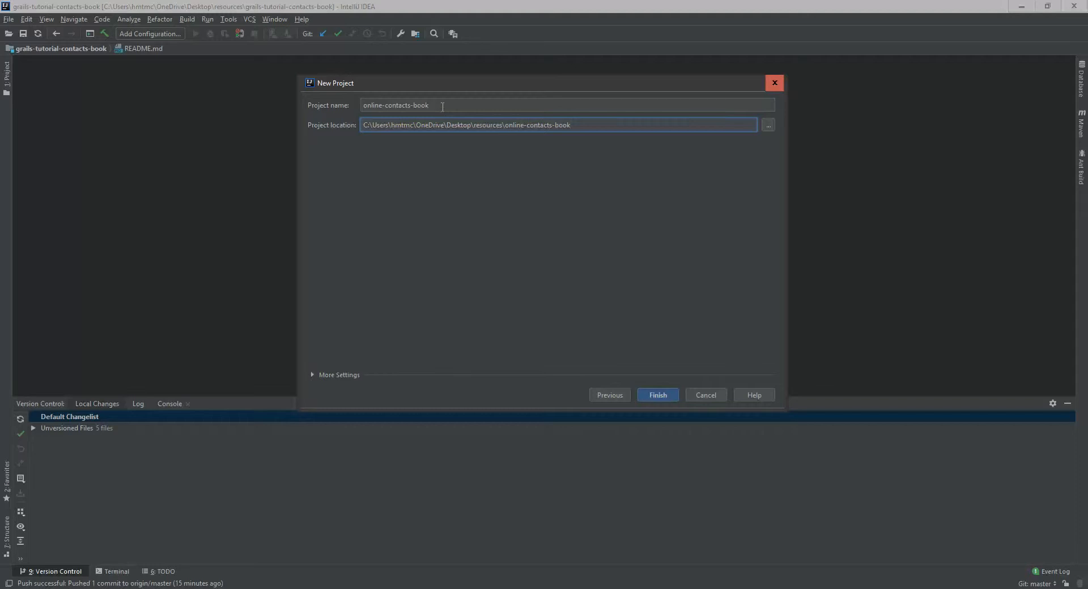
pyautogui.click(443, 105)
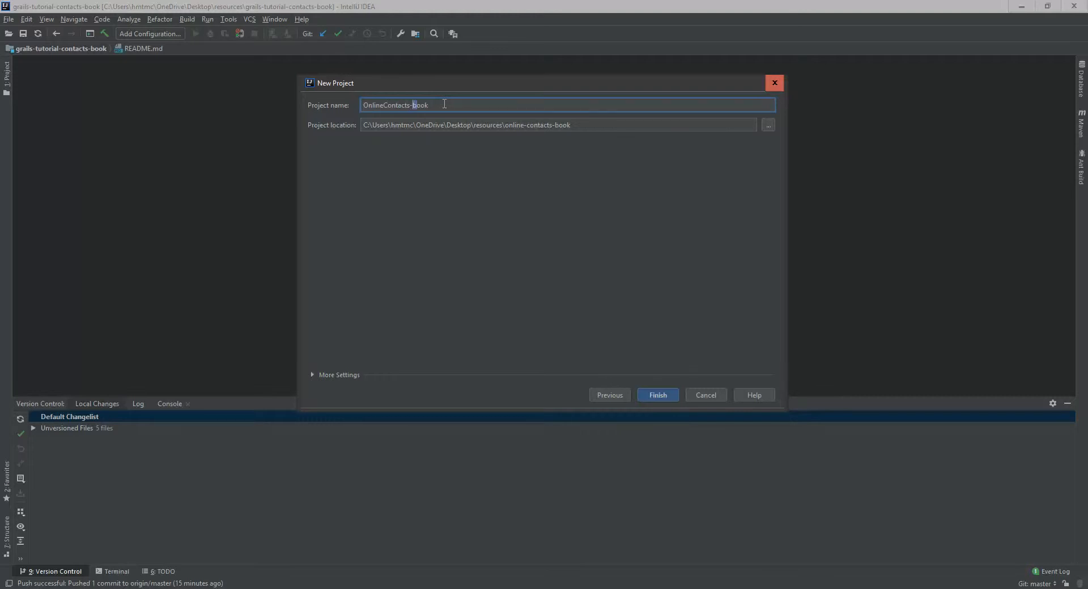
pyautogui.write('OnlineContactsBook')
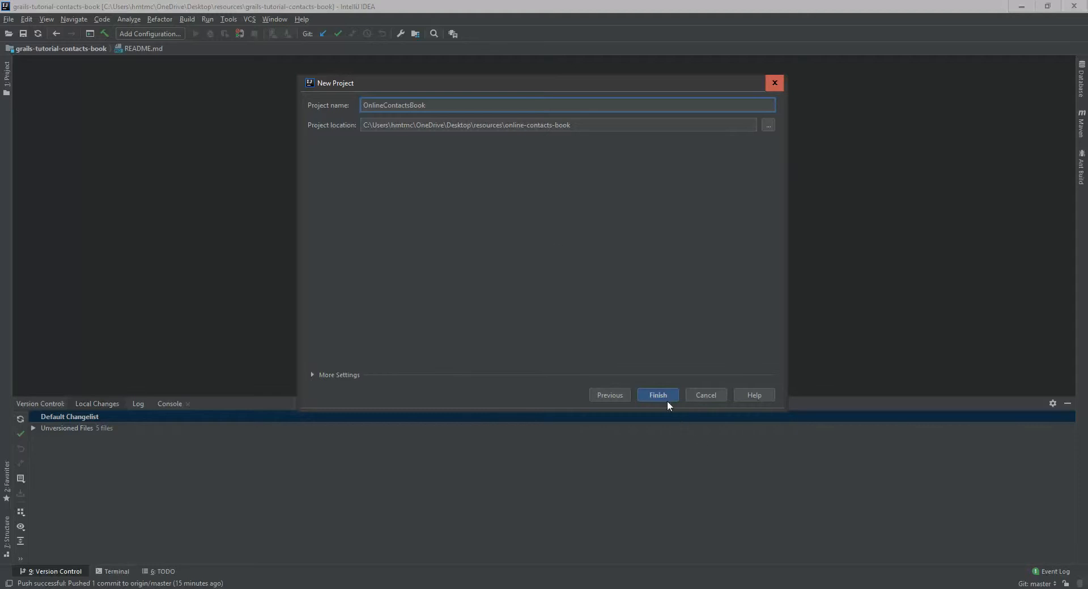
# - Finish the New Project wizard for OnlineContactsBook
pyautogui.click(656, 395)
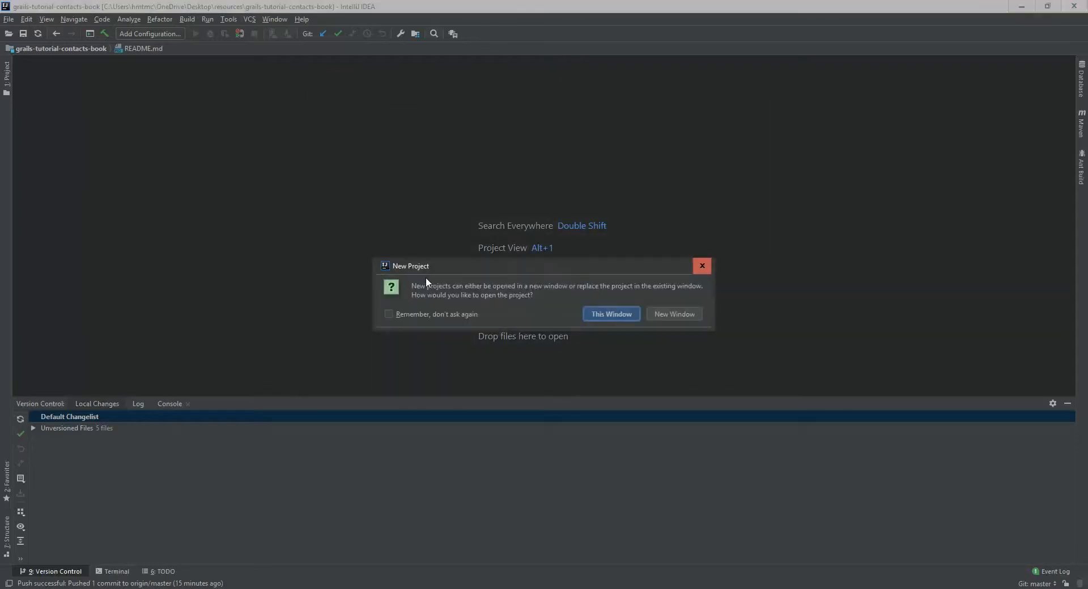
pyautogui.moveTo(465, 459)
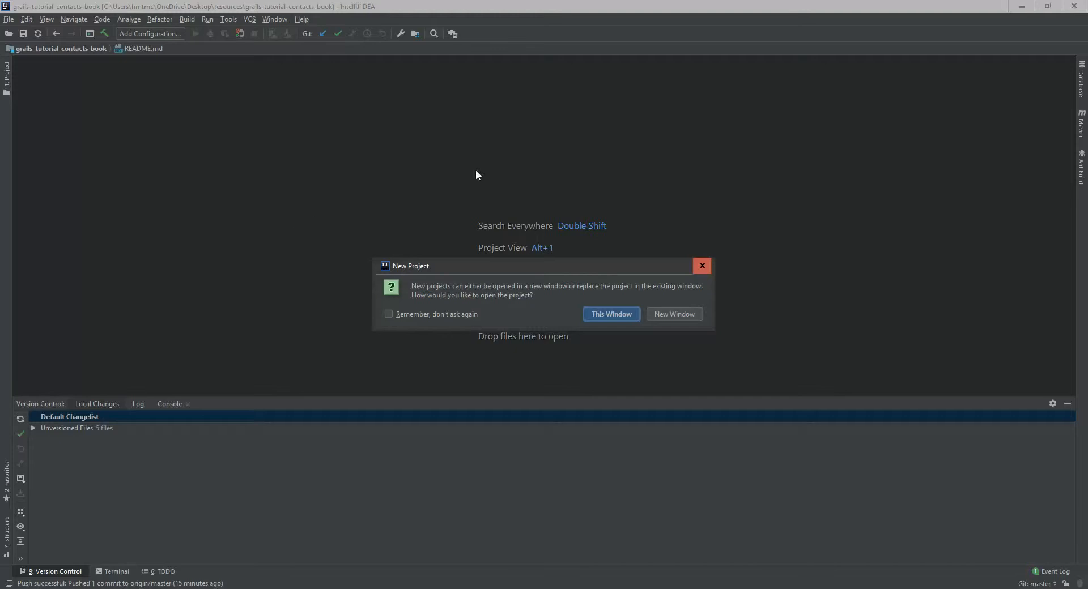
pyautogui.moveTo(361, 345)
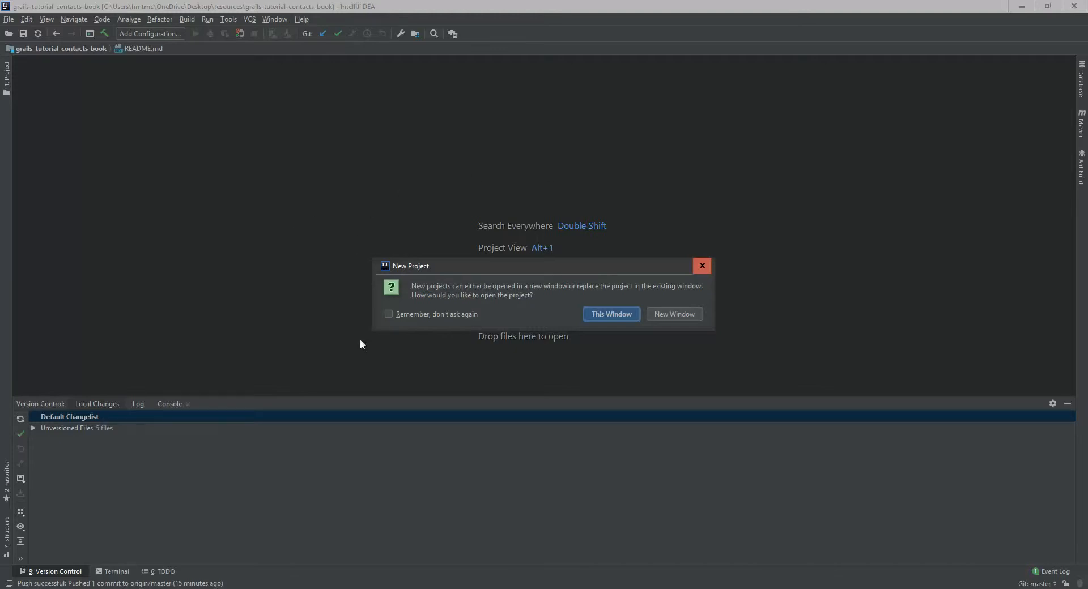
pyautogui.moveTo(290, 136)
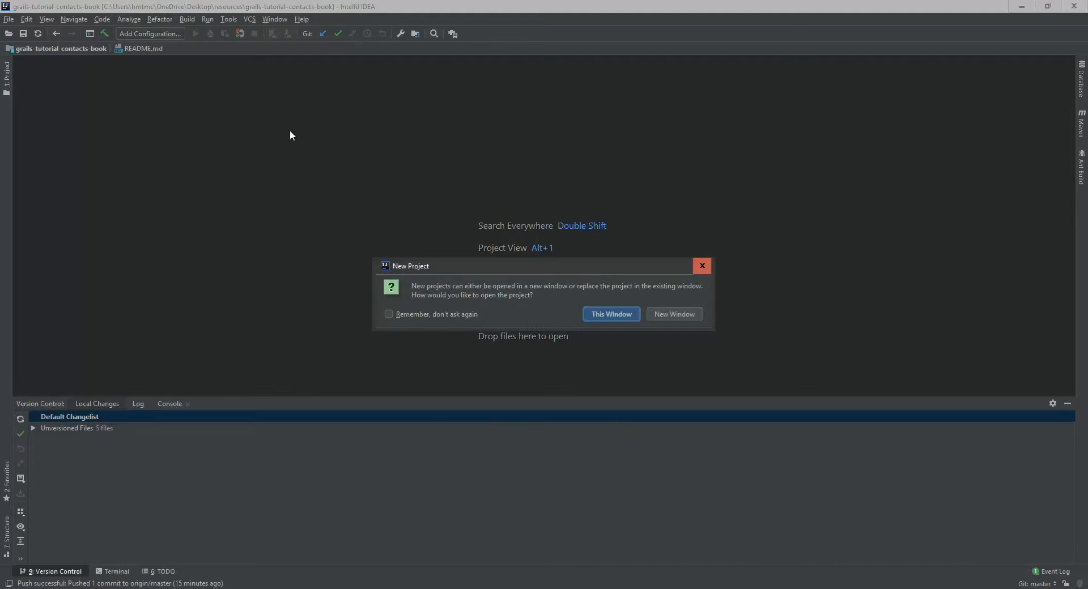
pyautogui.moveTo(421, 261)
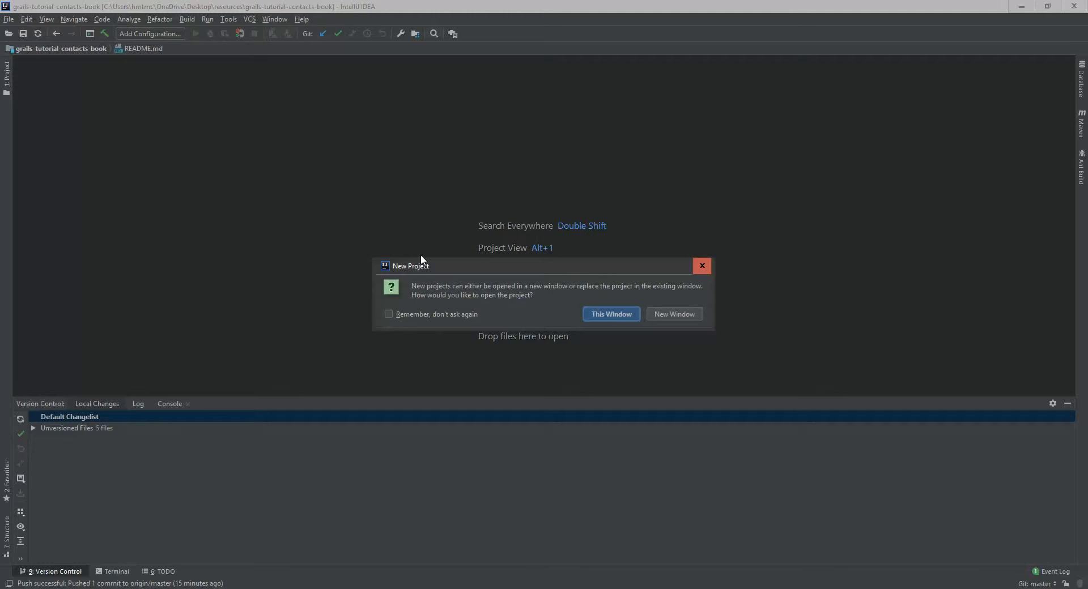
pyautogui.moveTo(610, 314)
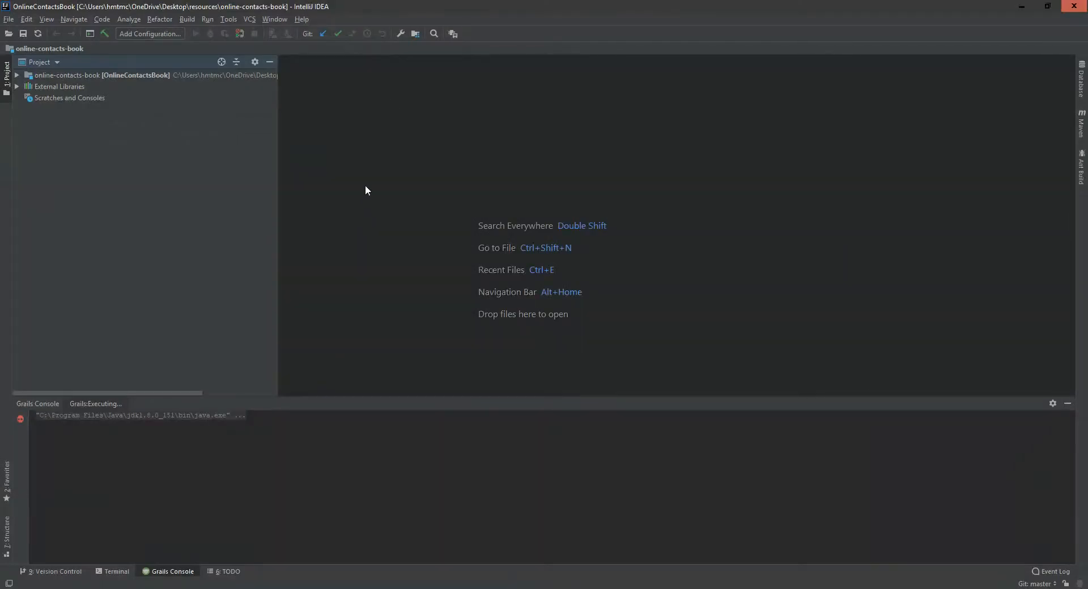
pyautogui.moveTo(56, 136)
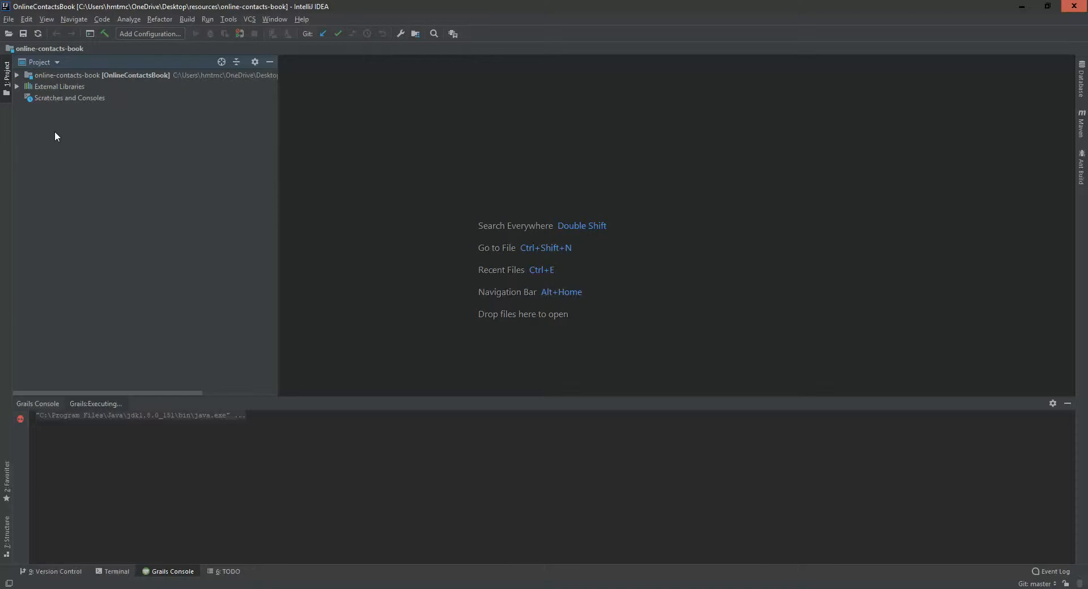
# - Open OnlineContactsBook in this window and let Grails generate the app files
pyautogui.click(16, 75)
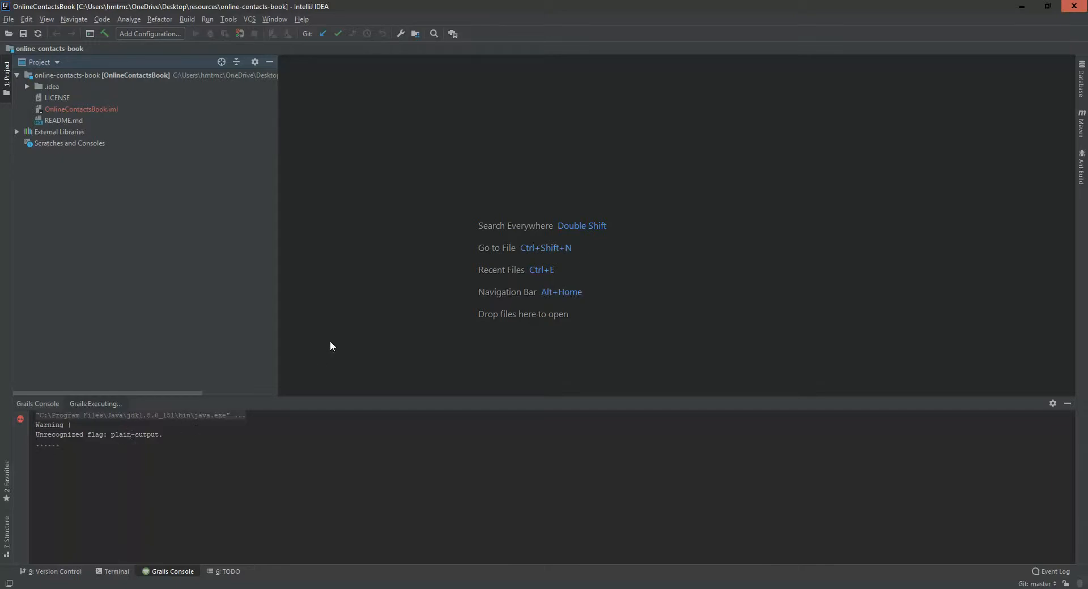
pyautogui.moveTo(339, 336)
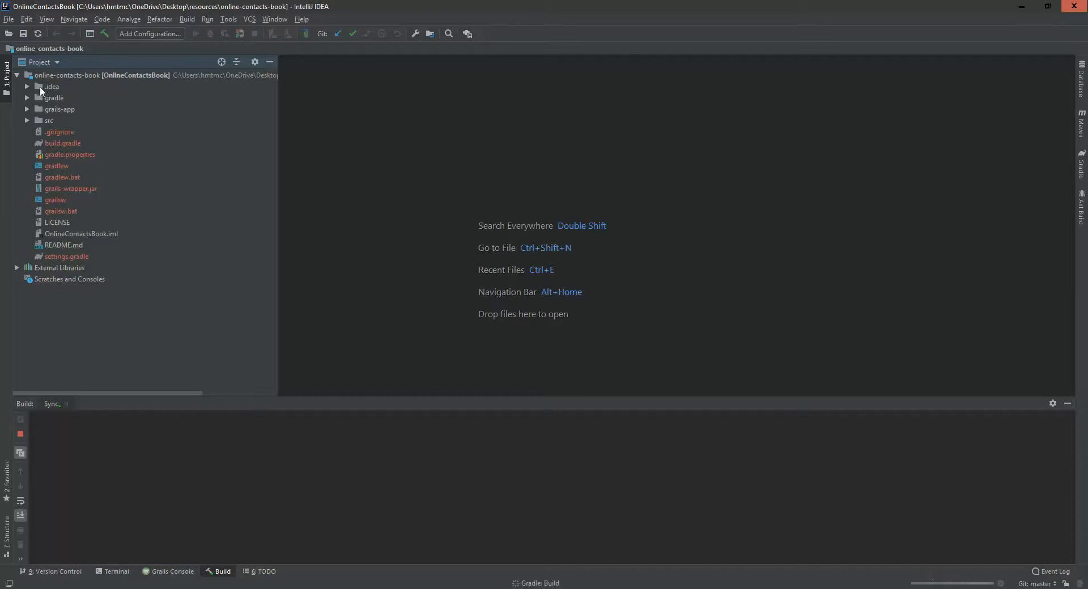
pyautogui.moveTo(105, 243)
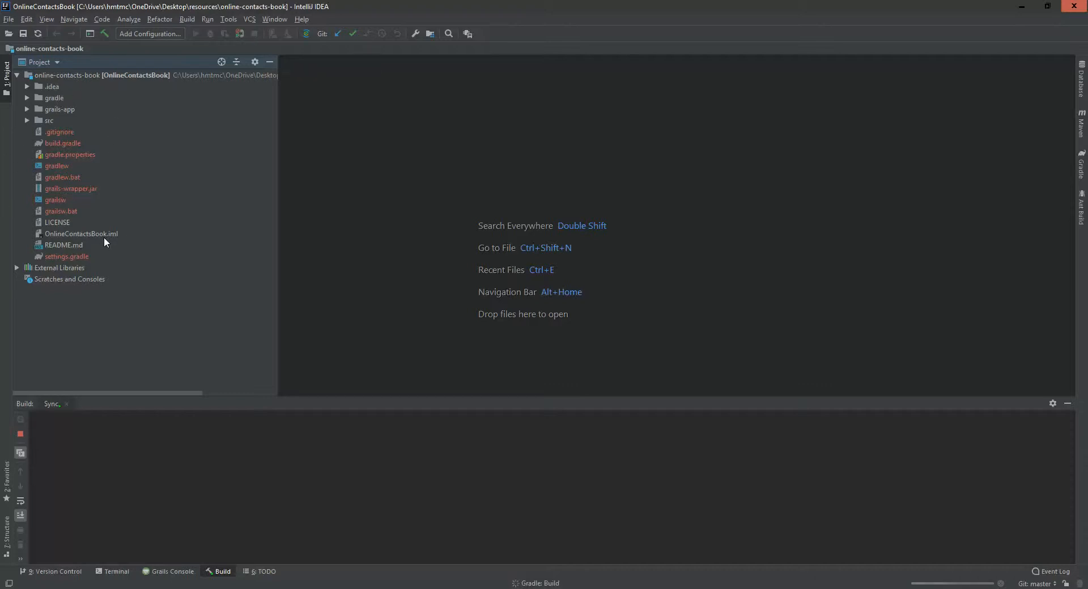
pyautogui.moveTo(124, 414)
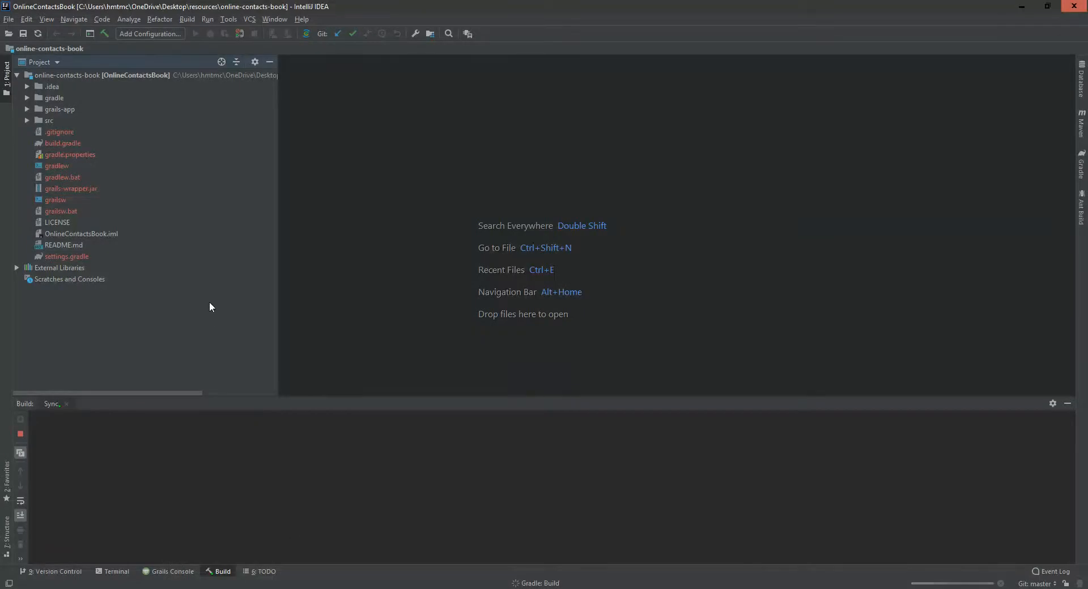
# - Open .gitignore and add an empty line after its last entry
pyautogui.doubleClick(59, 132)
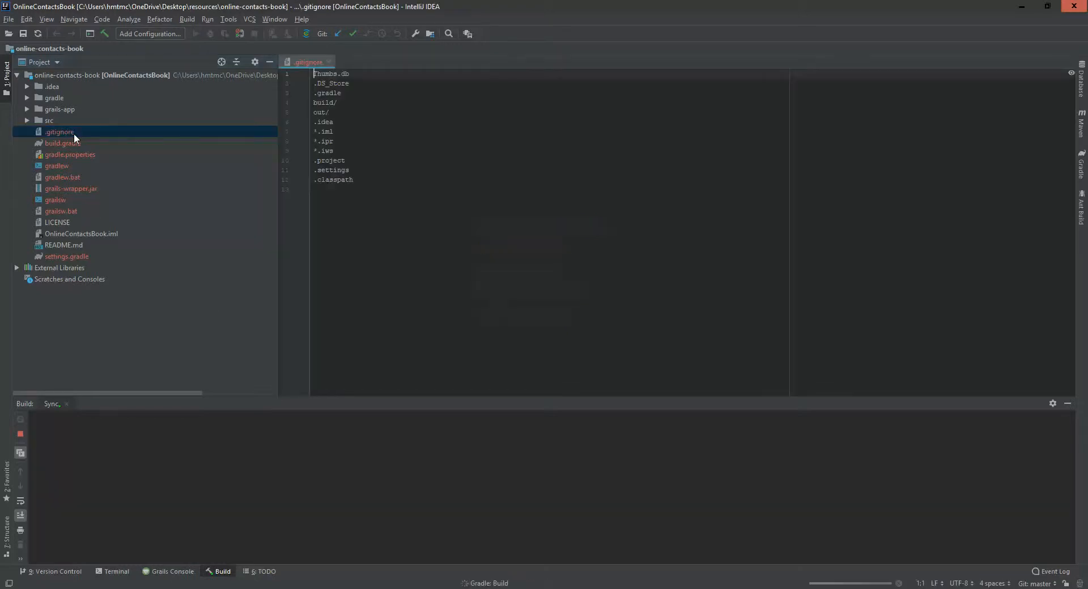
pyautogui.moveTo(217, 173)
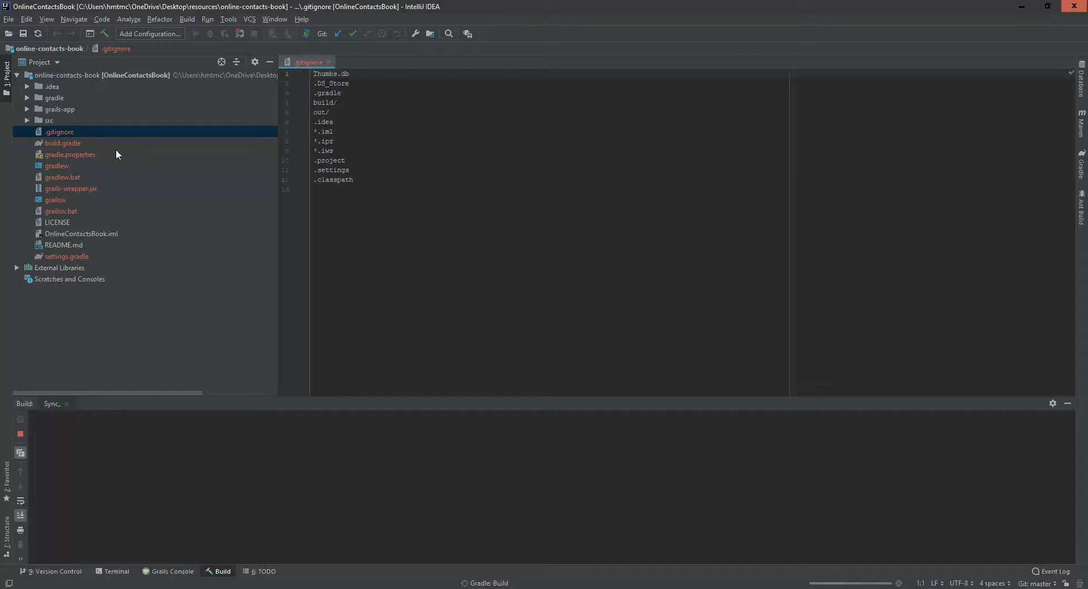
pyautogui.moveTo(128, 150)
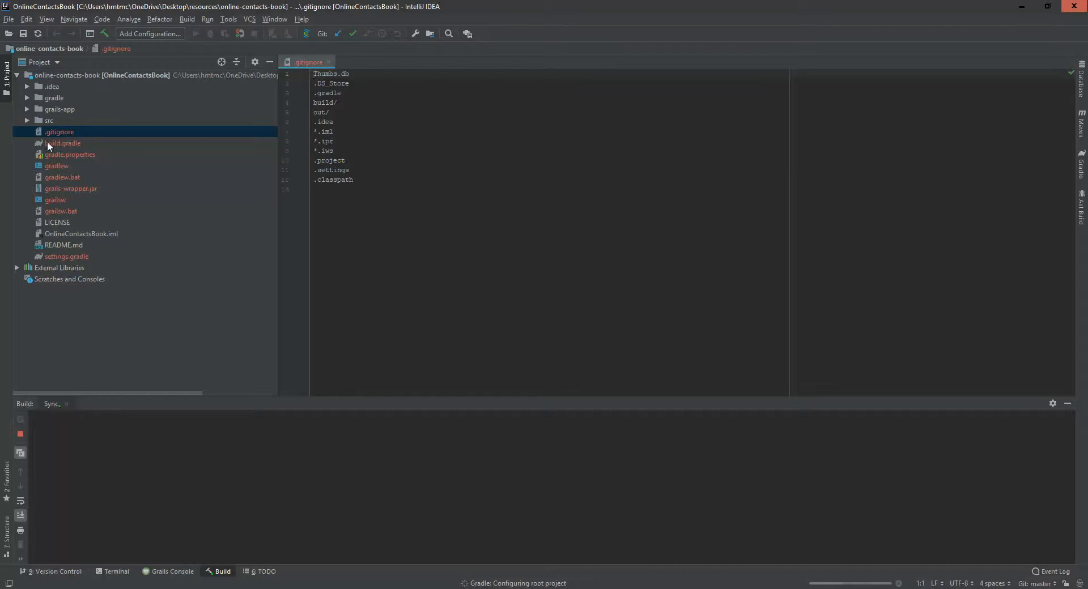
pyautogui.moveTo(46, 189)
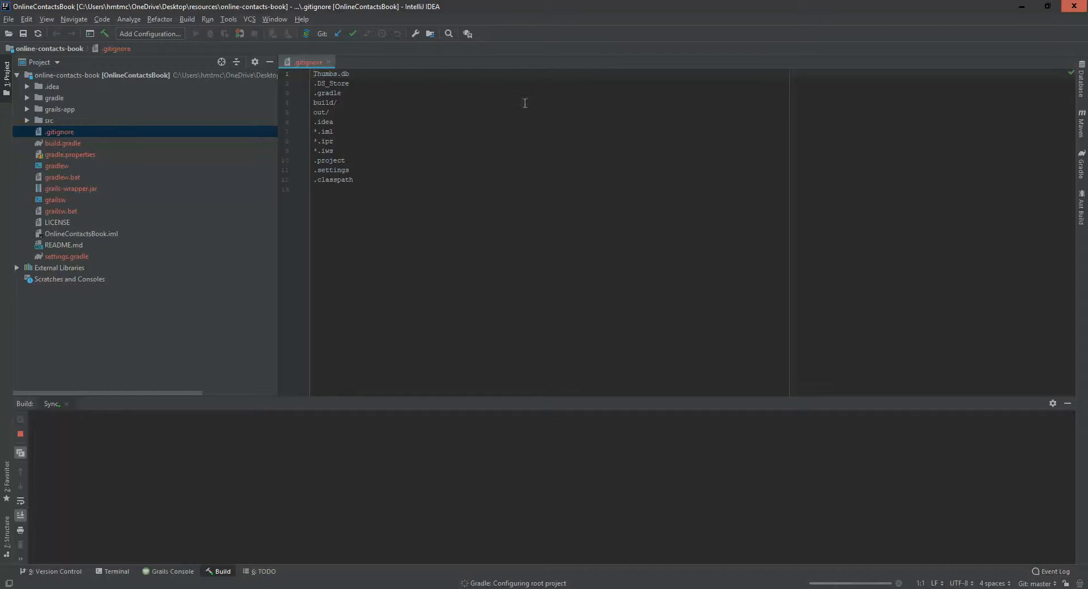
pyautogui.moveTo(273, 90)
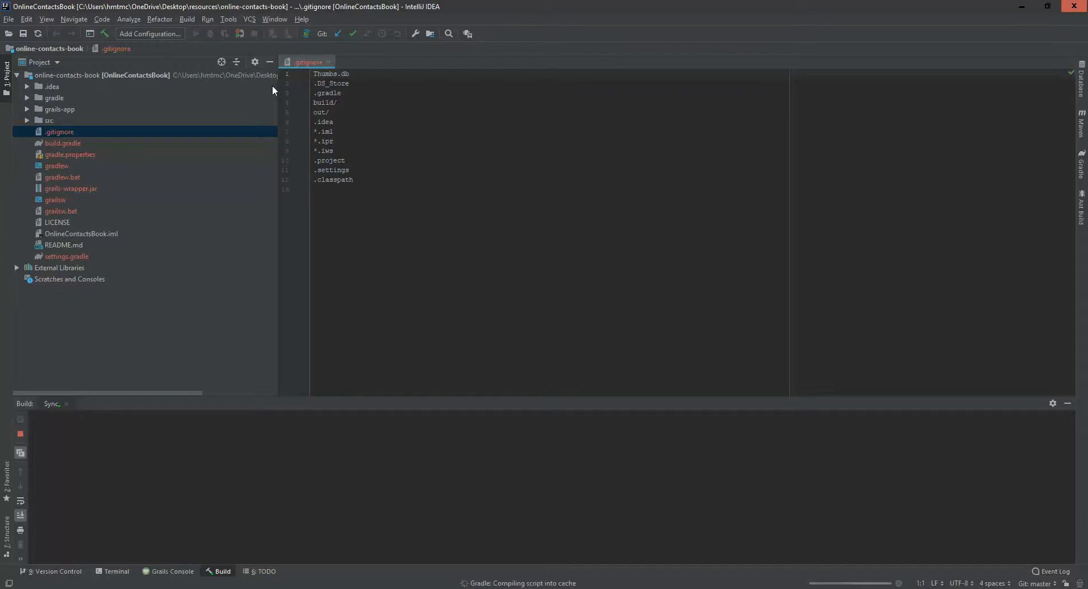
pyautogui.click(352, 179)
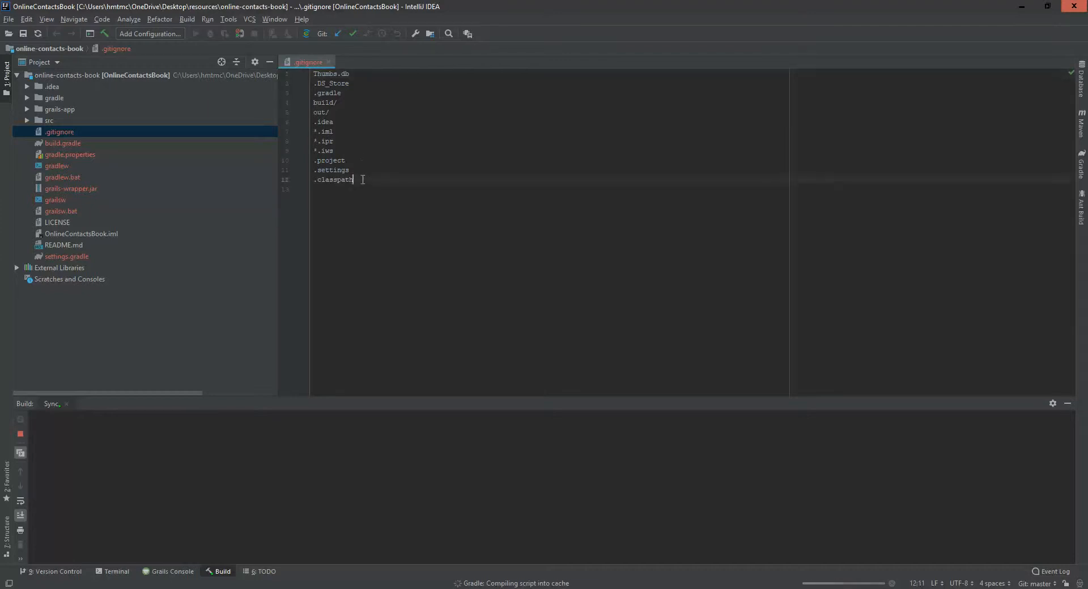
pyautogui.press('enter')
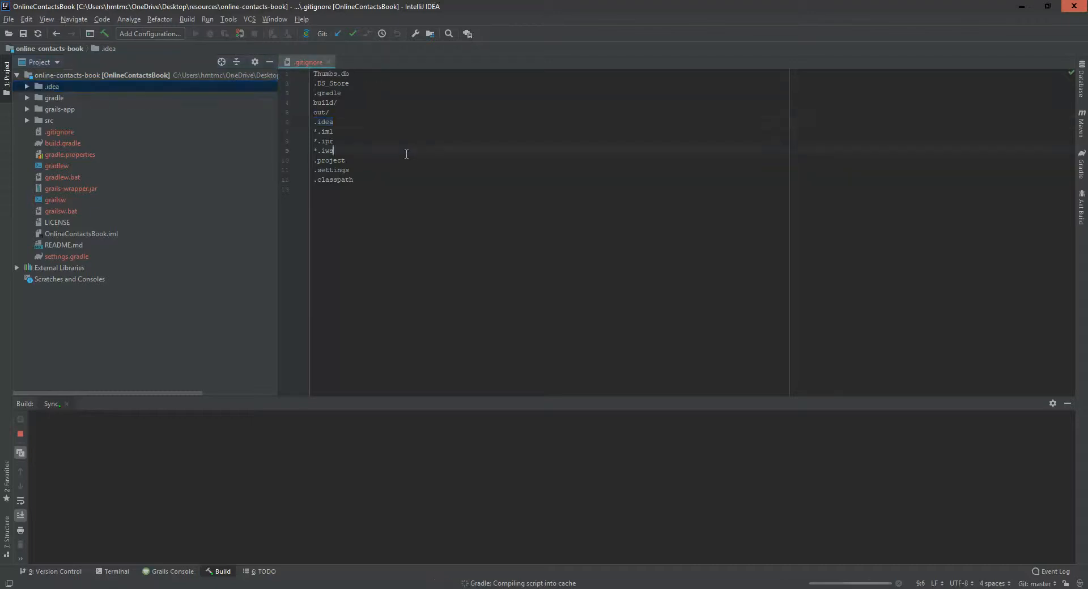
pyautogui.doubleClick(324, 121)
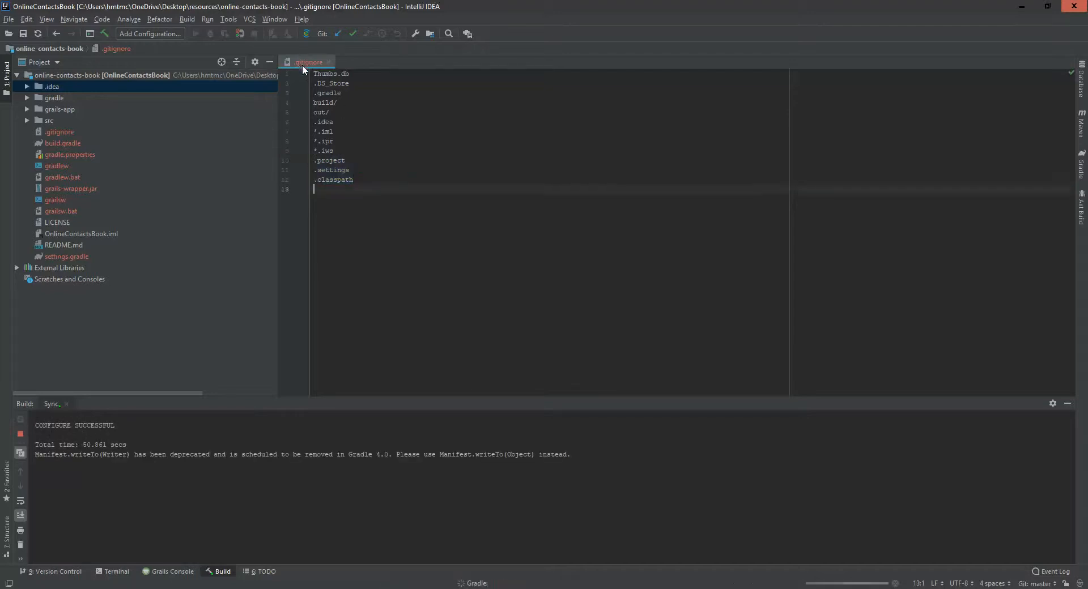
pyautogui.moveTo(307, 61)
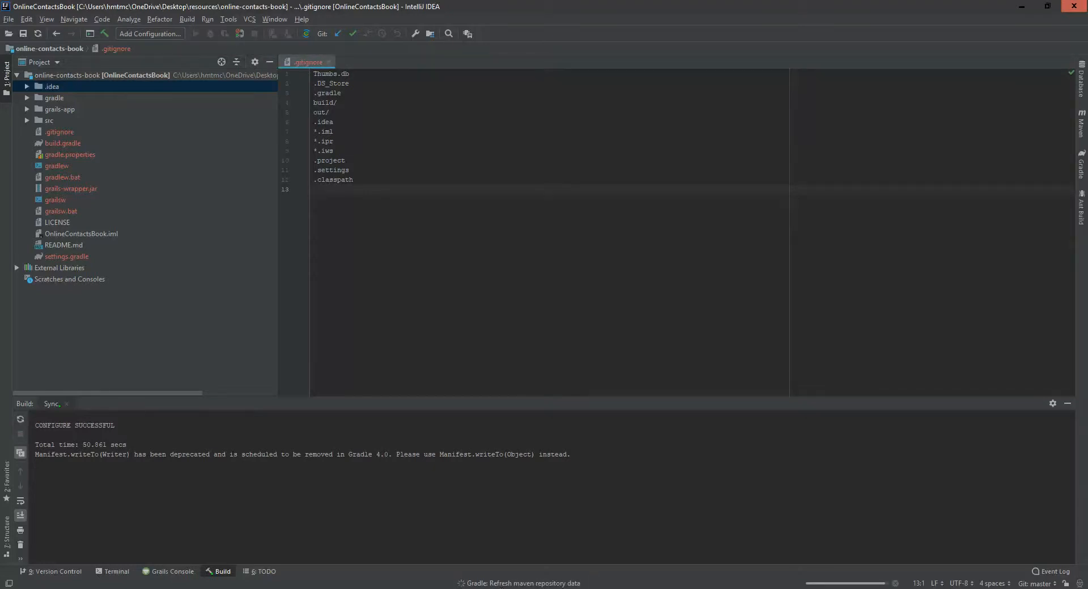
pyautogui.moveTo(621, 548)
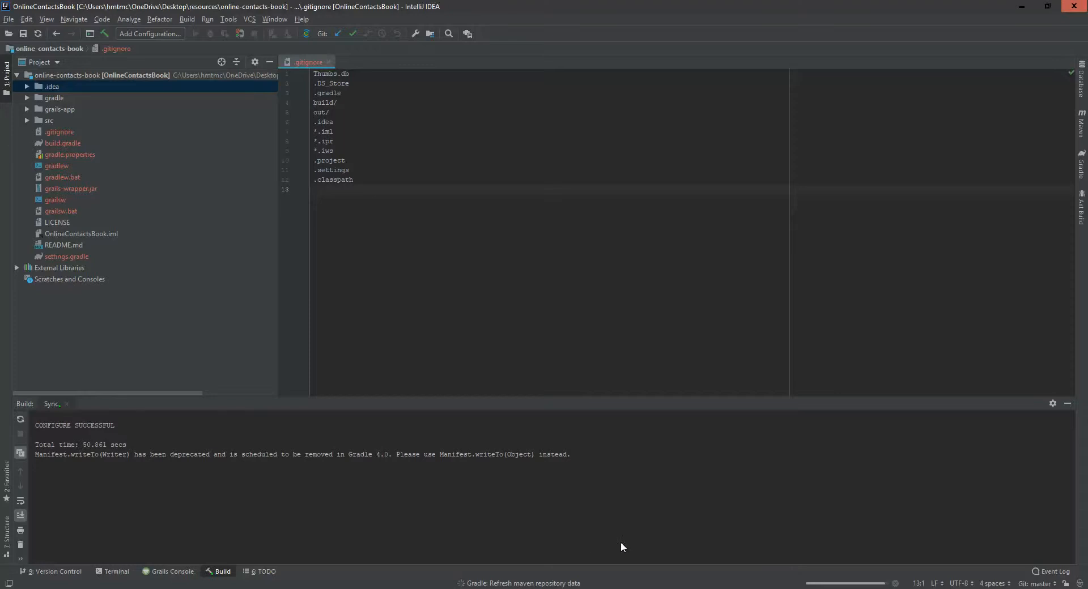
pyautogui.moveTo(1031, 433)
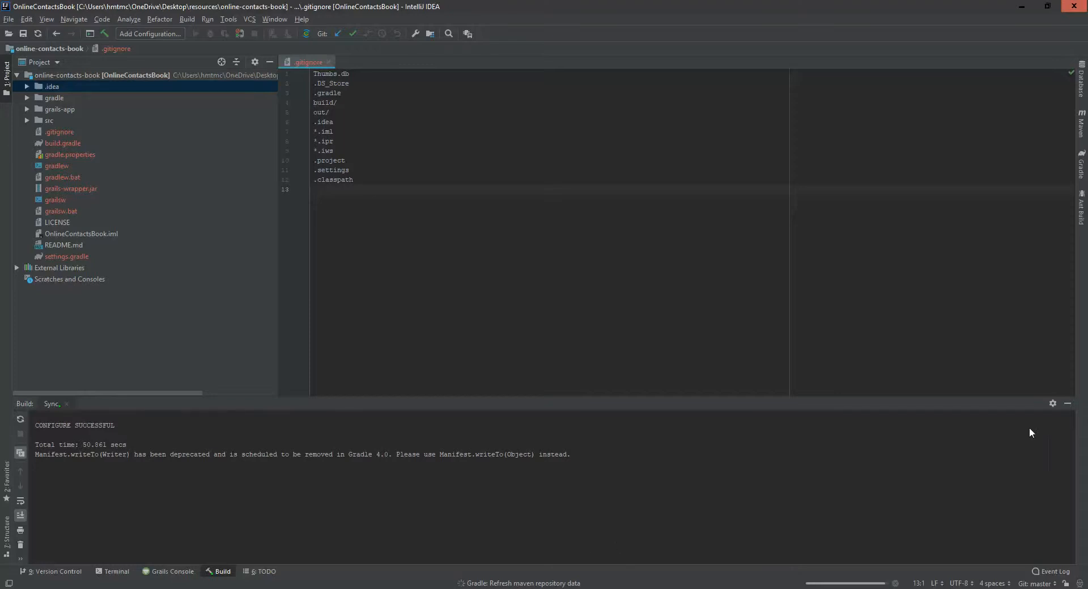
pyautogui.moveTo(514, 371)
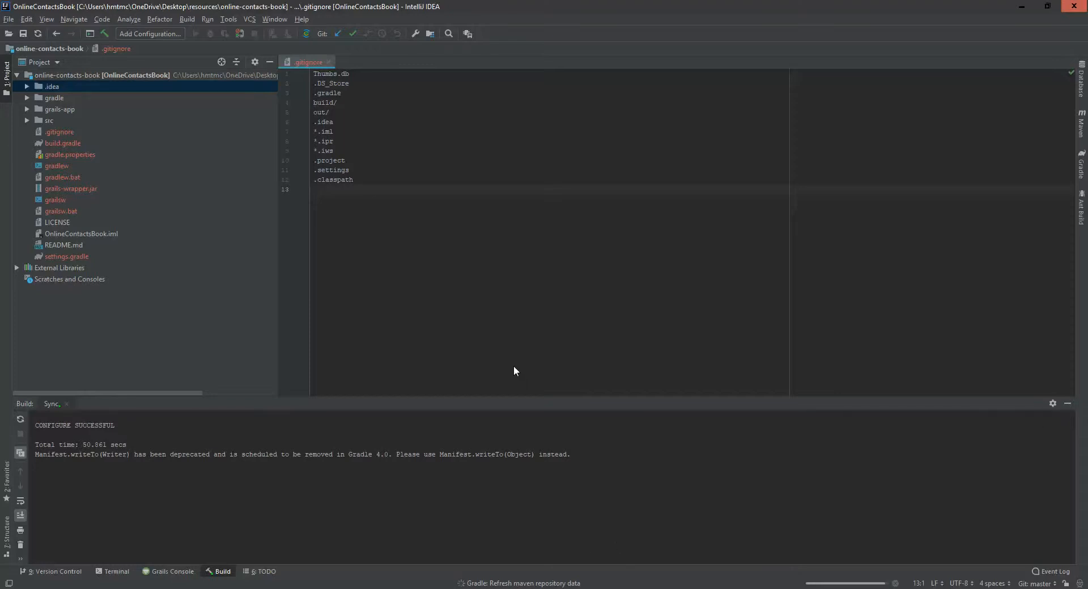
pyautogui.moveTo(141, 172)
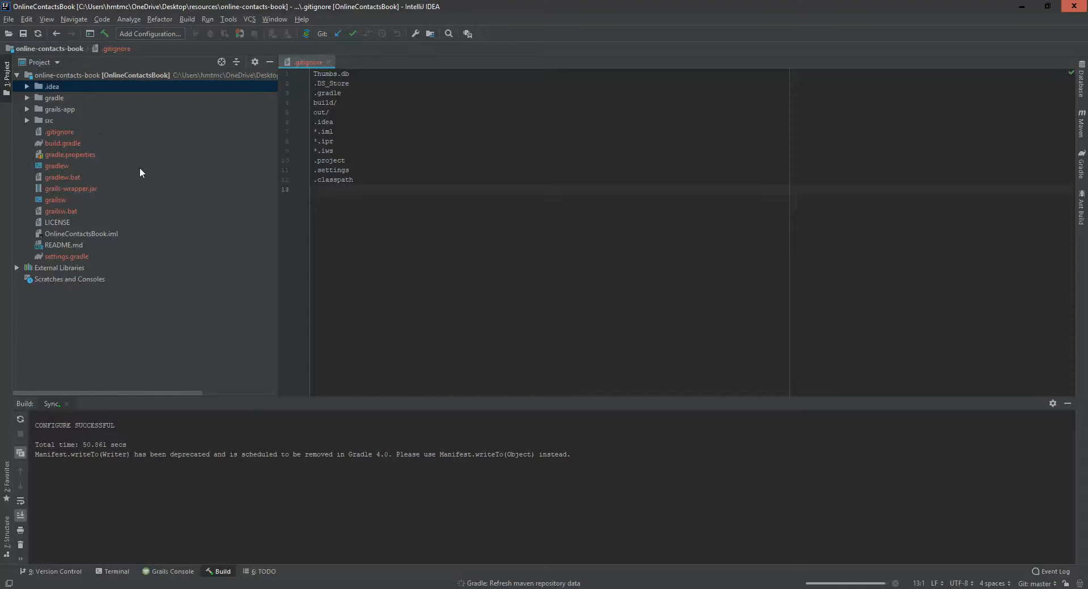
pyautogui.moveTo(61, 126)
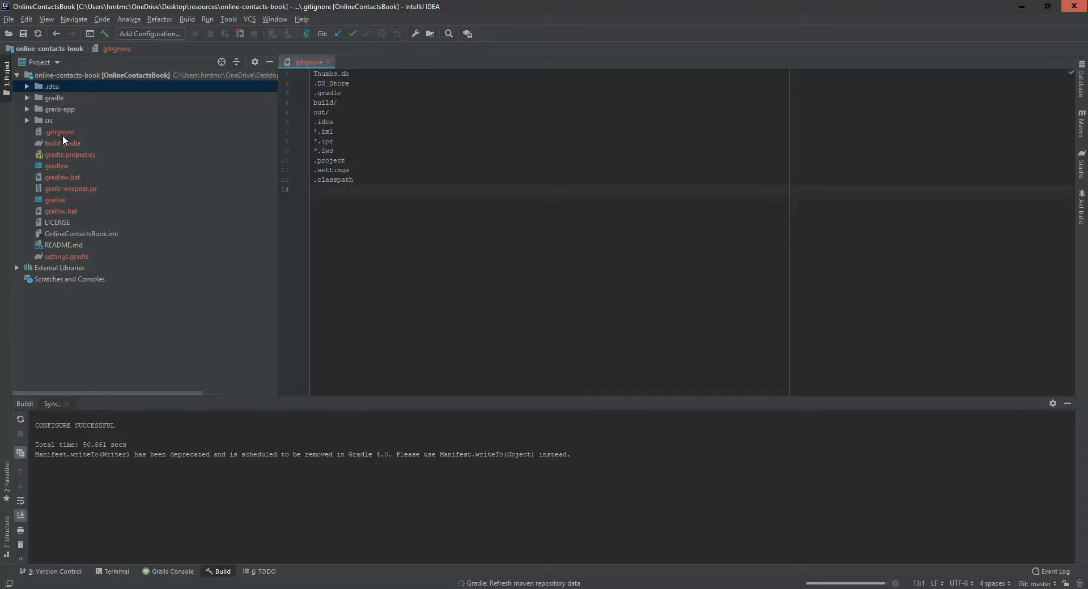
pyautogui.moveTo(68, 240)
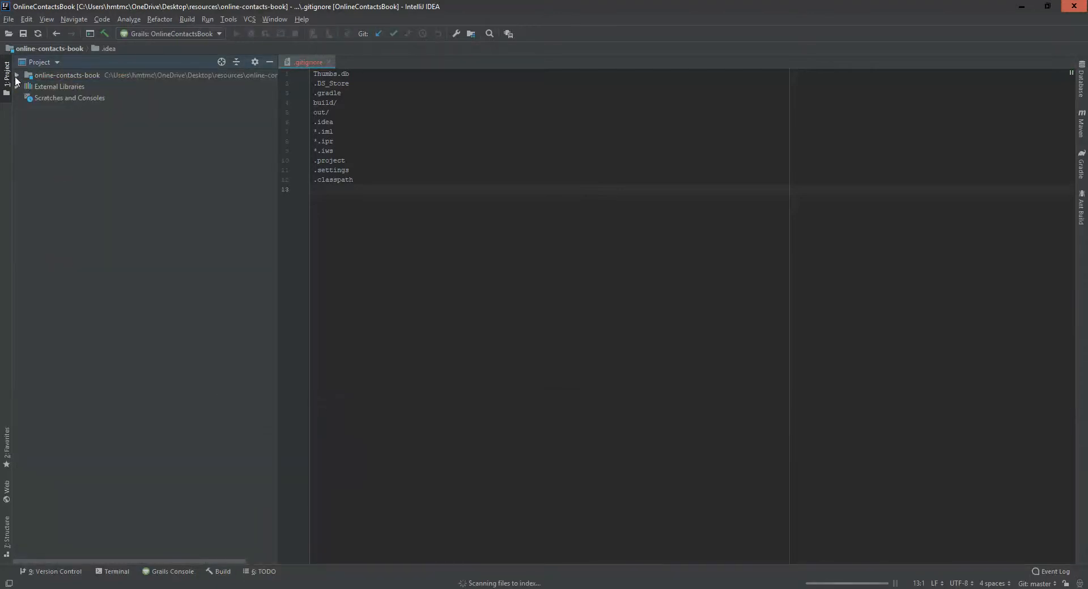
pyautogui.click(16, 75)
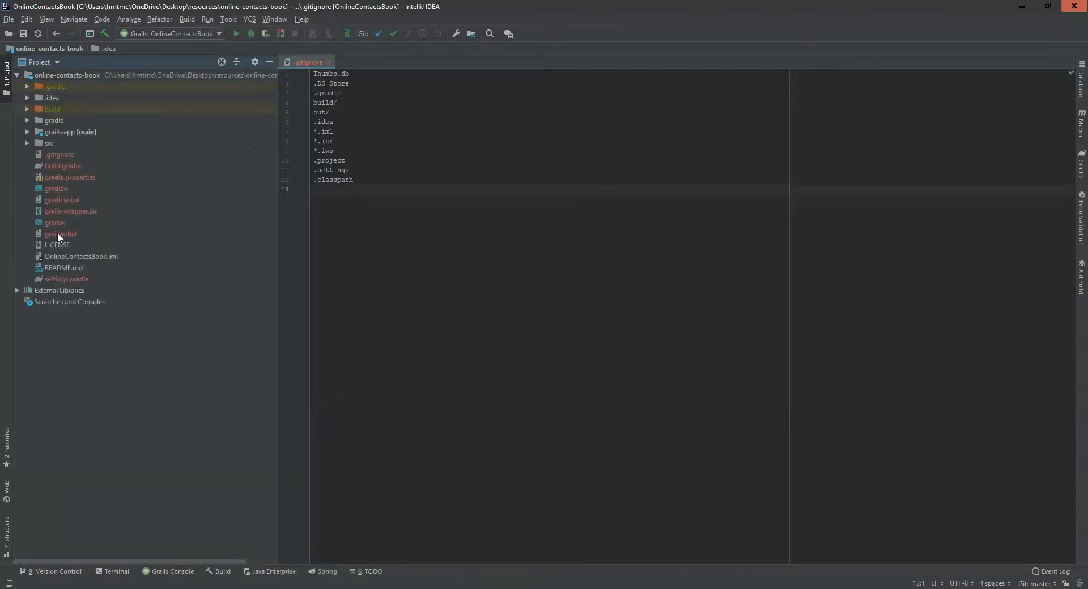
pyautogui.moveTo(124, 274)
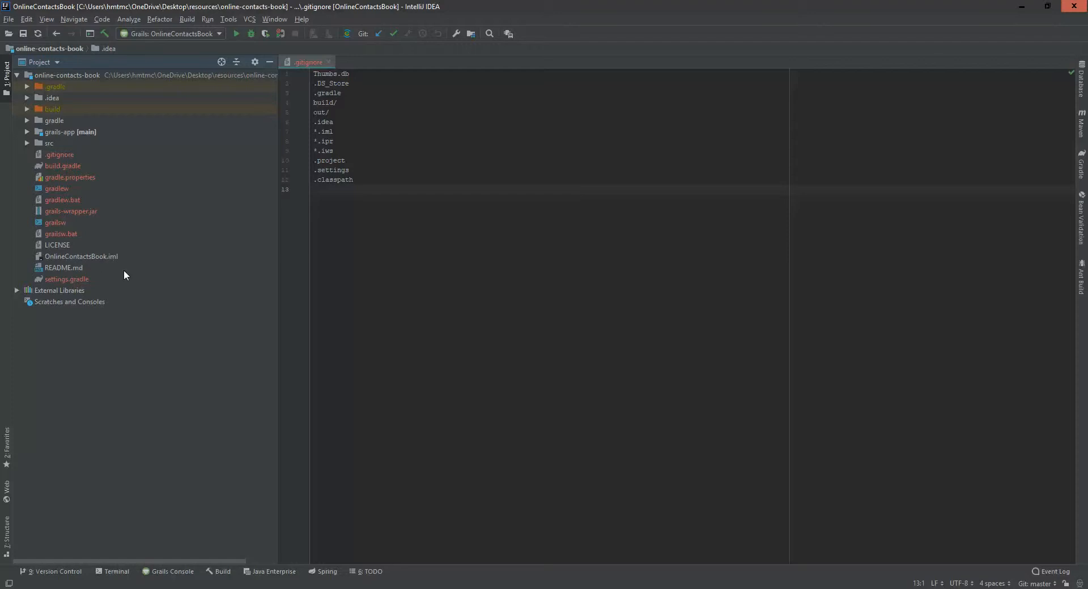
pyautogui.moveTo(188, 183)
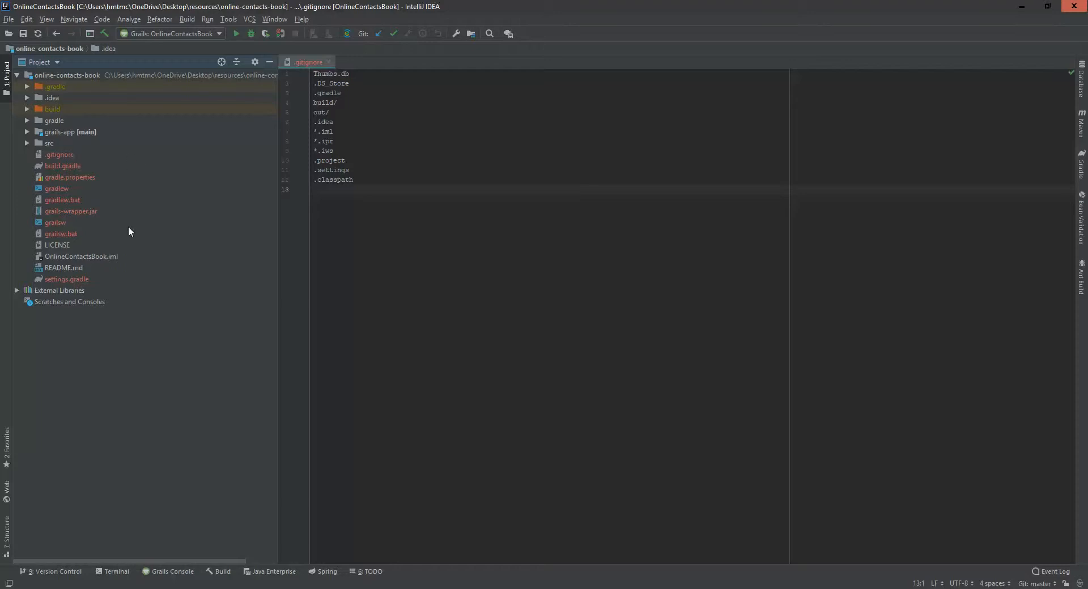
pyautogui.moveTo(204, 302)
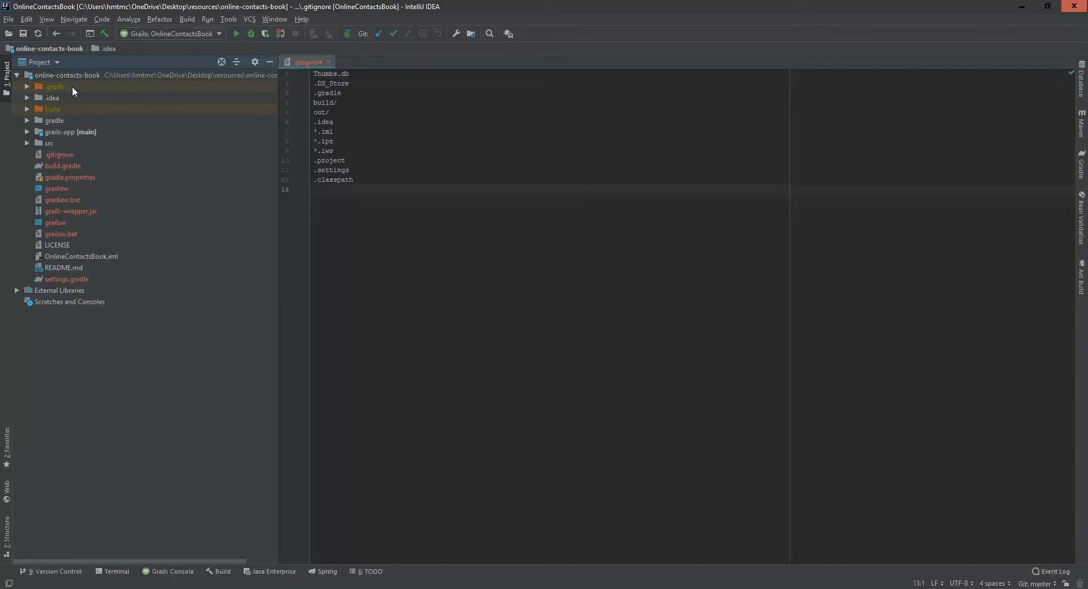
pyautogui.click(66, 75)
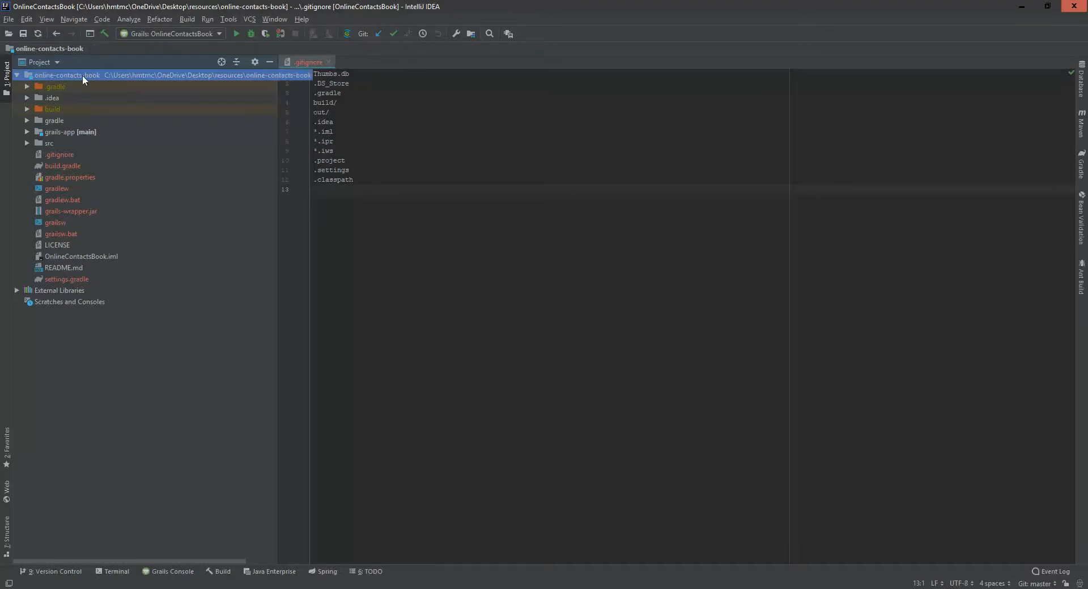
# - Stage all OnlineContactsBook files with Git > Add on the project root
pyautogui.rightClick(67, 75)
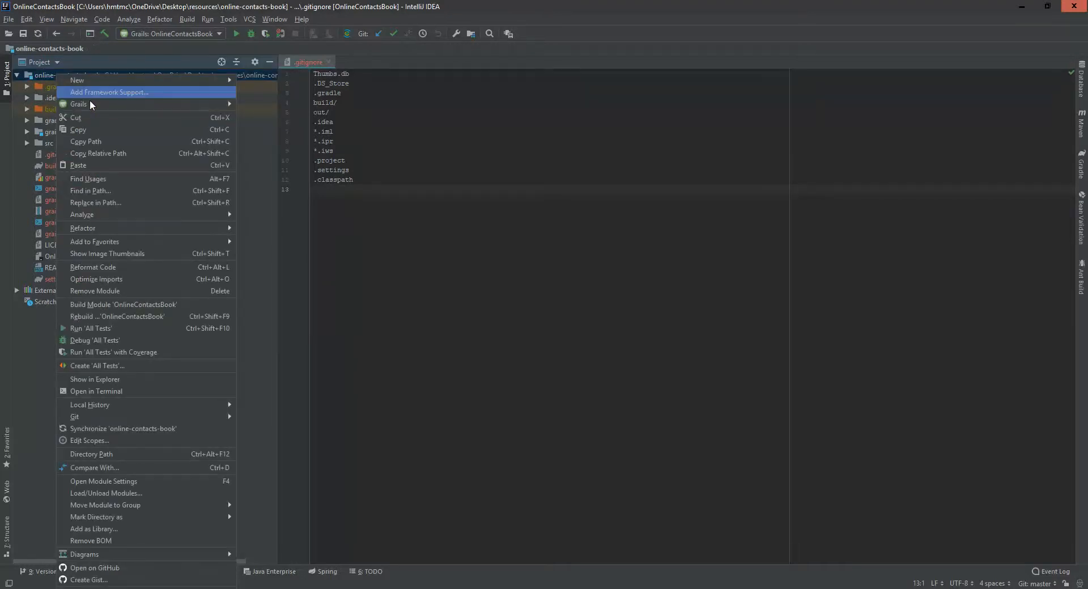
pyautogui.moveTo(76, 416)
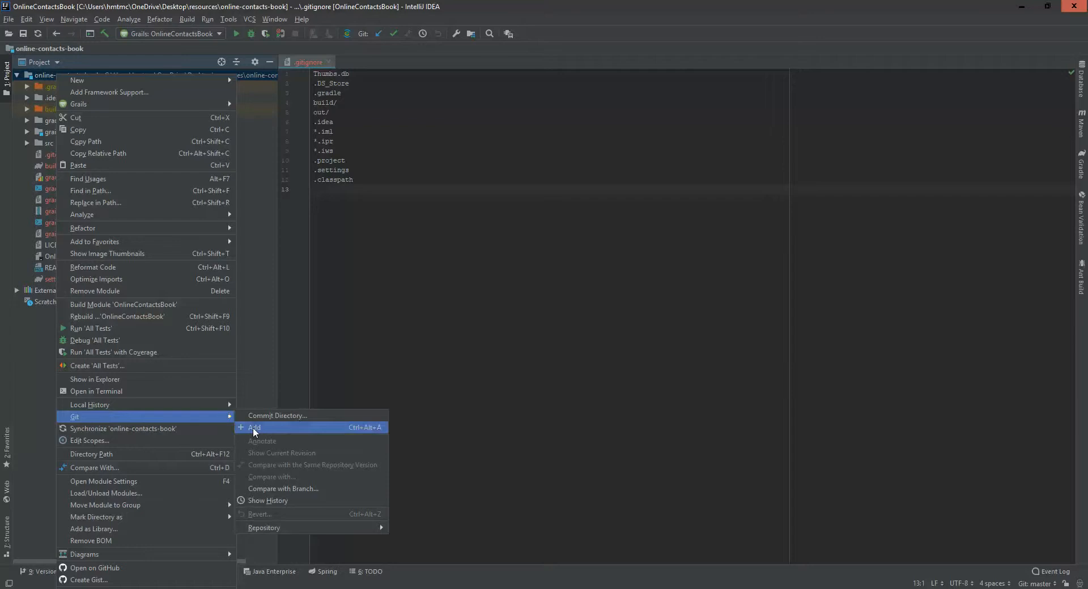
pyautogui.click(254, 428)
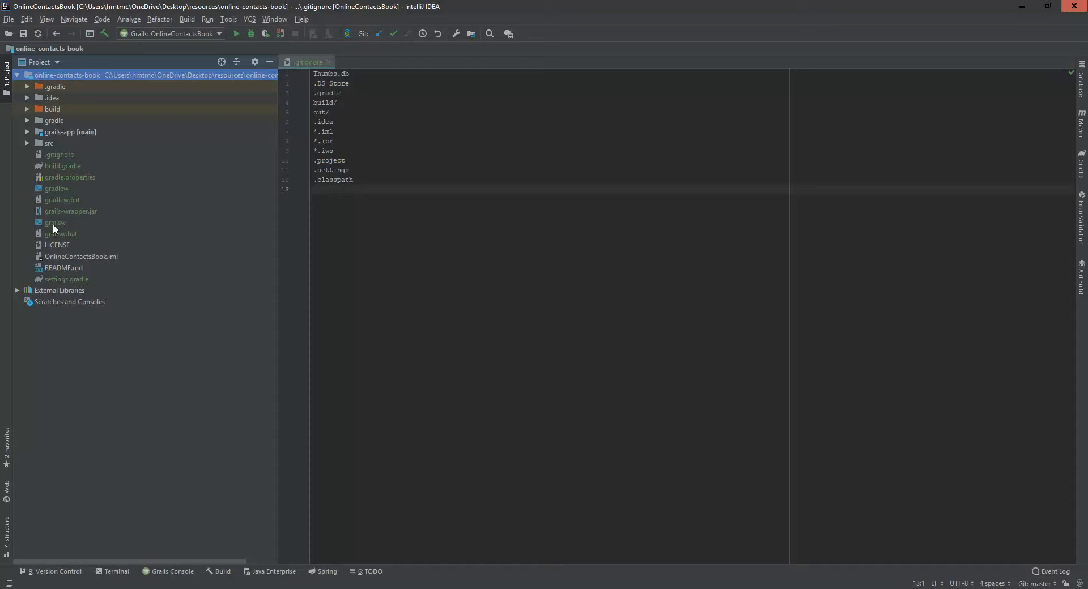
pyautogui.moveTo(368, 185)
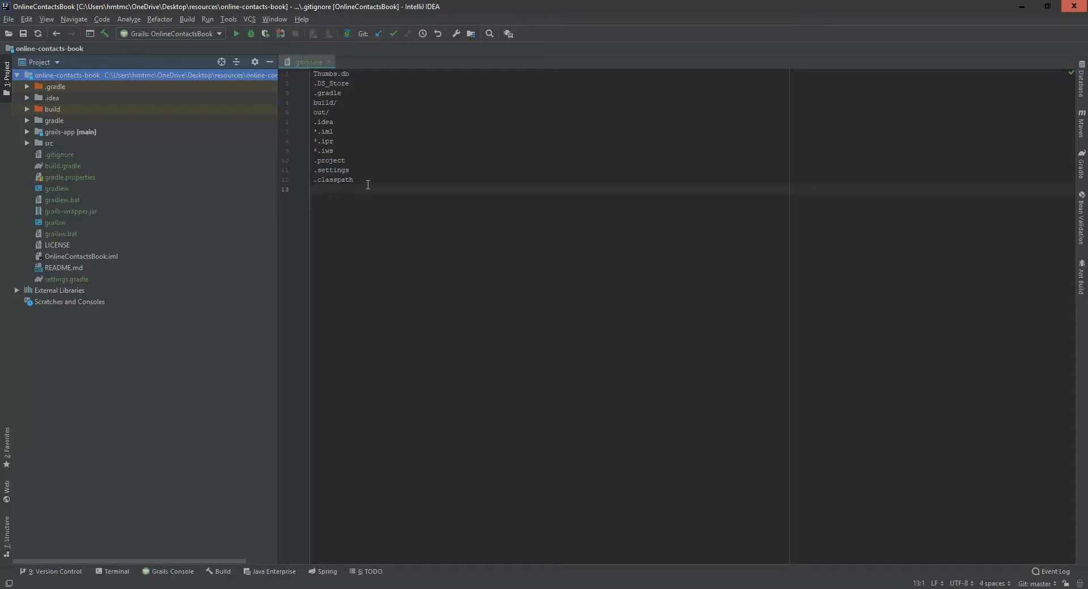
pyautogui.press('ctrl+a')
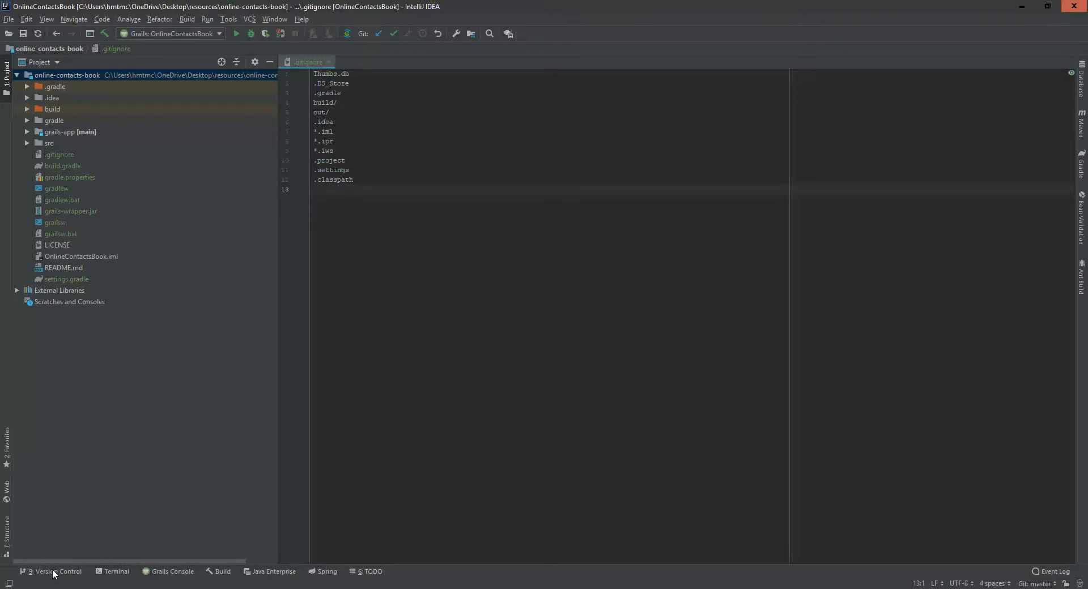
# - Show Local Changes and select the 82-file Default Changelist
pyautogui.click(55, 572)
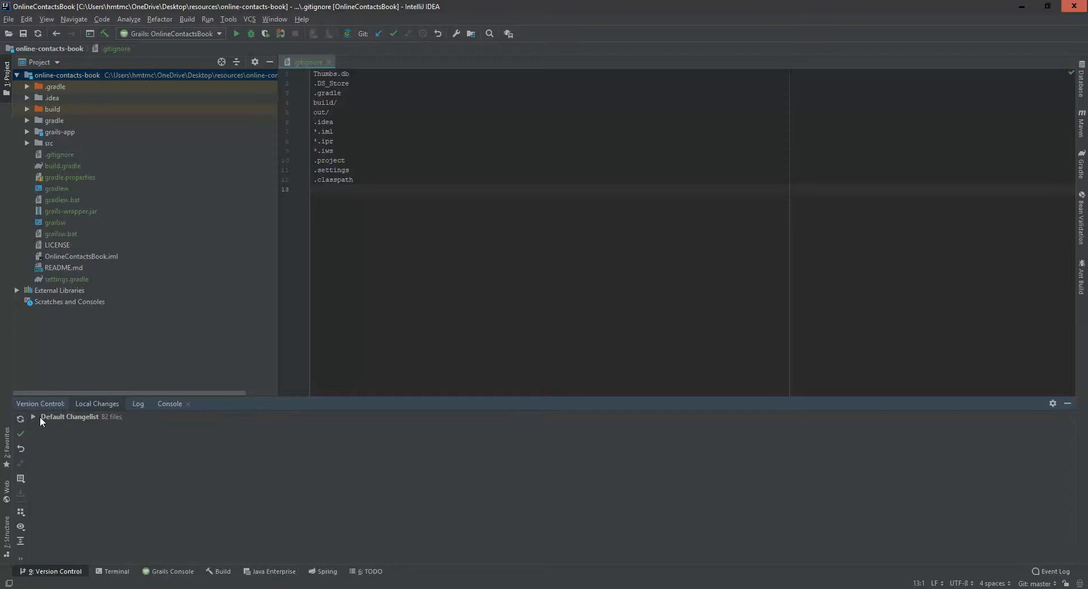
pyautogui.click(32, 417)
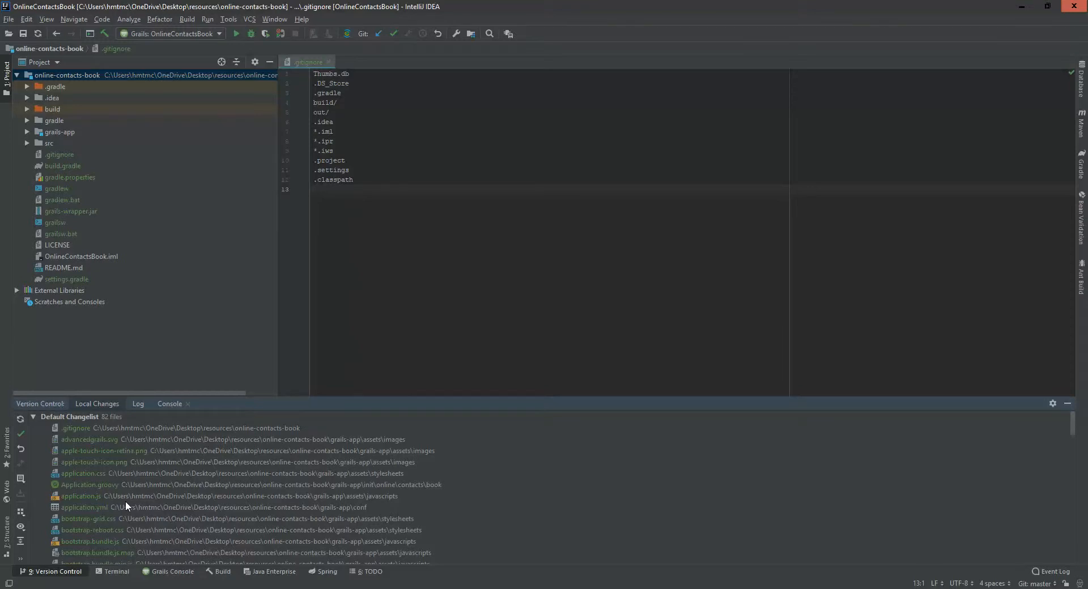
pyautogui.moveTo(241, 260)
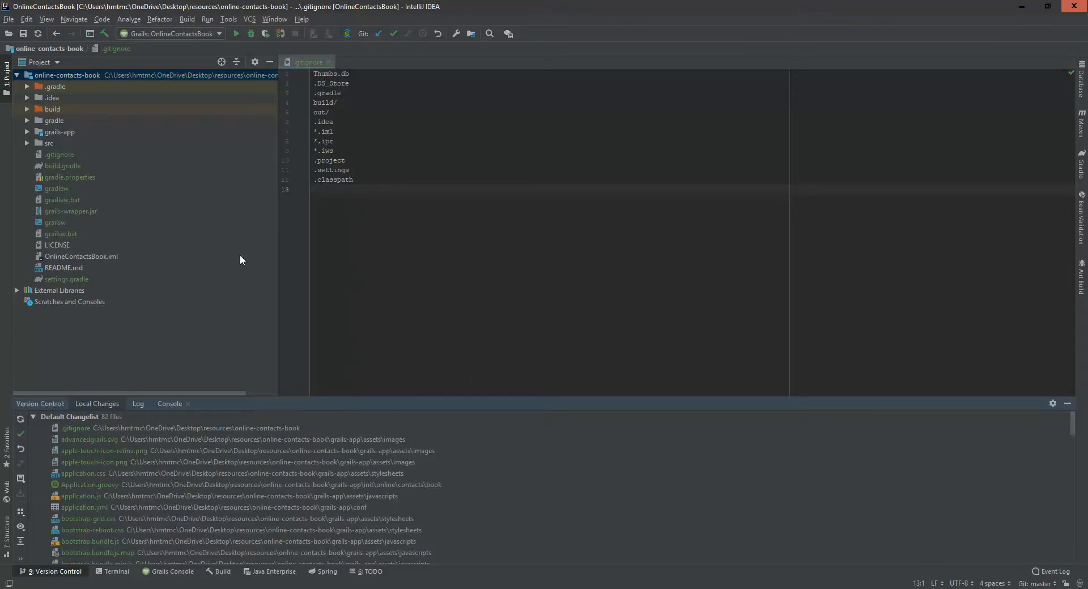
pyautogui.moveTo(164, 510)
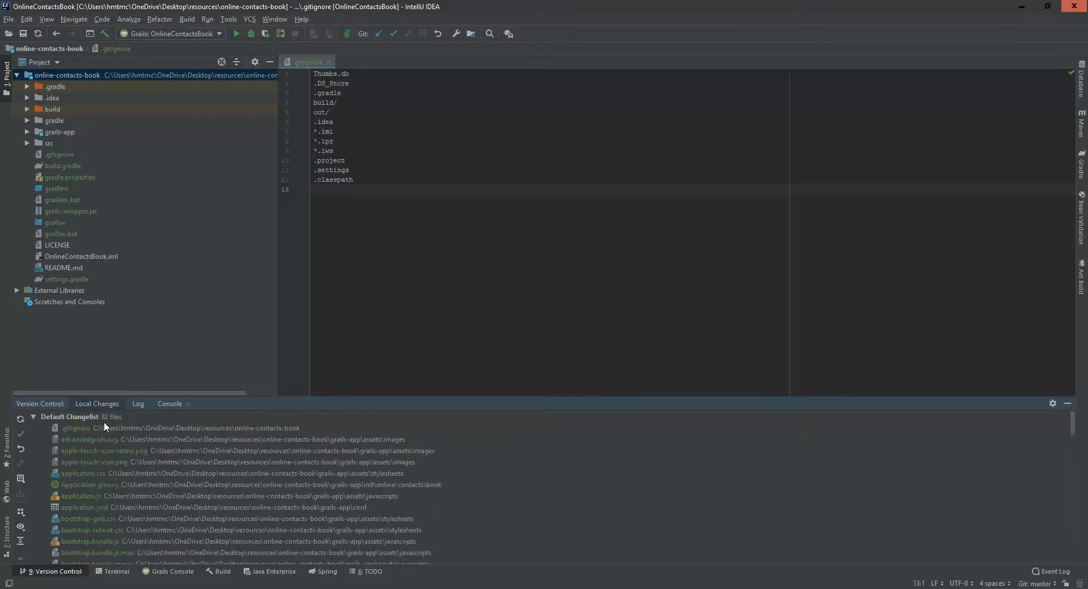
pyautogui.moveTo(118, 456)
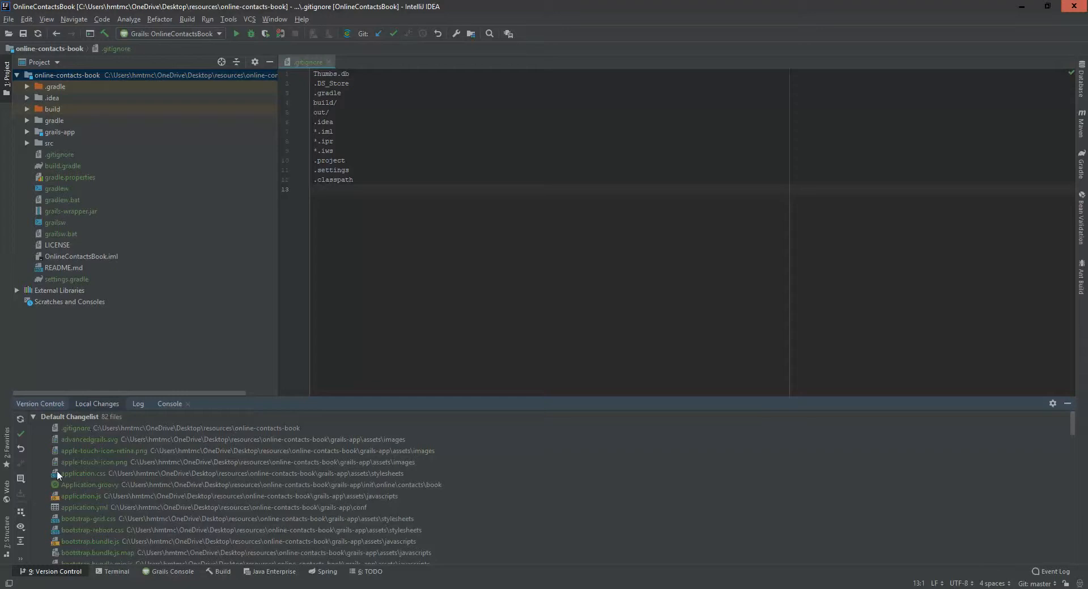
pyautogui.click(80, 416)
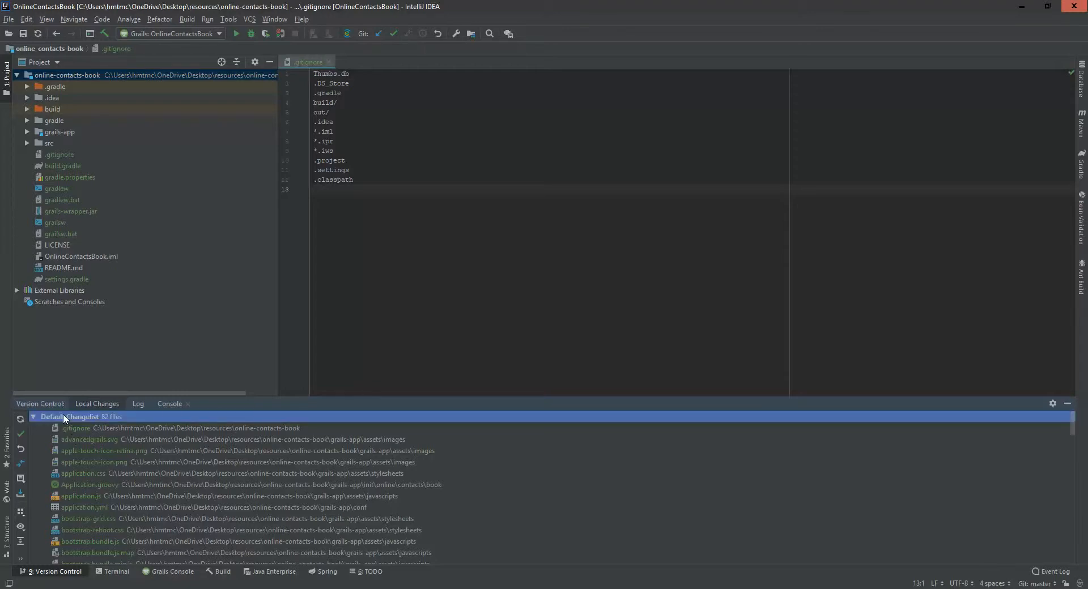
# - Start a commit of the Default Changelist's 82 files with message 'Grails Project base Tutorial Bismillah'
pyautogui.rightClick(81, 417)
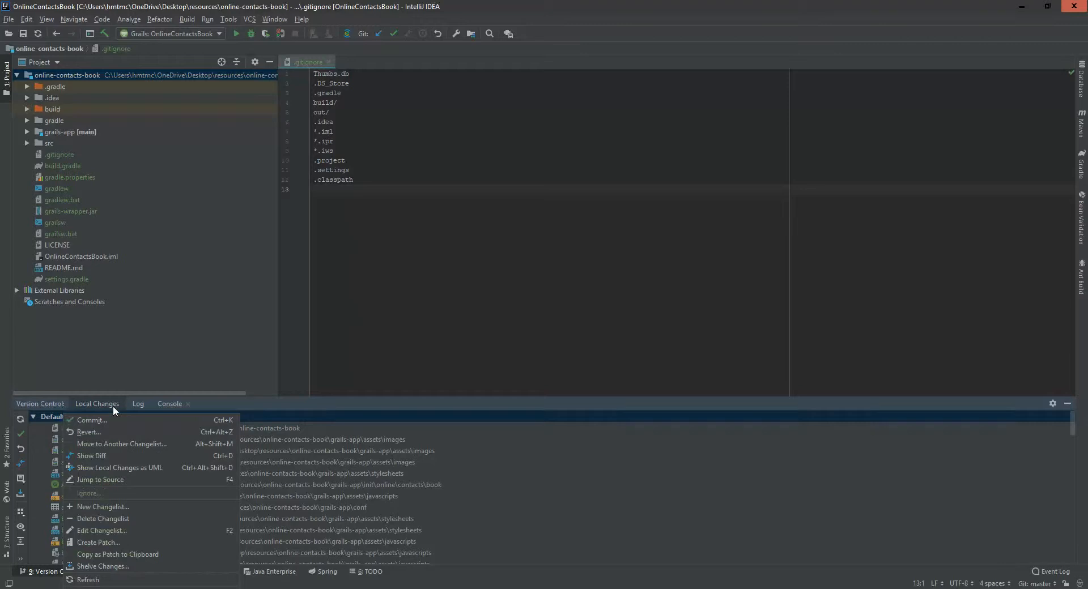
pyautogui.moveTo(90, 420)
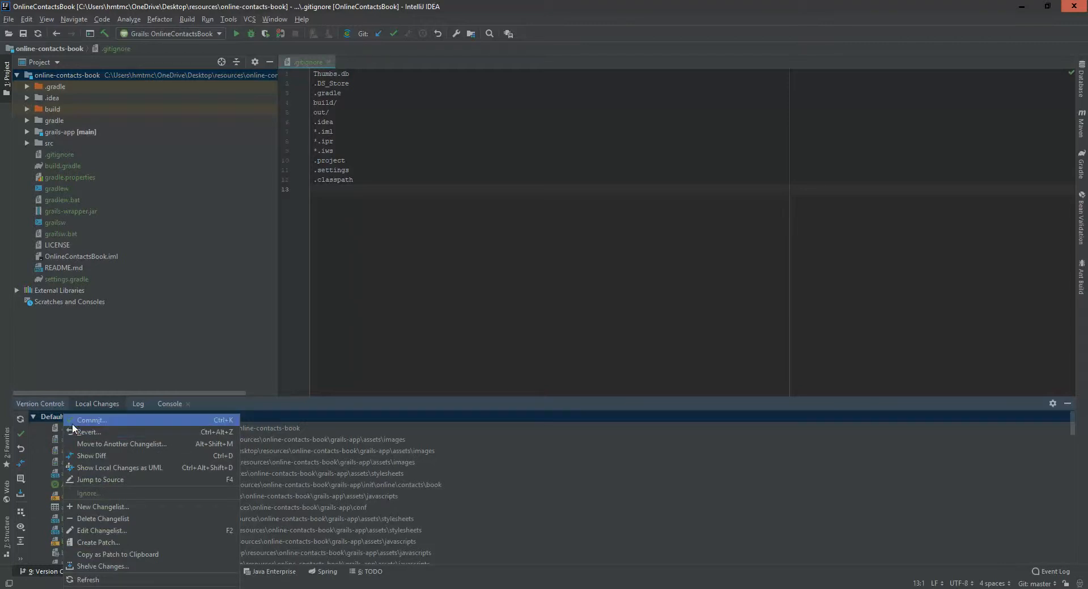
pyautogui.click(90, 420)
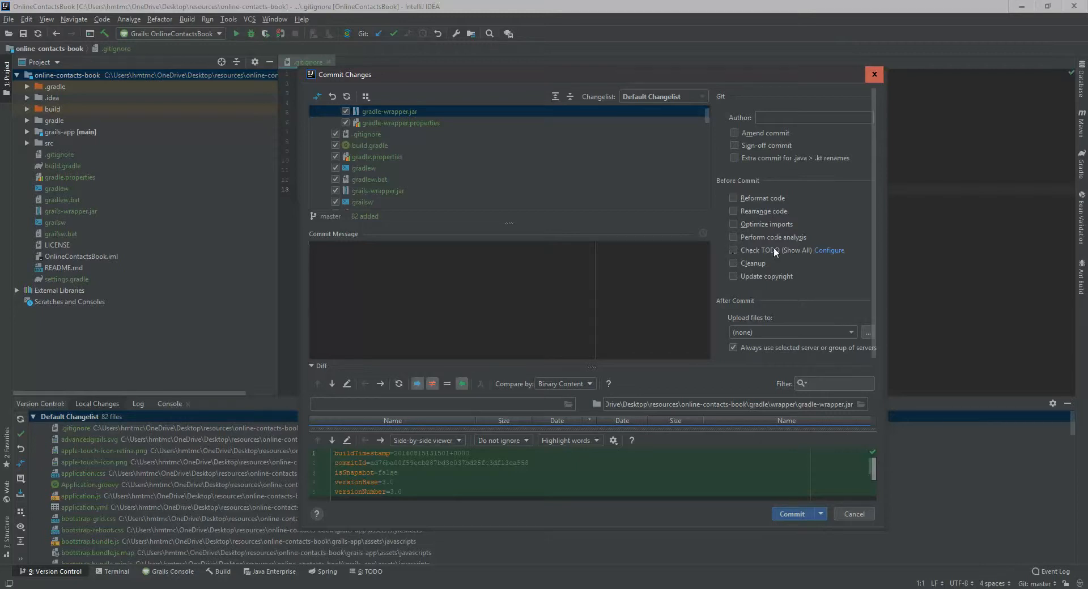
pyautogui.moveTo(751, 247)
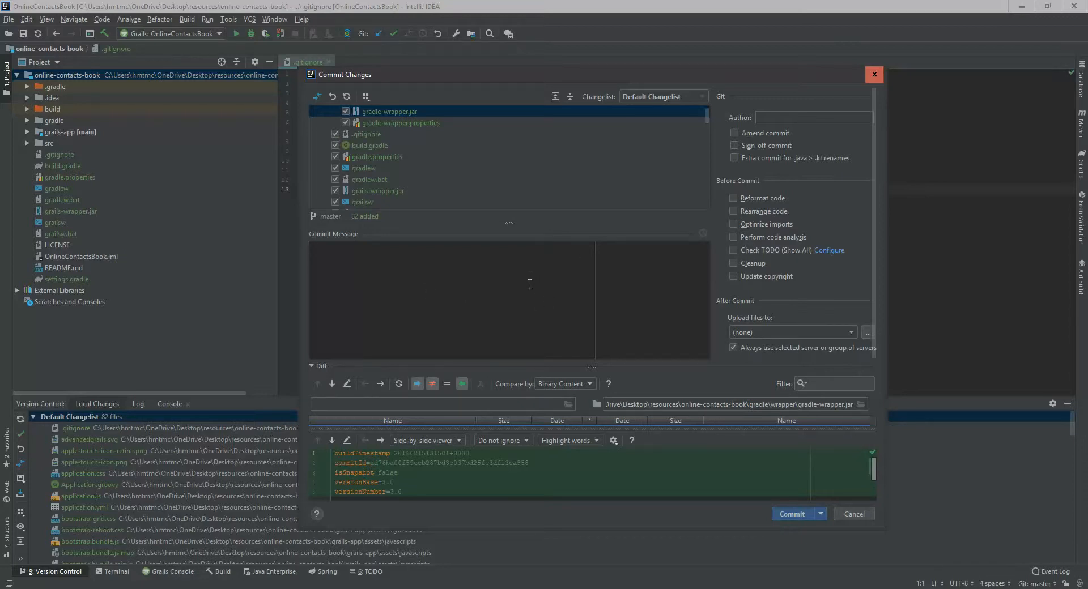
pyautogui.write('Ge')
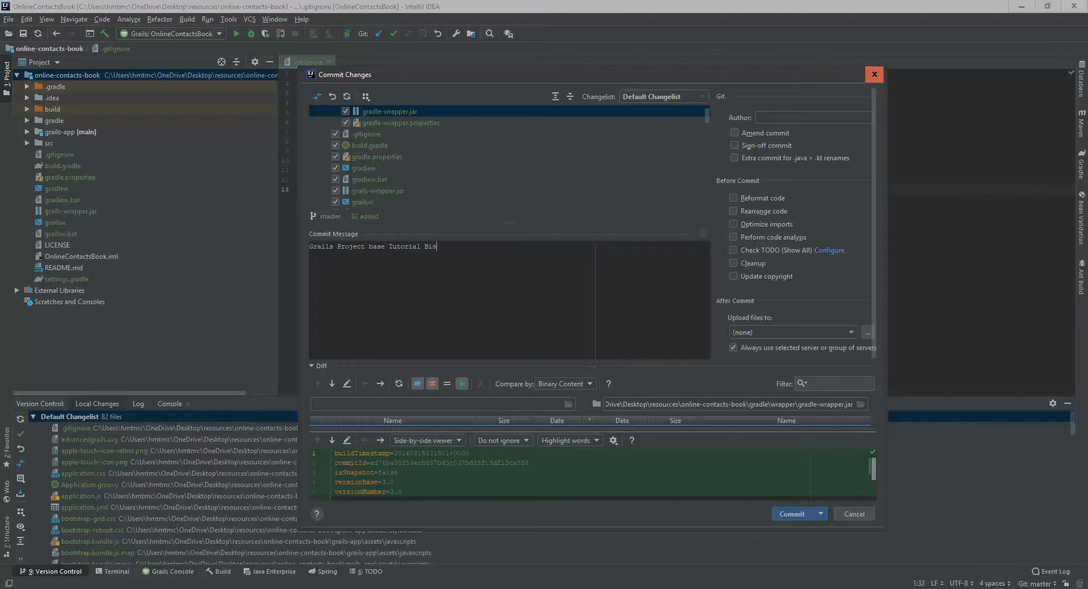
pyautogui.press('Backspace')
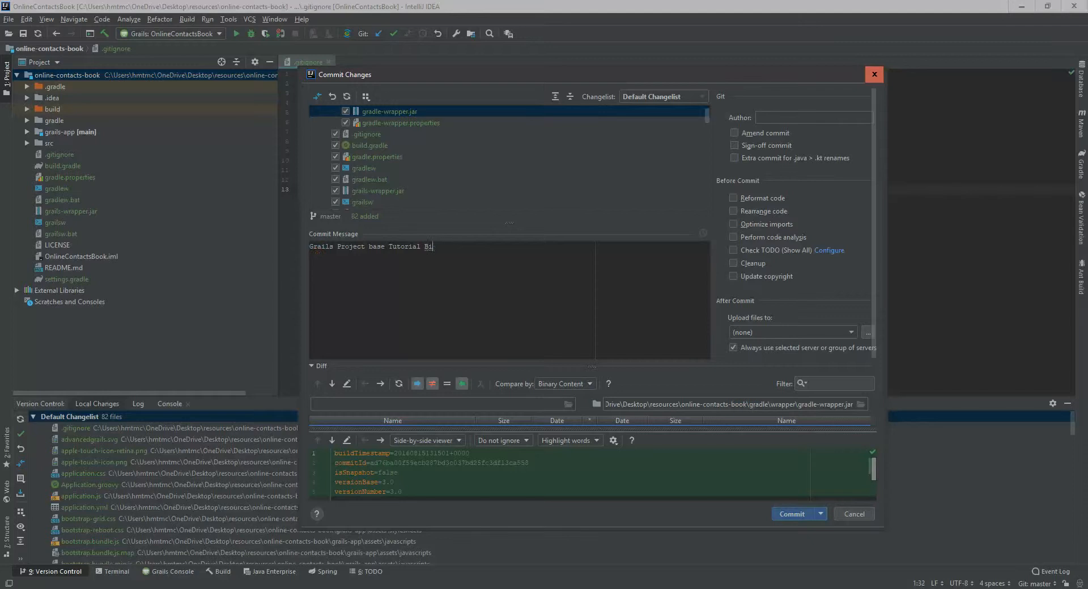
pyautogui.write('ismillah')
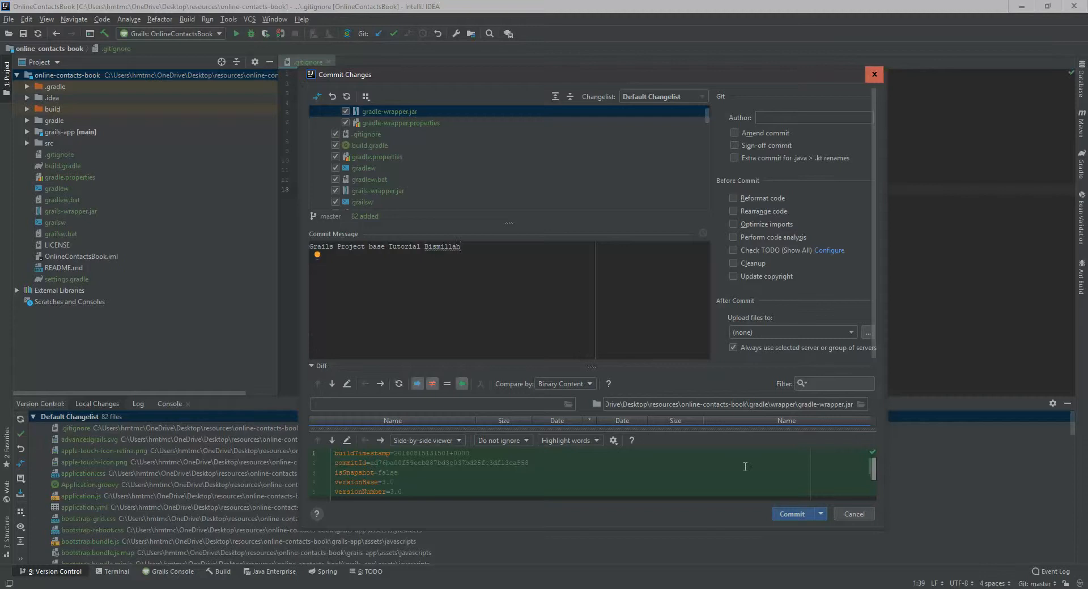
pyautogui.click(823, 514)
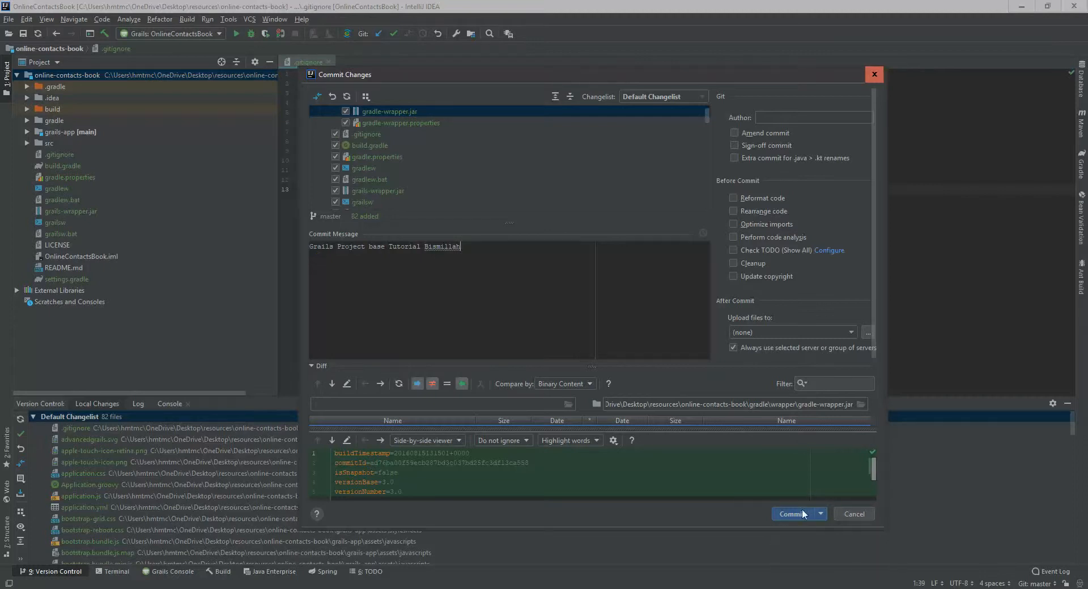
# - Commit the 82 files and push the commit from master to origin/master
pyautogui.click(794, 515)
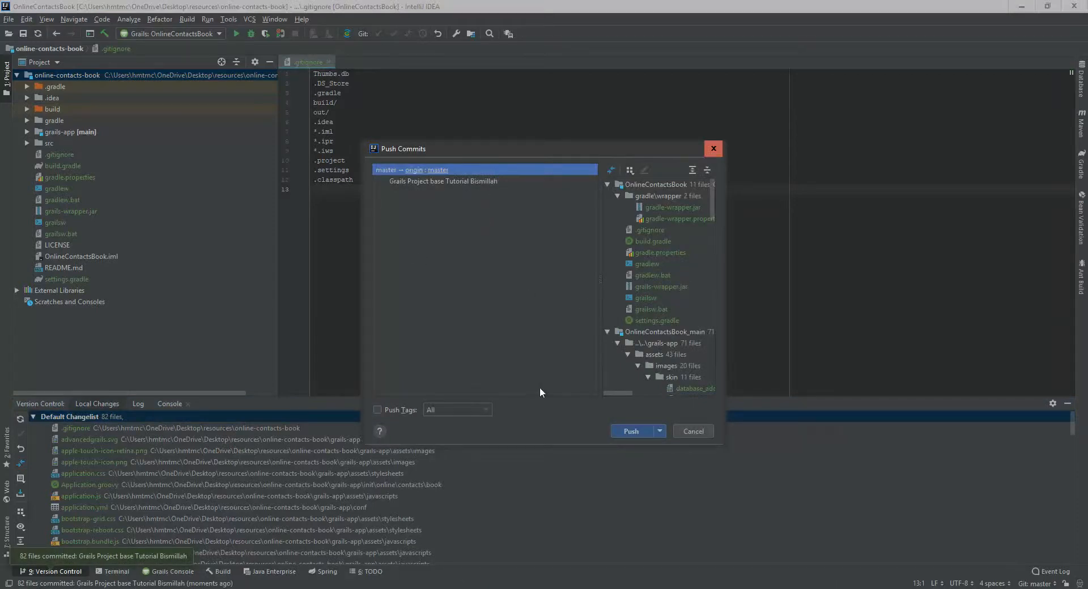
pyautogui.click(630, 431)
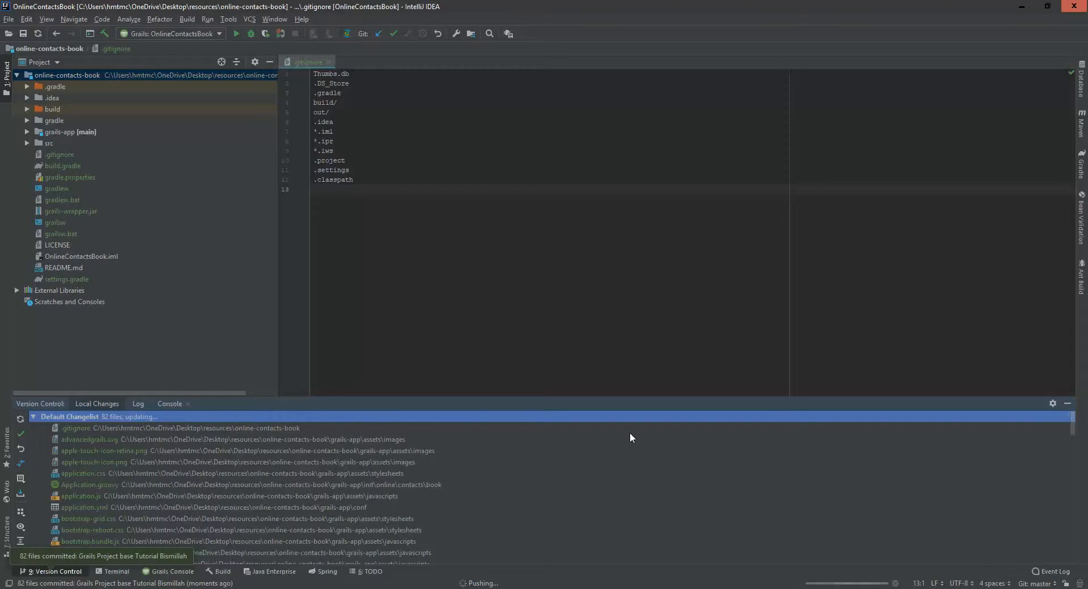
pyautogui.moveTo(581, 448)
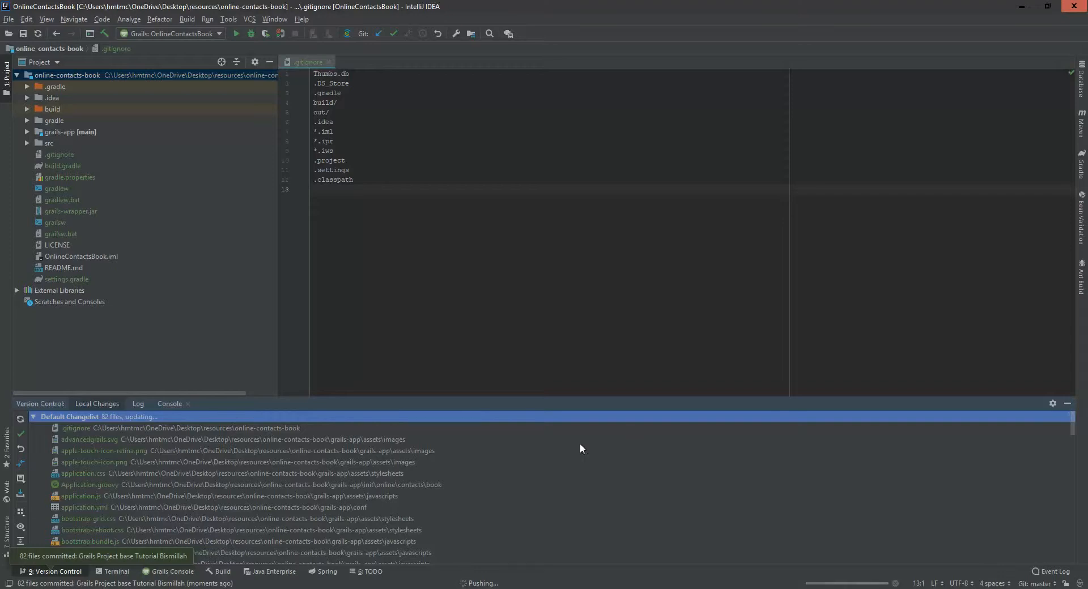
pyautogui.moveTo(499, 451)
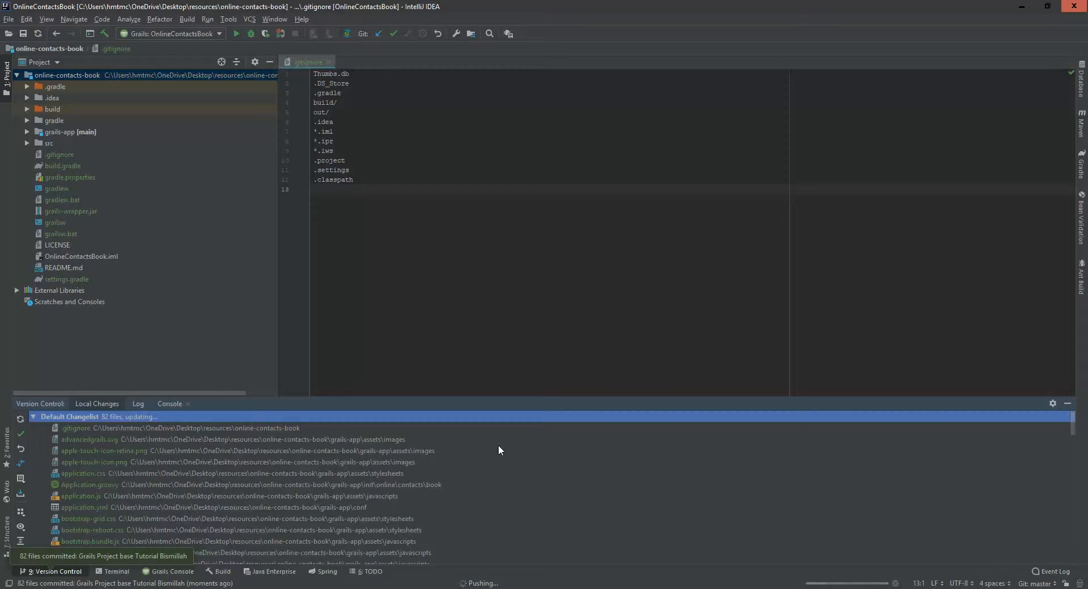
pyautogui.moveTo(633, 482)
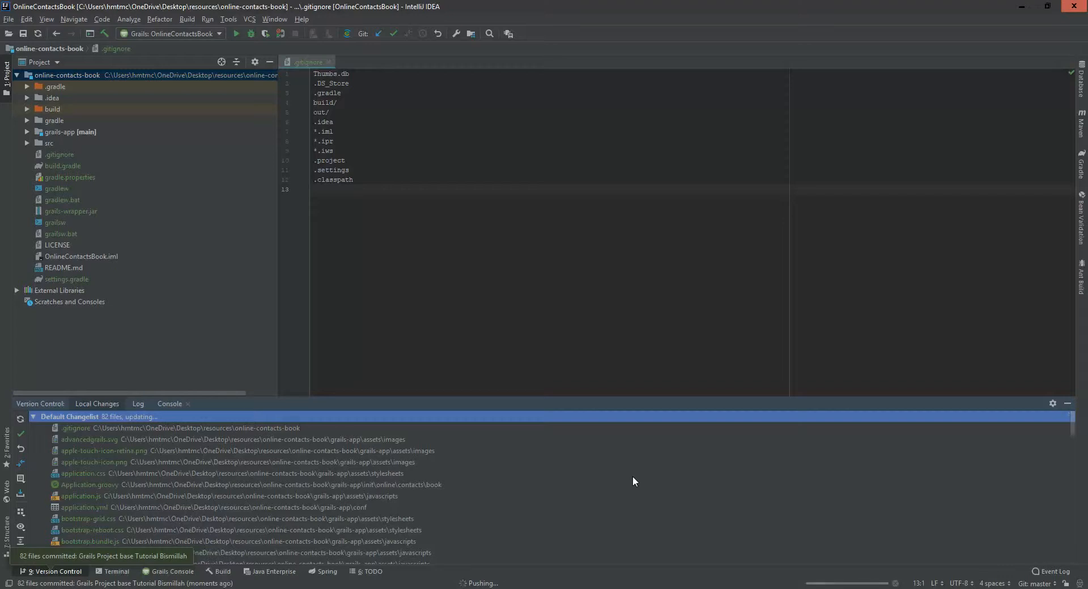
pyautogui.moveTo(632, 481)
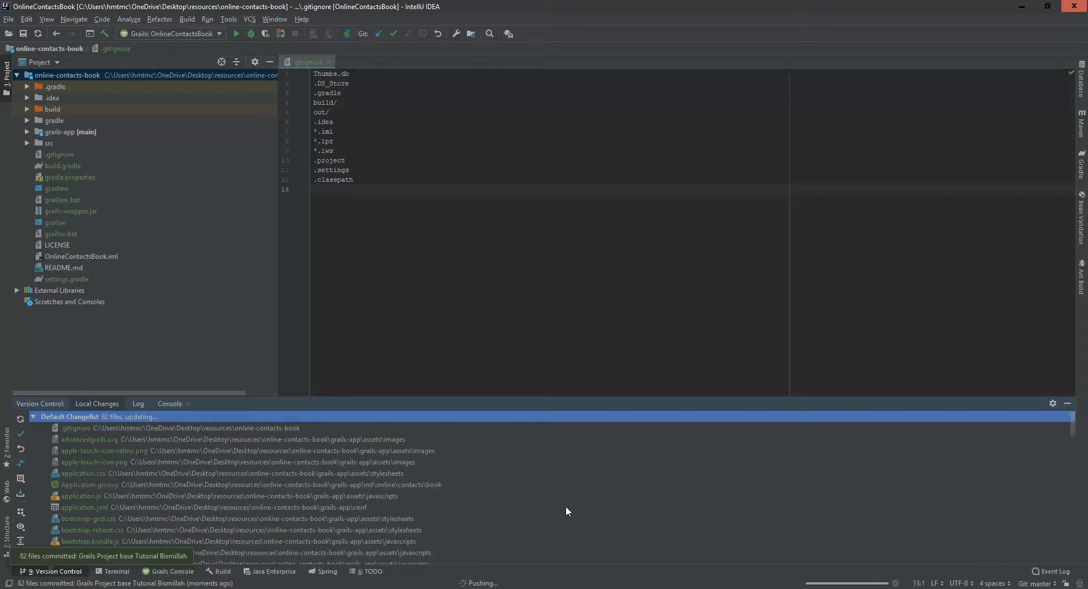
pyautogui.moveTo(533, 578)
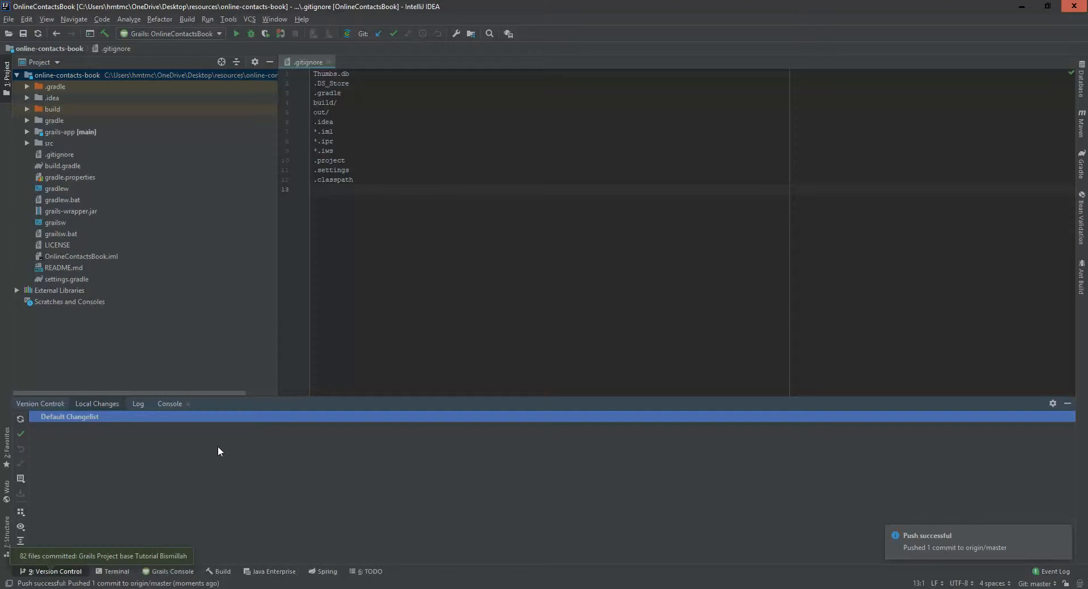
pyautogui.moveTo(1023, 429)
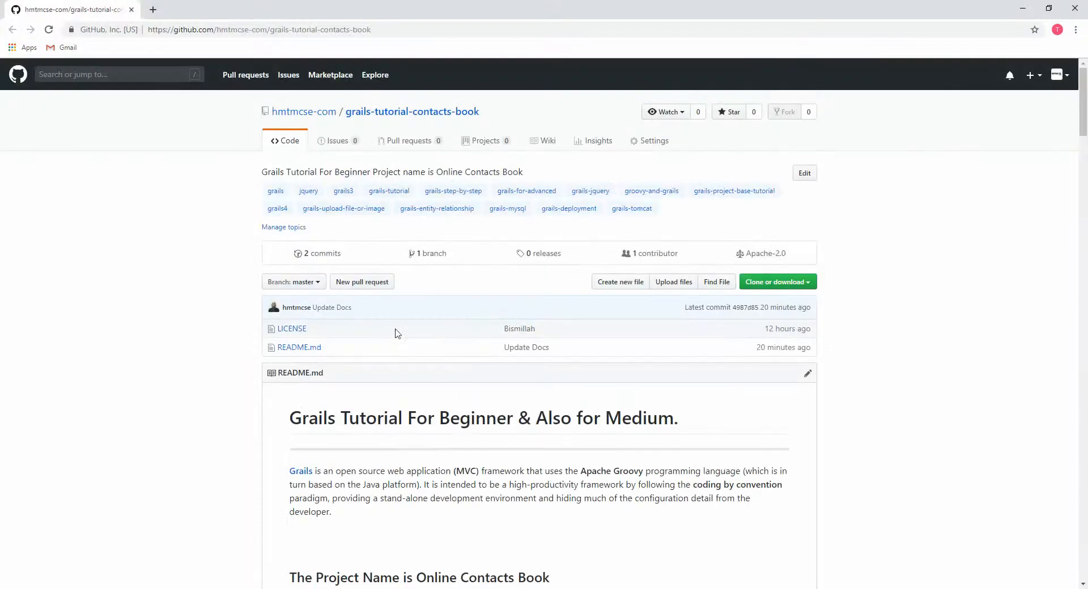
# - Scroll through the GitHub repository's pushed files and README Part-1 steps
pyautogui.scroll(-3)
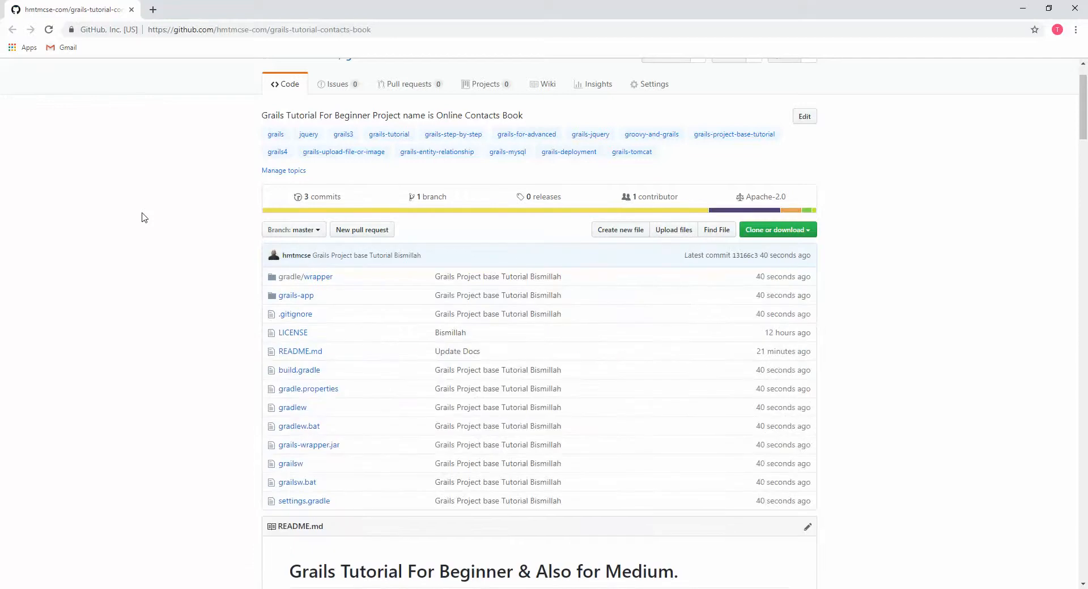
pyautogui.scroll(-3)
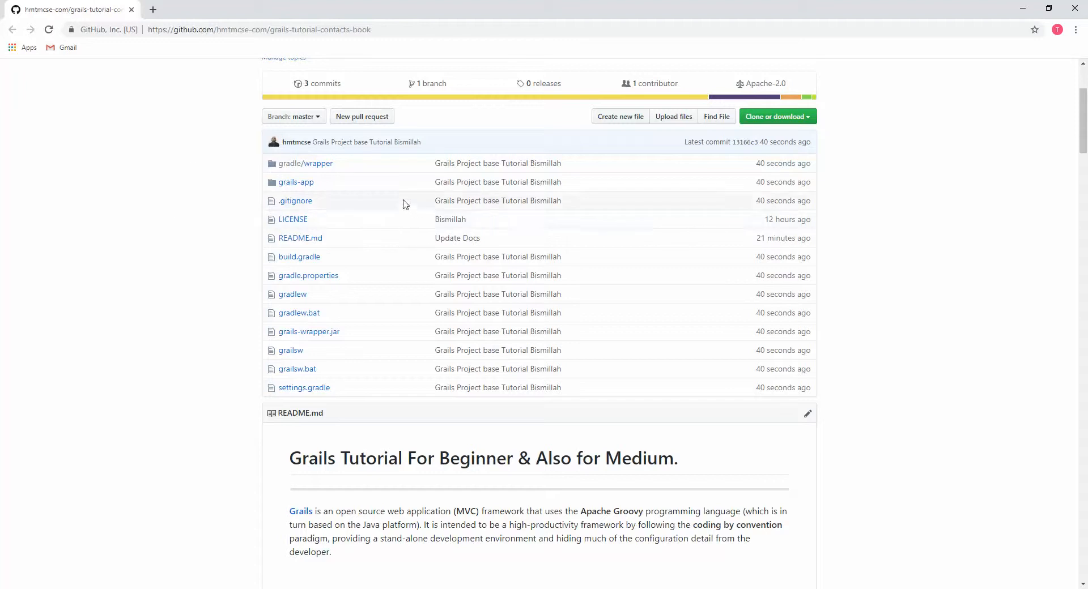
pyautogui.scroll(-3)
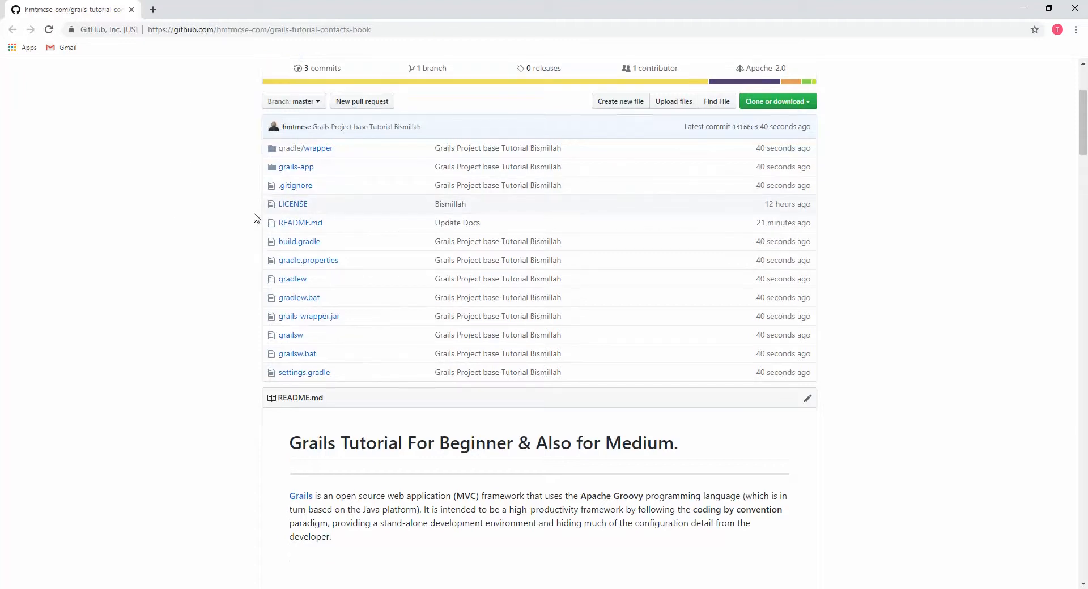
pyautogui.scroll(-3)
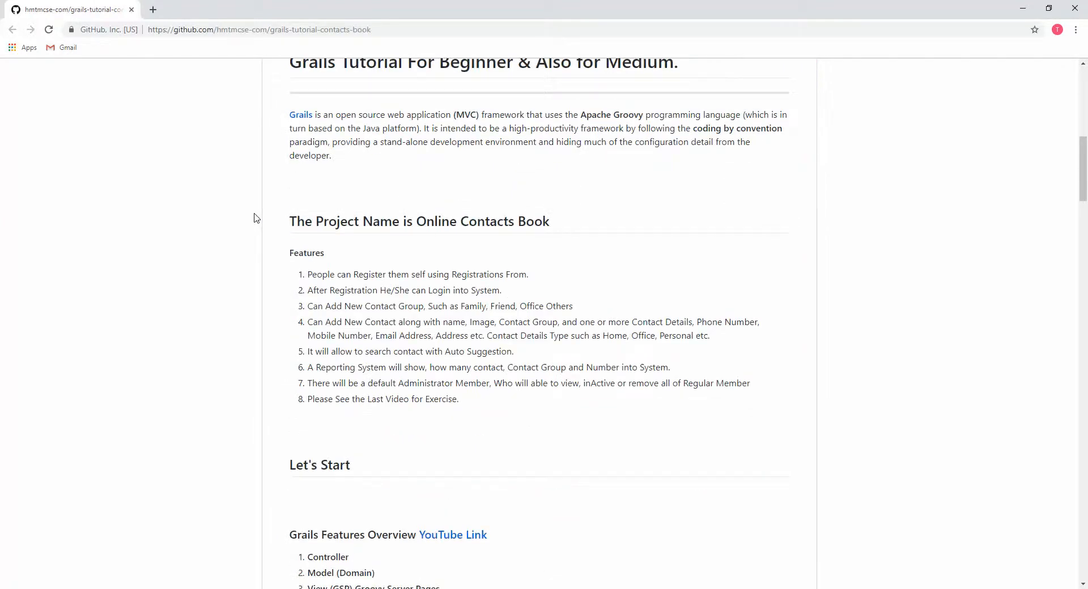
pyautogui.scroll(-3)
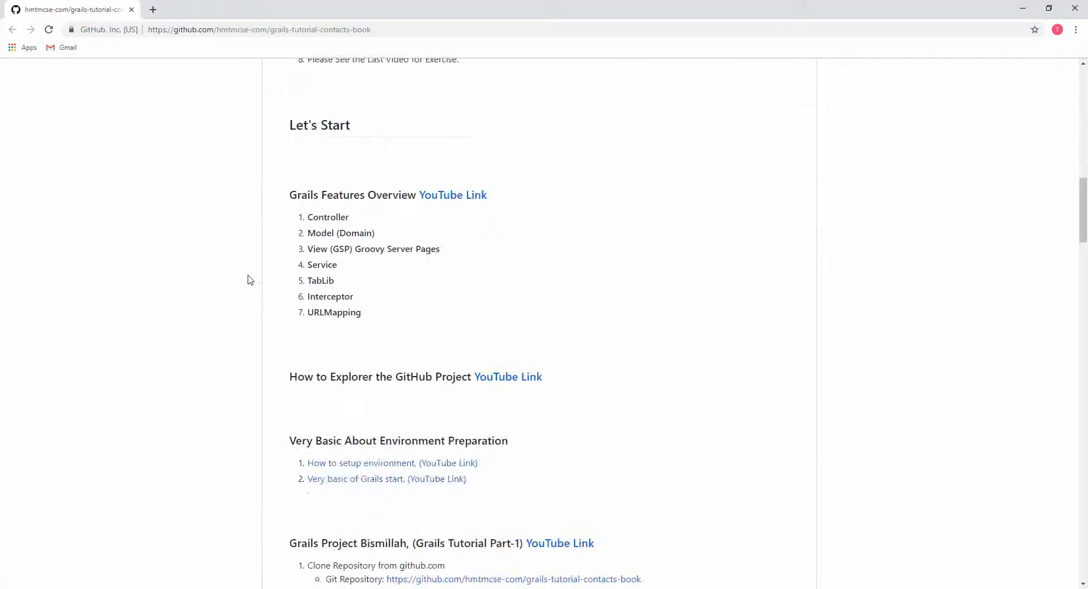
pyautogui.scroll(-3)
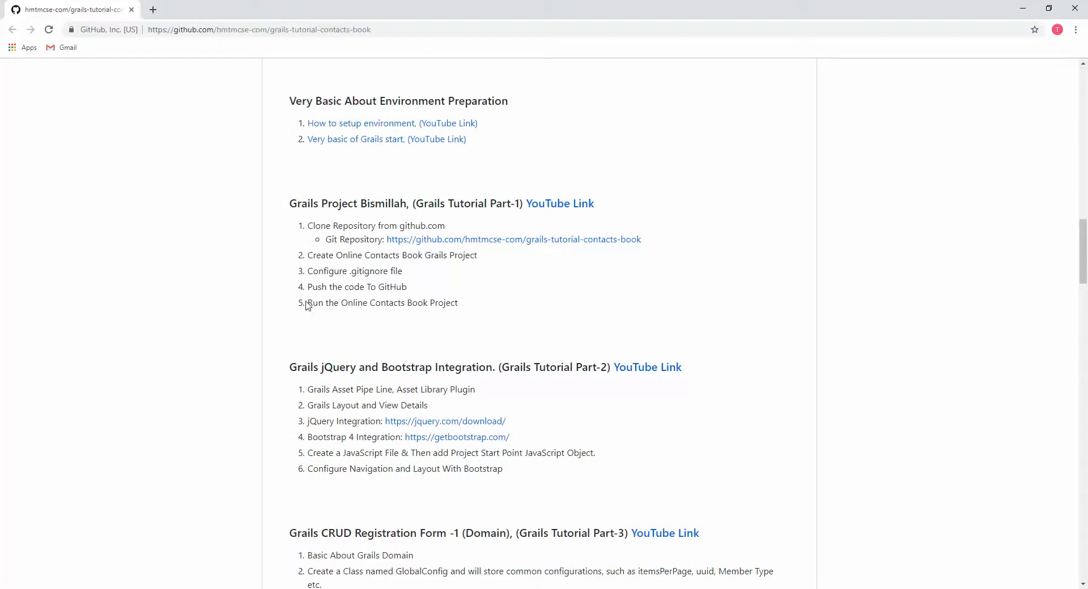
pyautogui.moveTo(374, 308)
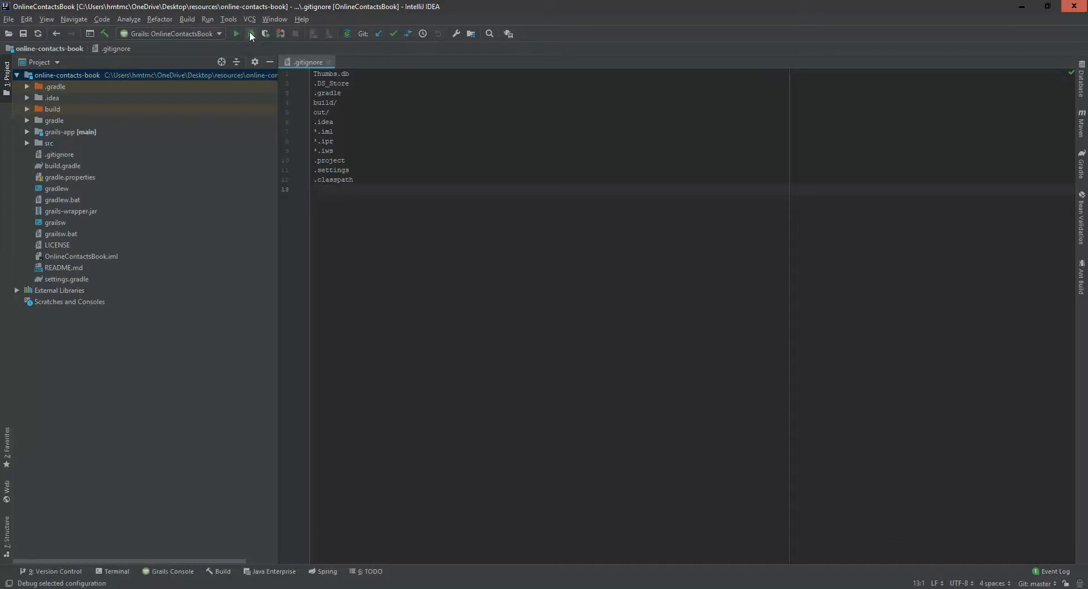
pyautogui.moveTo(249, 33)
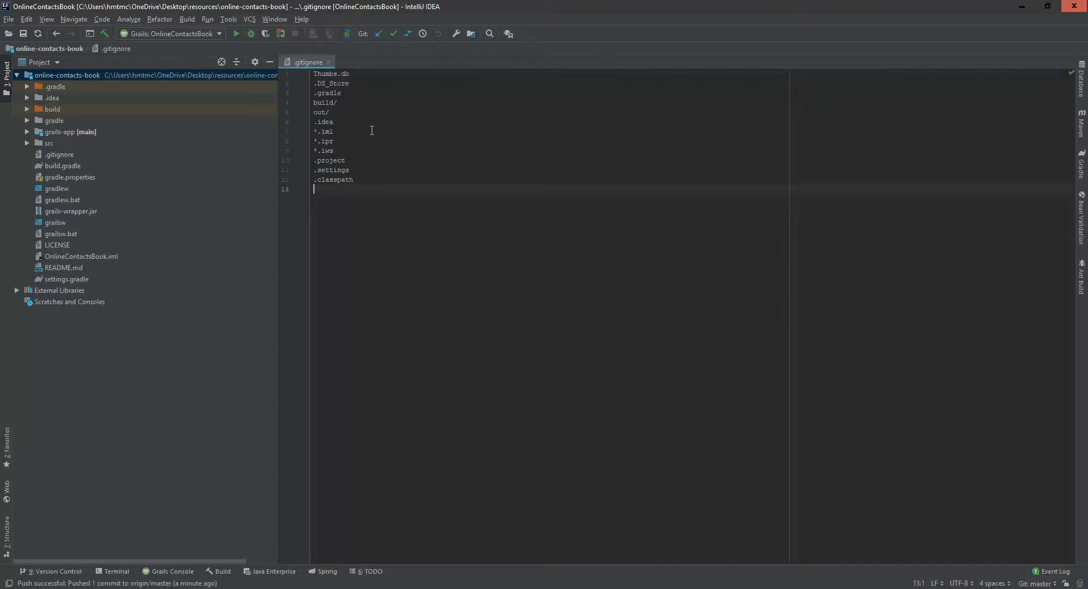
pyautogui.moveTo(251, 33)
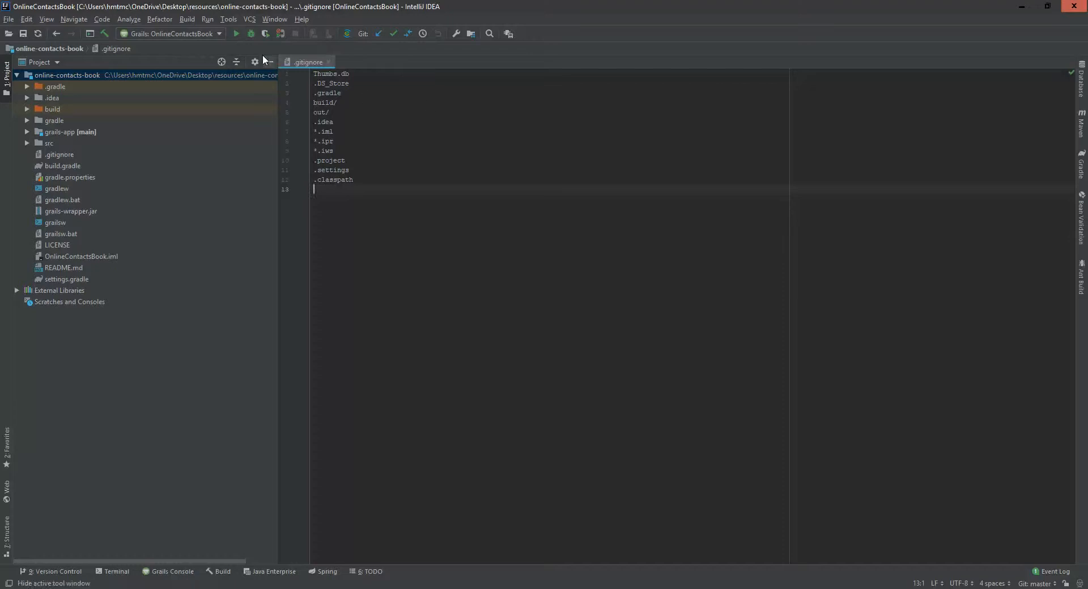
pyautogui.moveTo(250, 33)
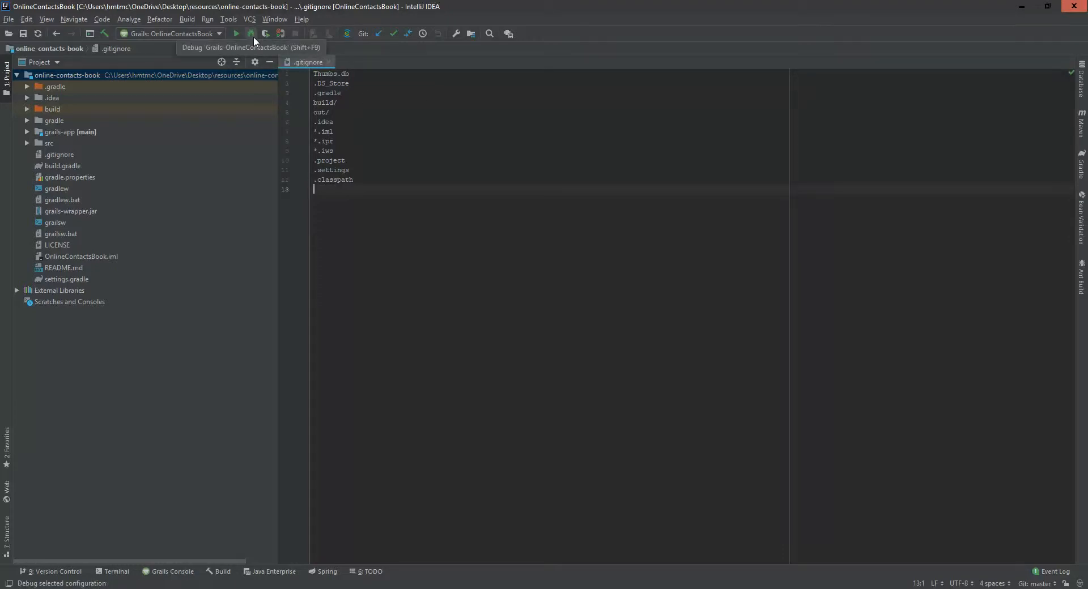
pyautogui.moveTo(251, 36)
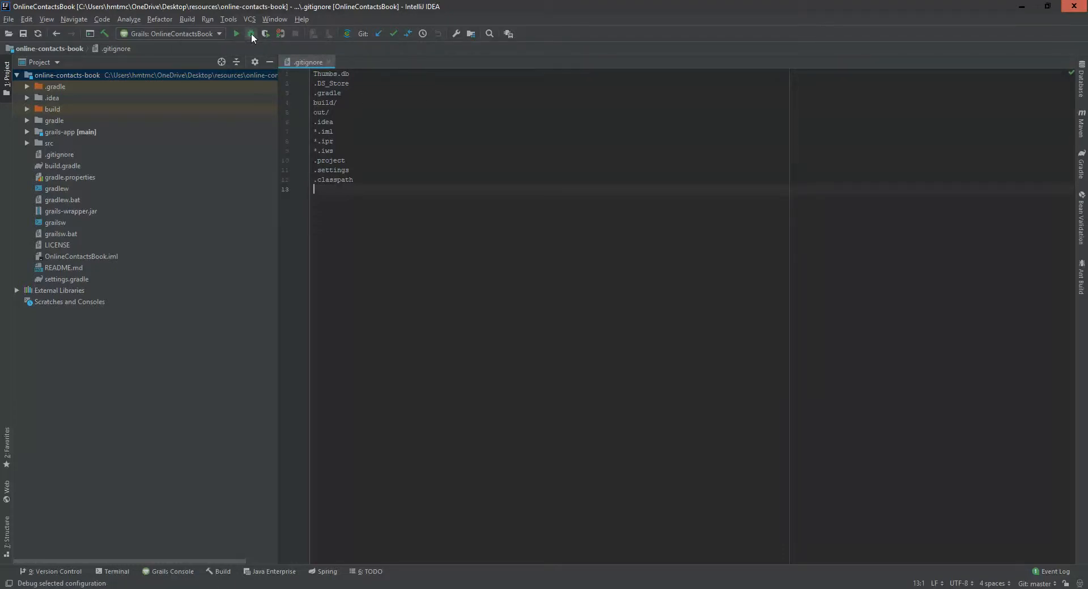
pyautogui.moveTo(252, 33)
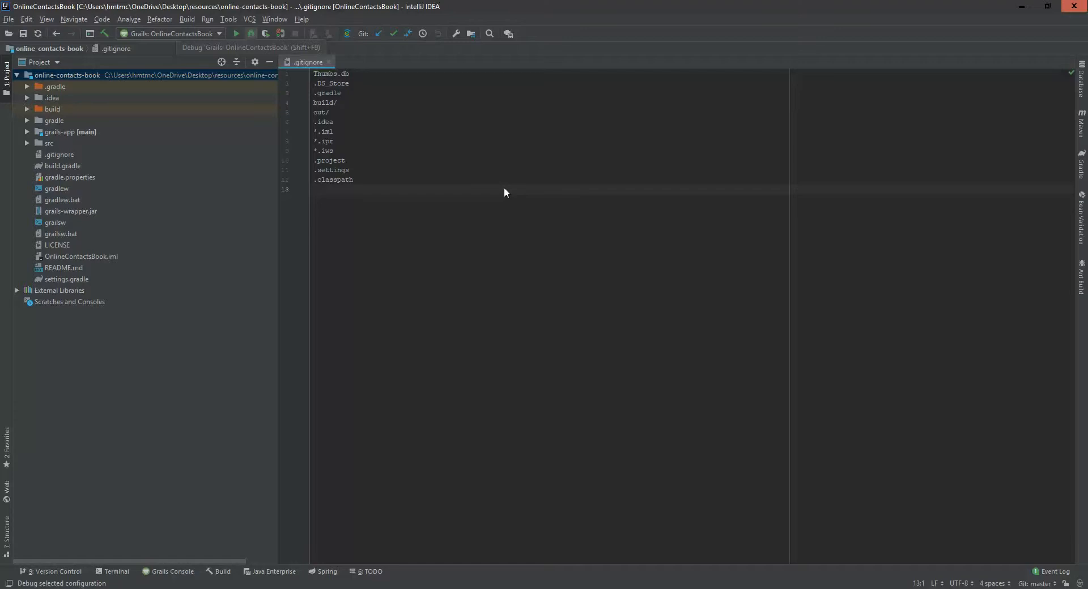
# - Launch the Grails: OnlineContactsBook run configuration in debug mode
pyautogui.click(235, 33)
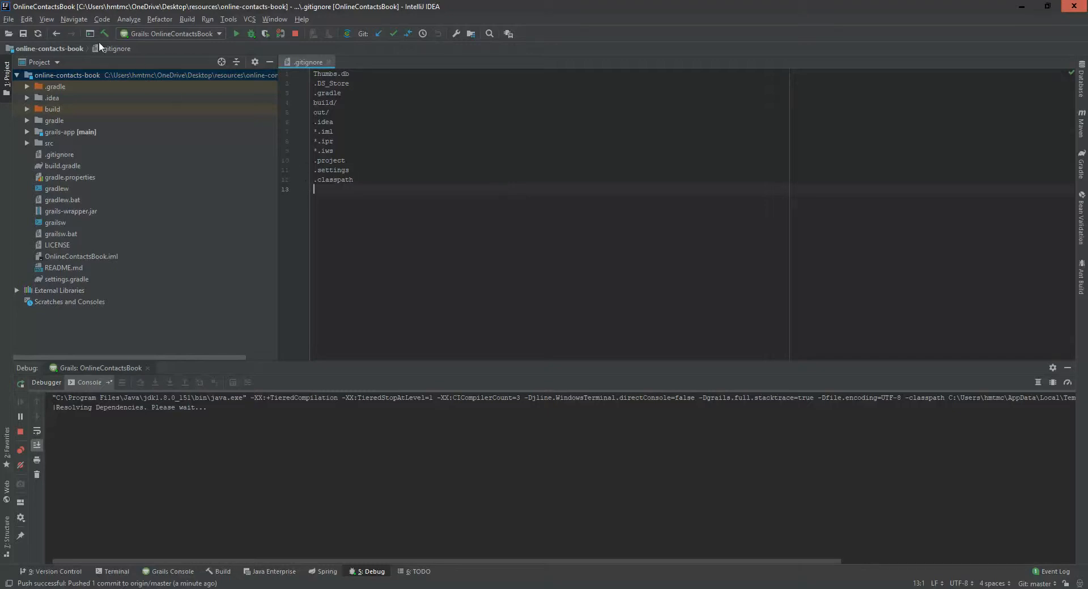
pyautogui.moveTo(526, 36)
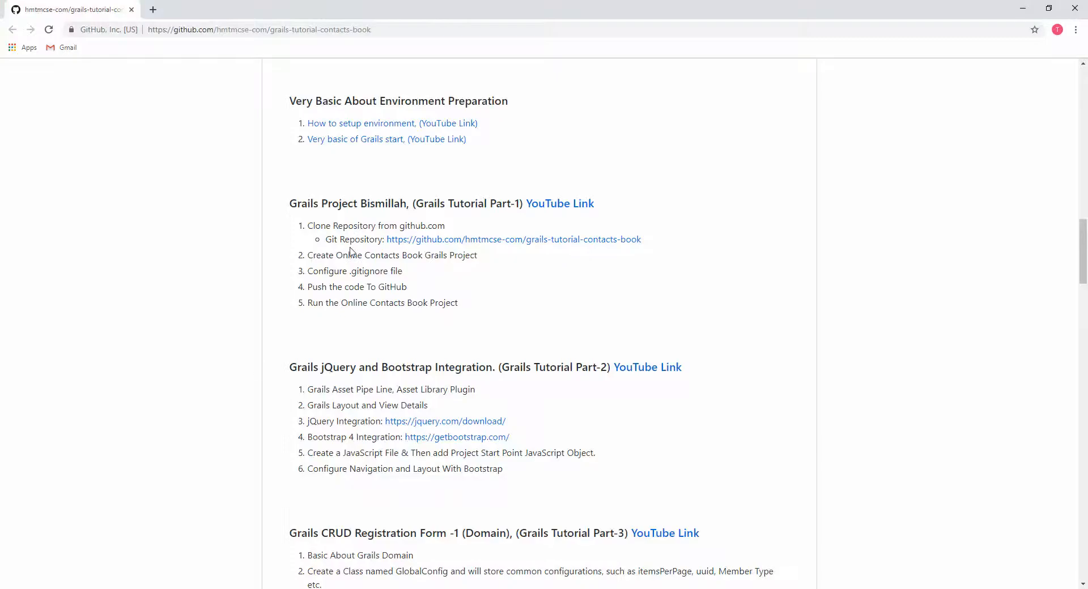
# - Scroll the GitHub README up to the environment preparation links and Part-1 steps
pyautogui.scroll(3)
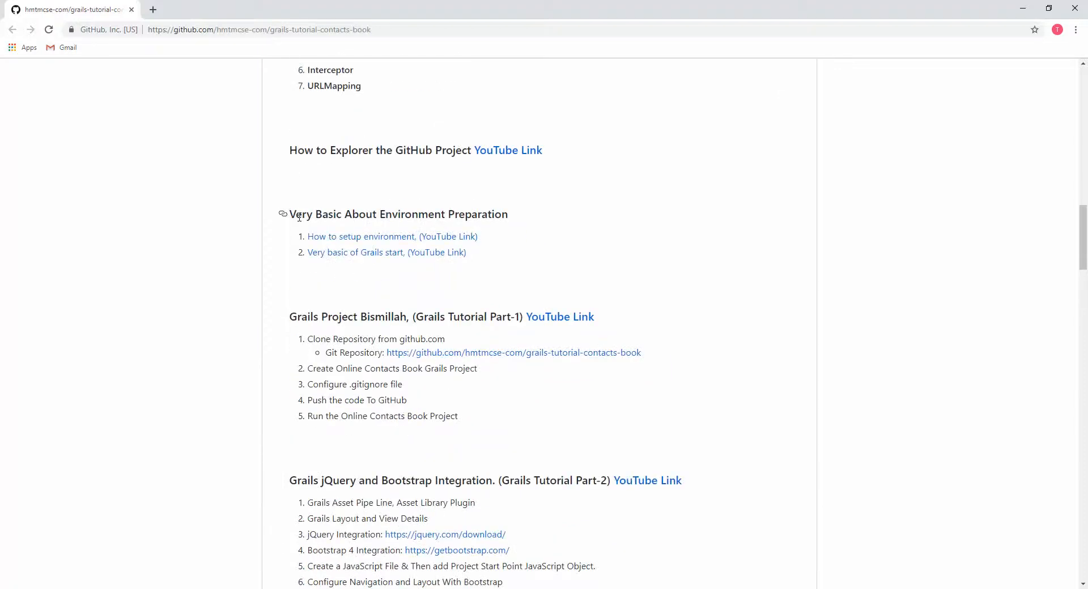
pyautogui.moveTo(503, 227)
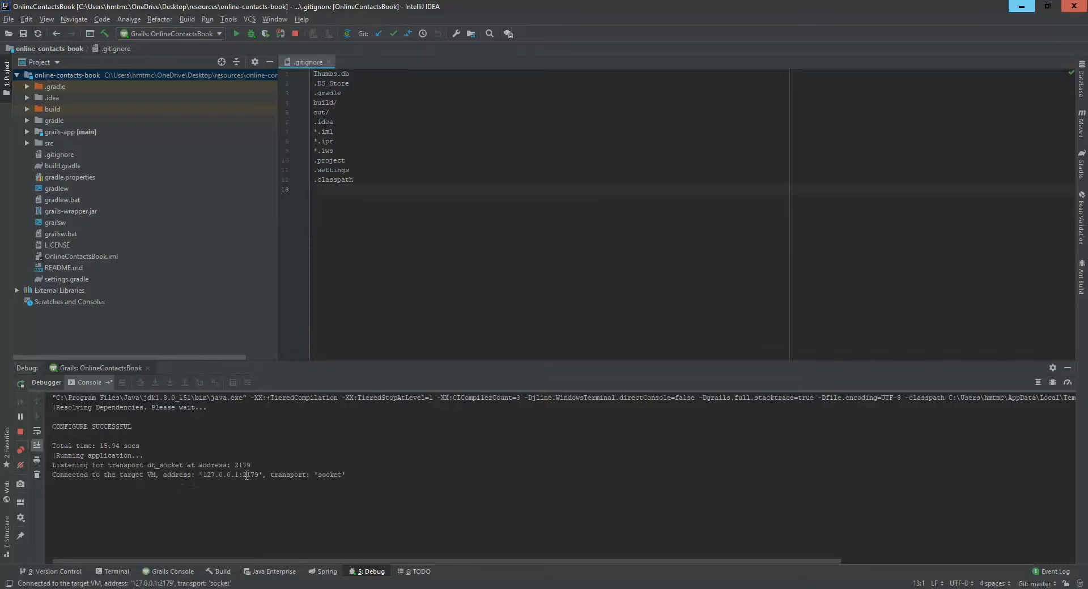
pyautogui.moveTo(229, 479)
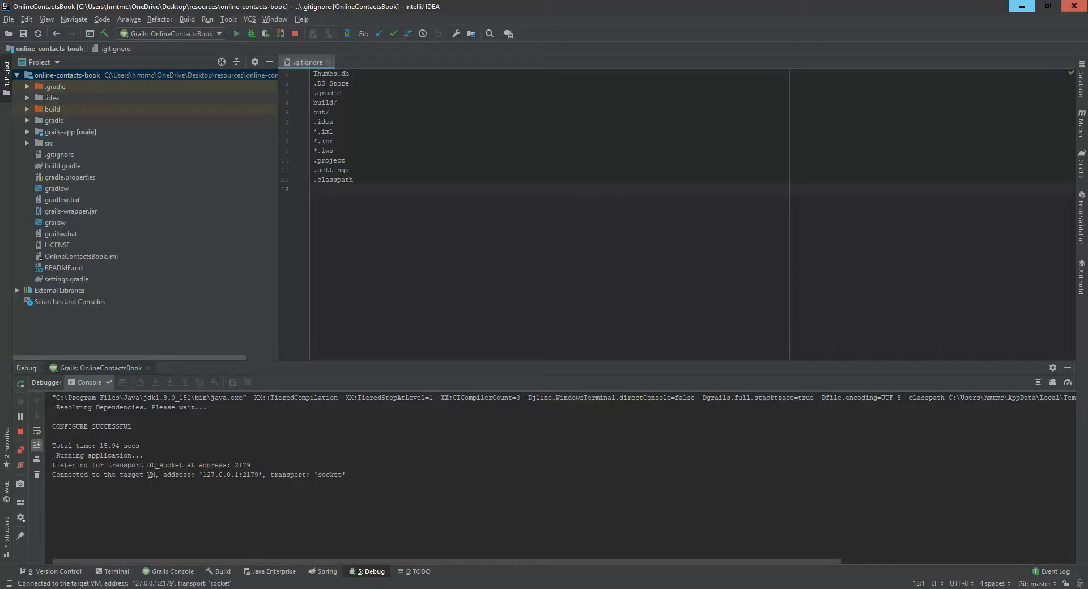
pyautogui.moveTo(210, 465)
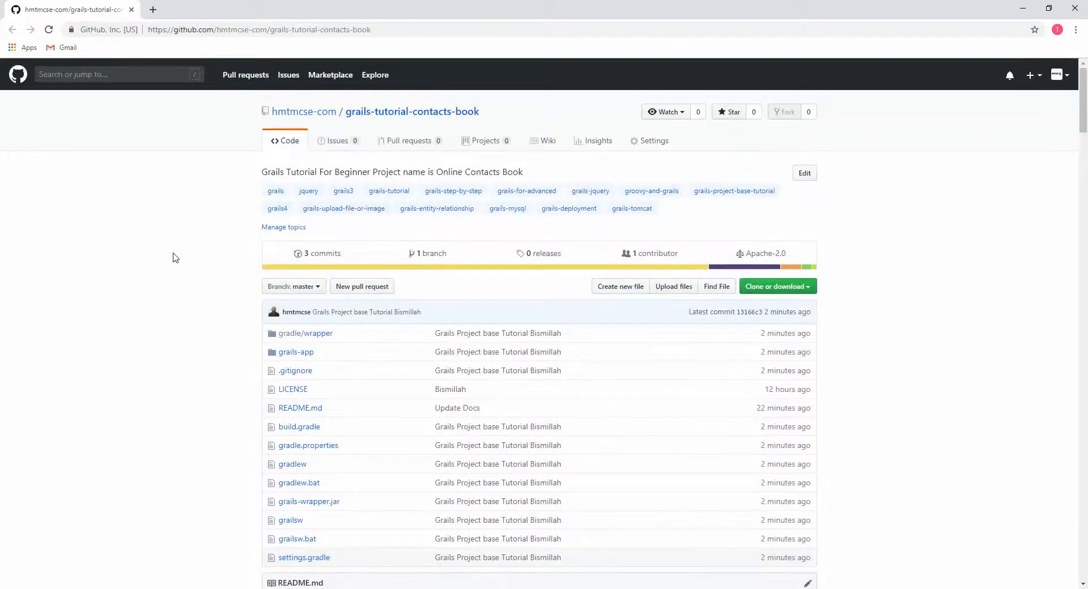
# - Scroll the GitHub repository page showing 3 commits, latest Grails Project base Tutorial Bismillah
pyautogui.scroll(-3)
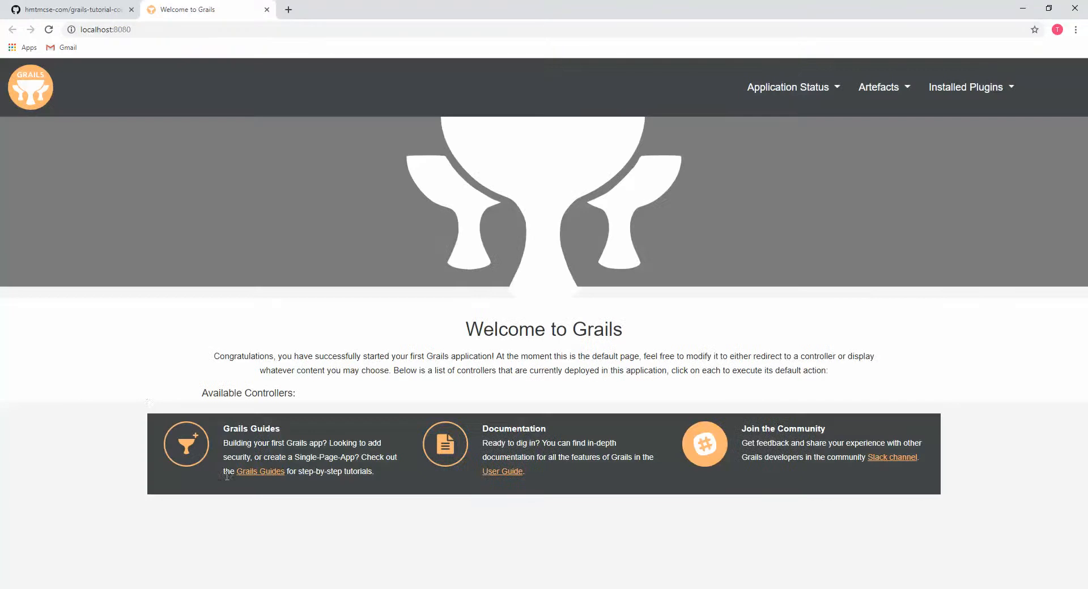
pyautogui.moveTo(157, 305)
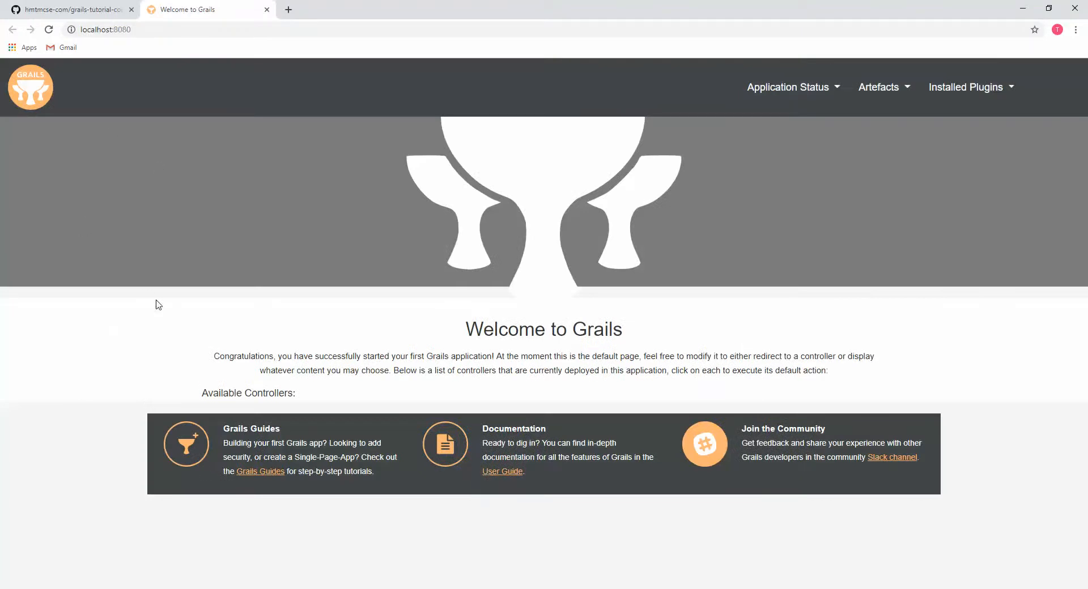
pyautogui.moveTo(158, 235)
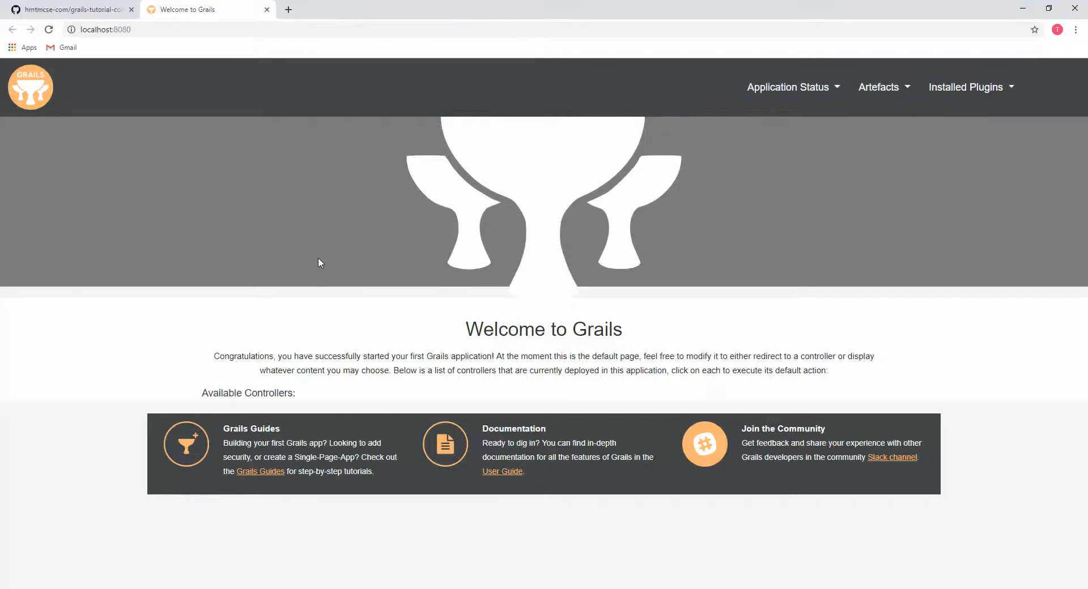
pyautogui.moveTo(177, 104)
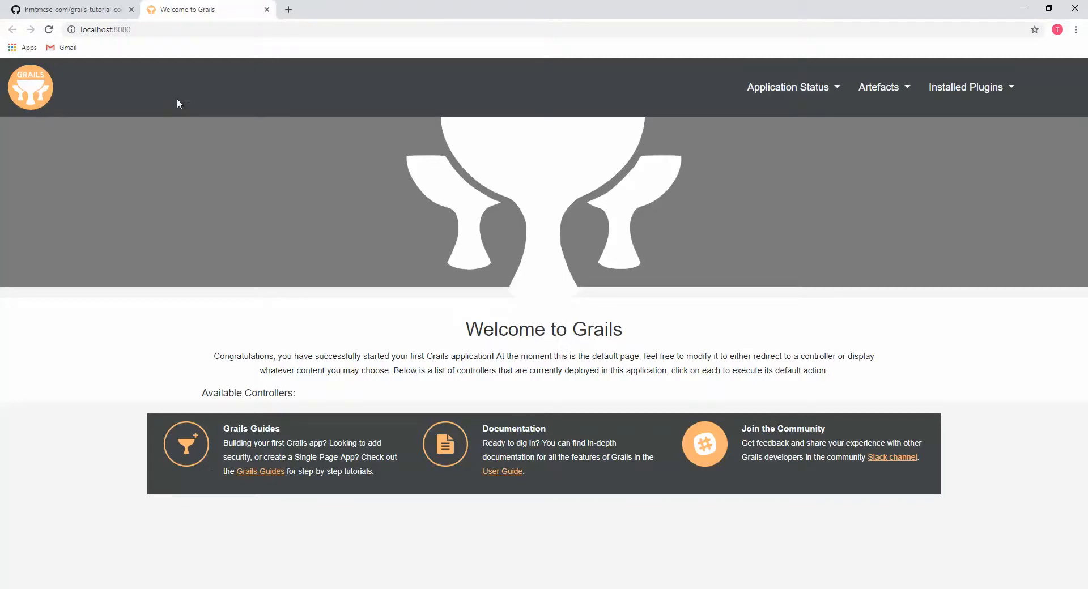
# - Return from the localhost:8080 Welcome to Grails tab to the GitHub repository tab
pyautogui.click(69, 9)
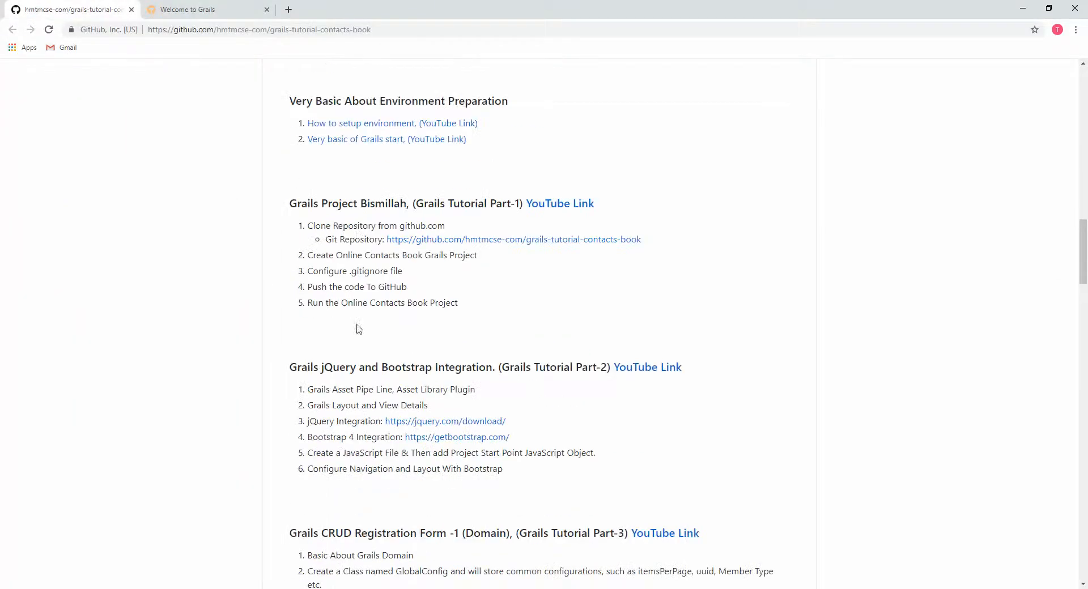
pyautogui.moveTo(309, 225); pyautogui.dragTo(457, 303)
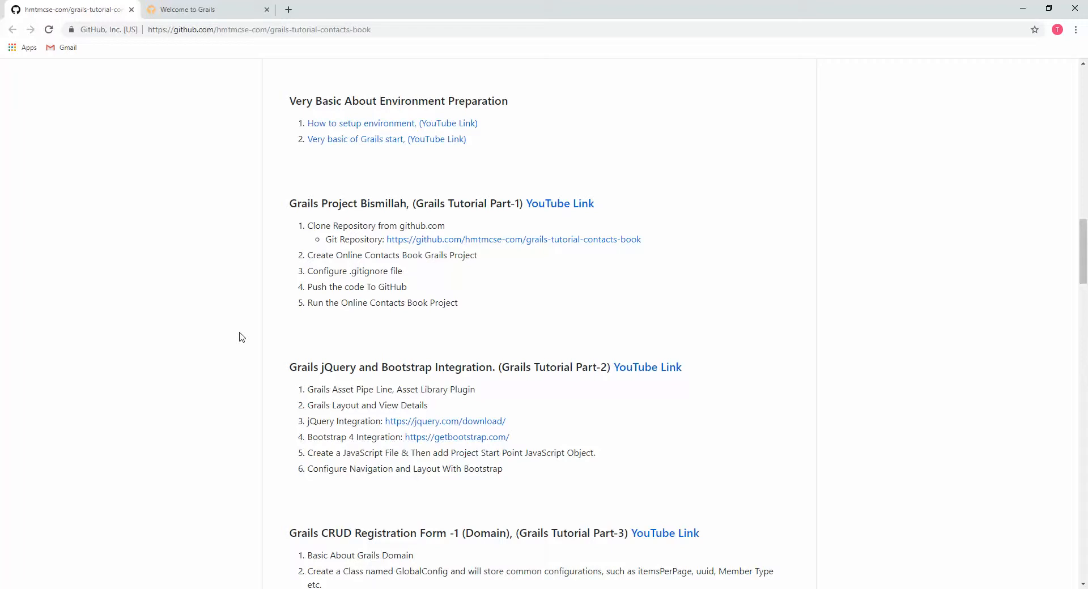
pyautogui.scroll(-3)
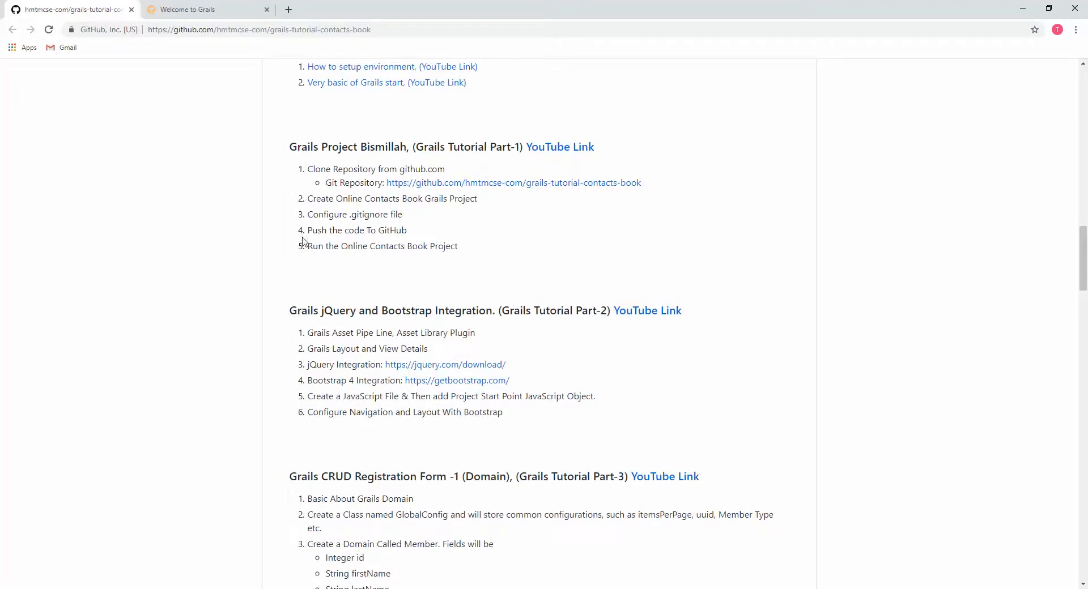
pyautogui.scroll(3)
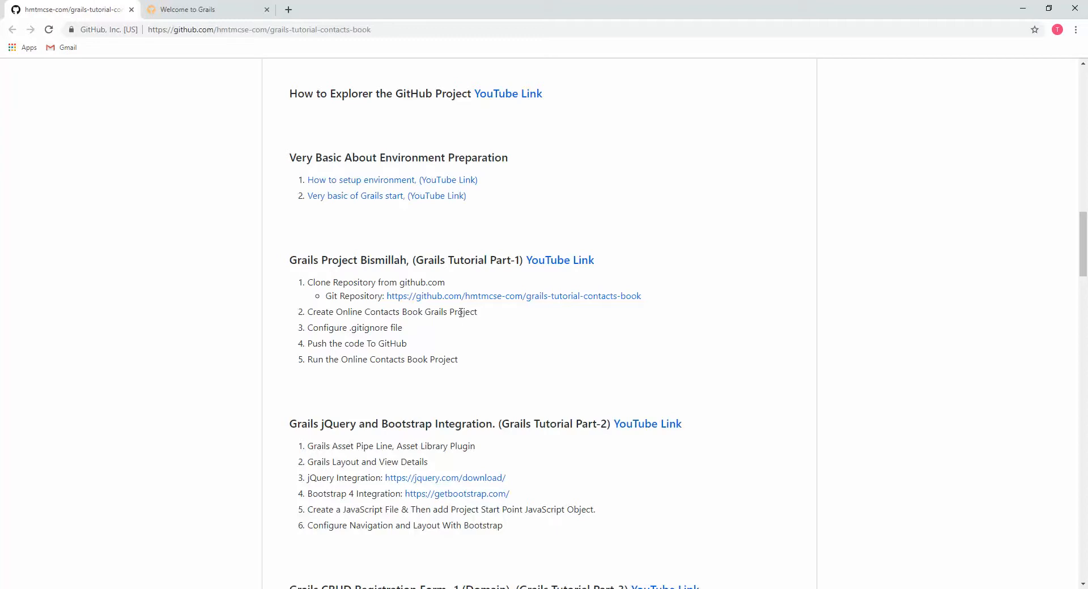